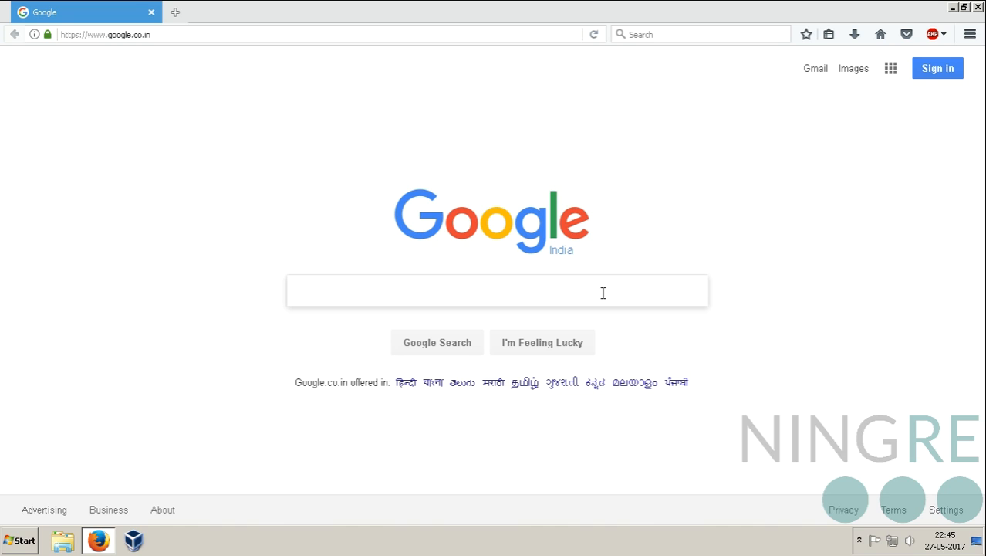
# Search Google for 'rancher os' to bring up the official RancherOS results.
pyautogui.write('ransc')
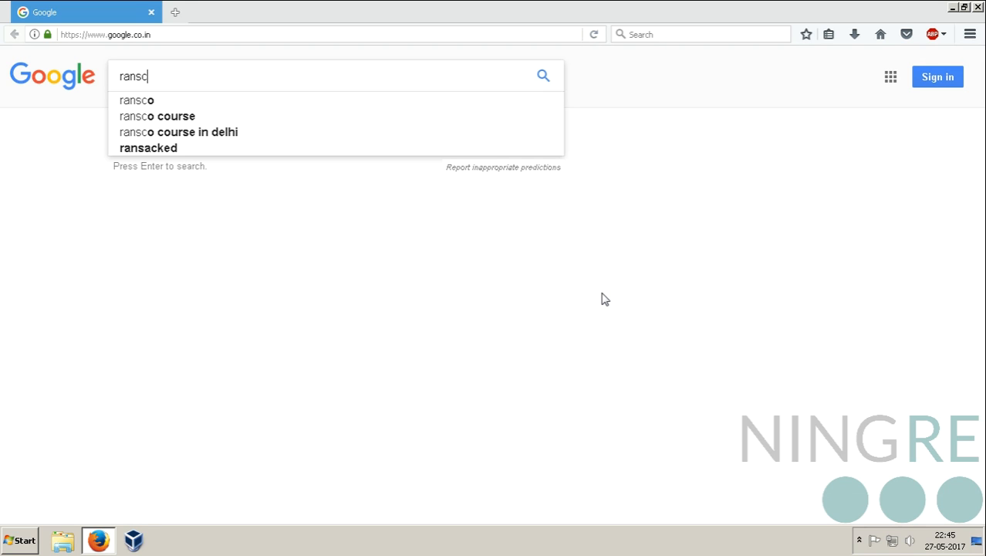
pyautogui.write('rancher o')
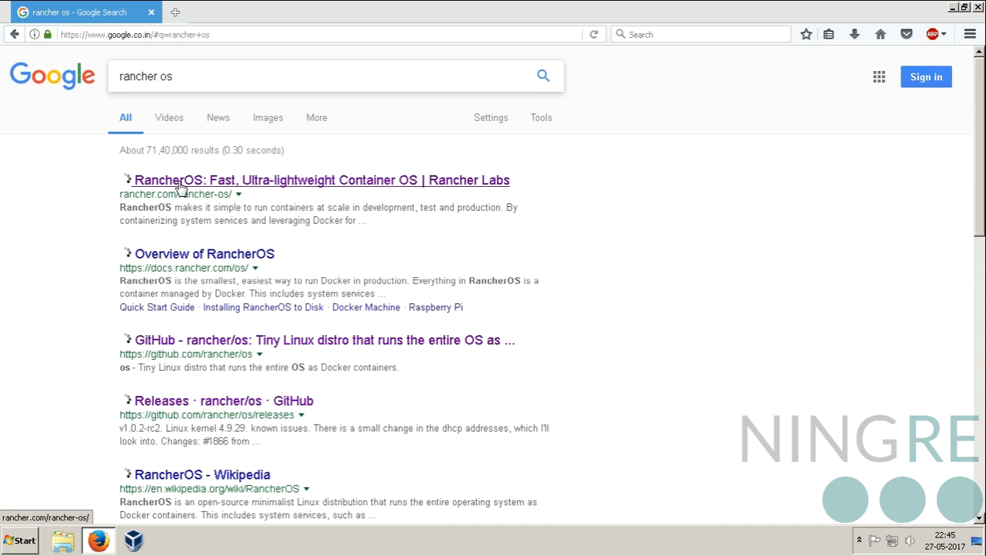
# Open the GitHub rancher/os repository result and go to its 120 releases.
pyautogui.click(322, 180)
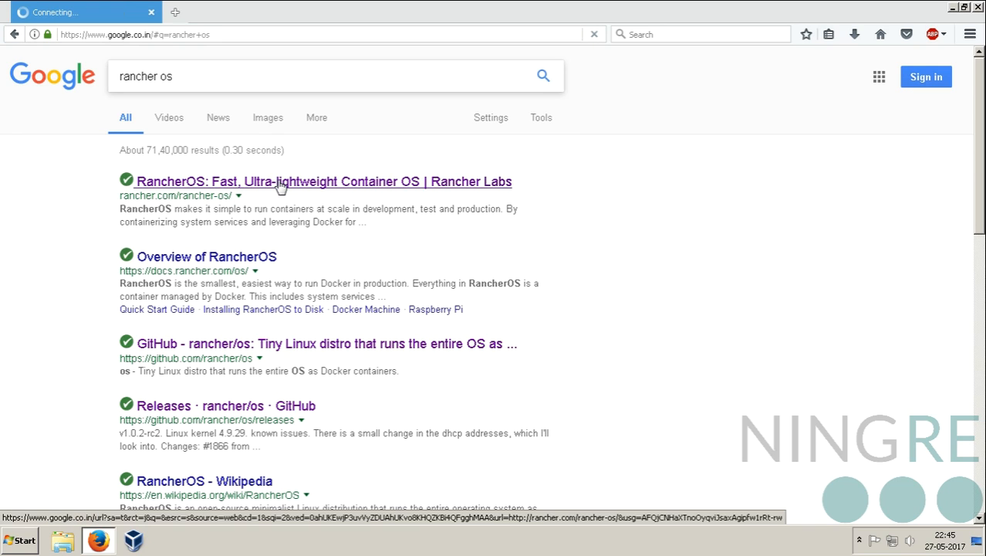
pyautogui.click(323, 181)
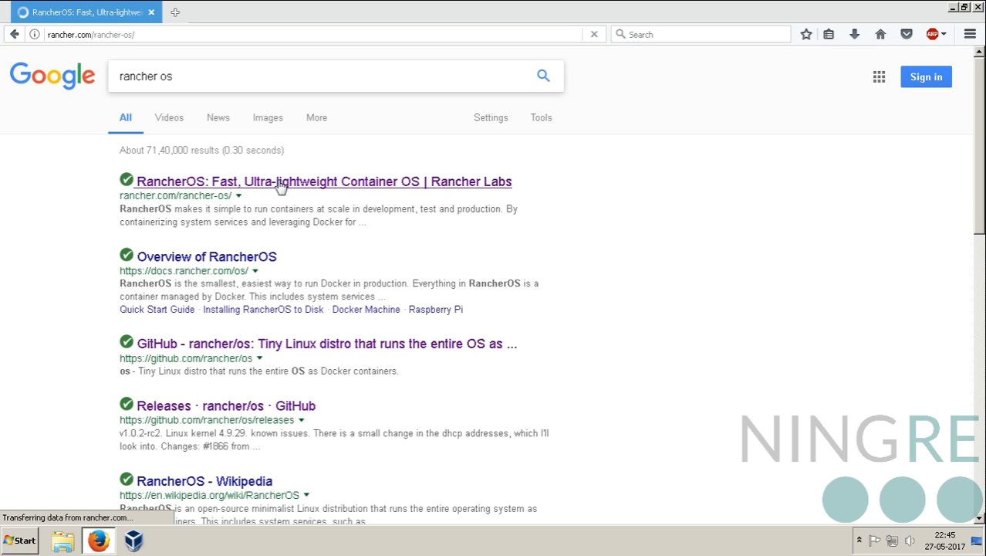
pyautogui.click(323, 180)
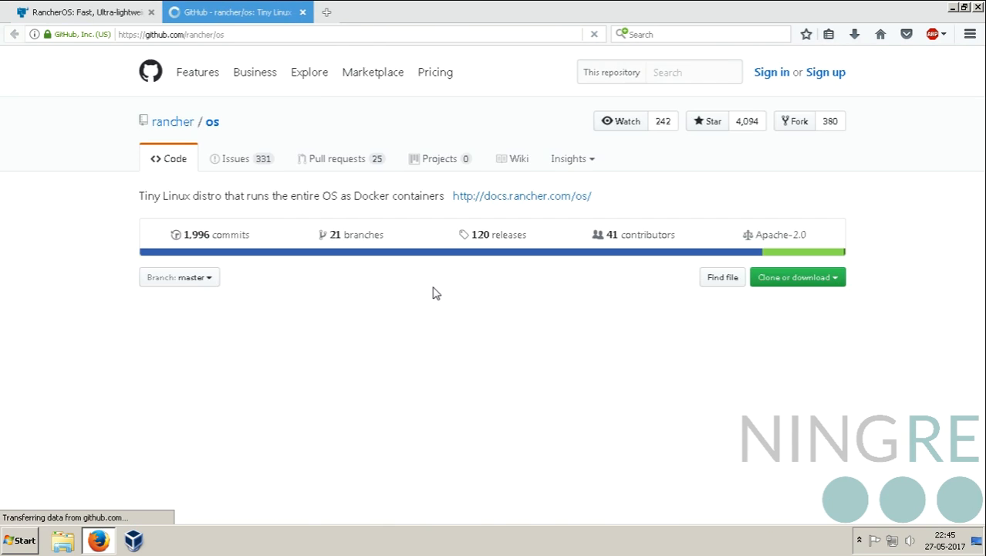
pyautogui.scroll(-3)
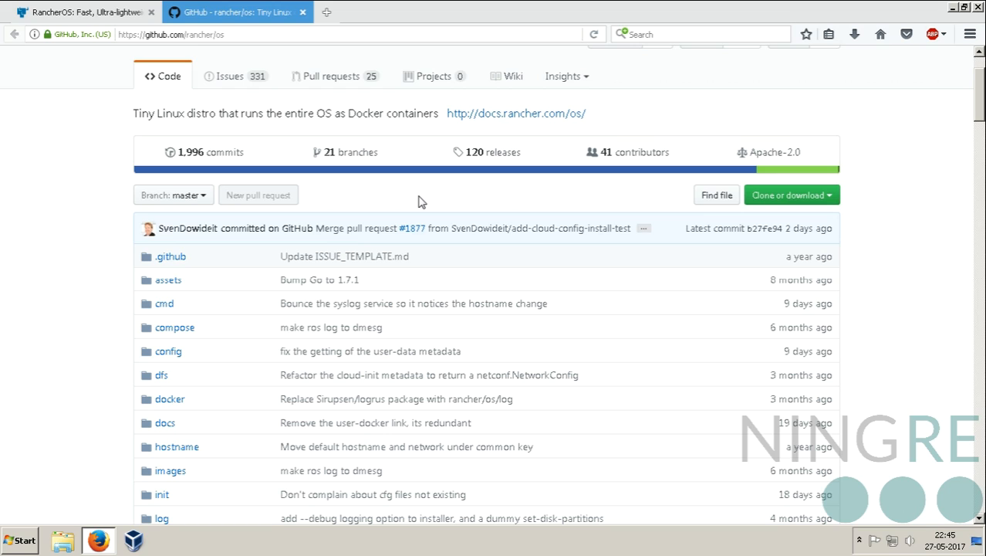
pyautogui.moveTo(175, 243)
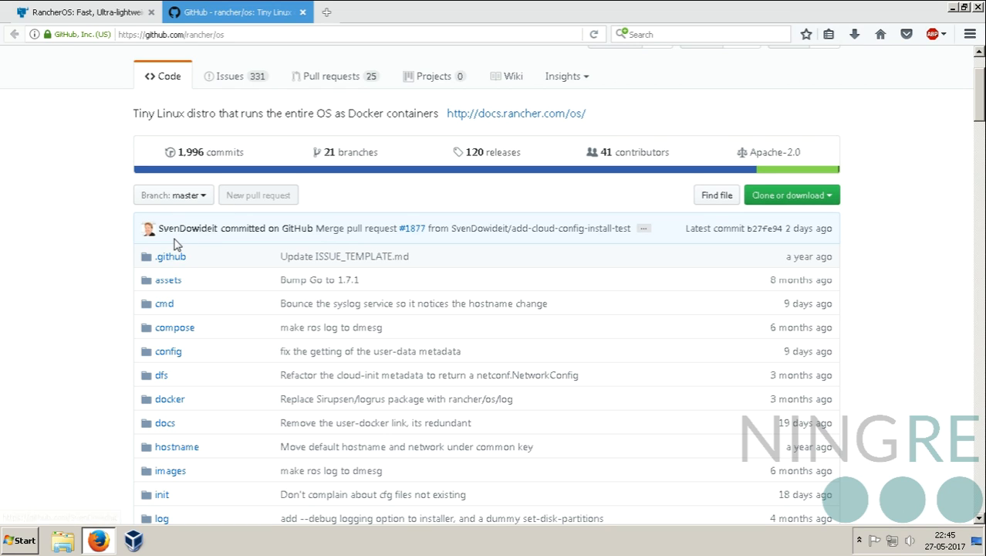
pyautogui.moveTo(419, 202)
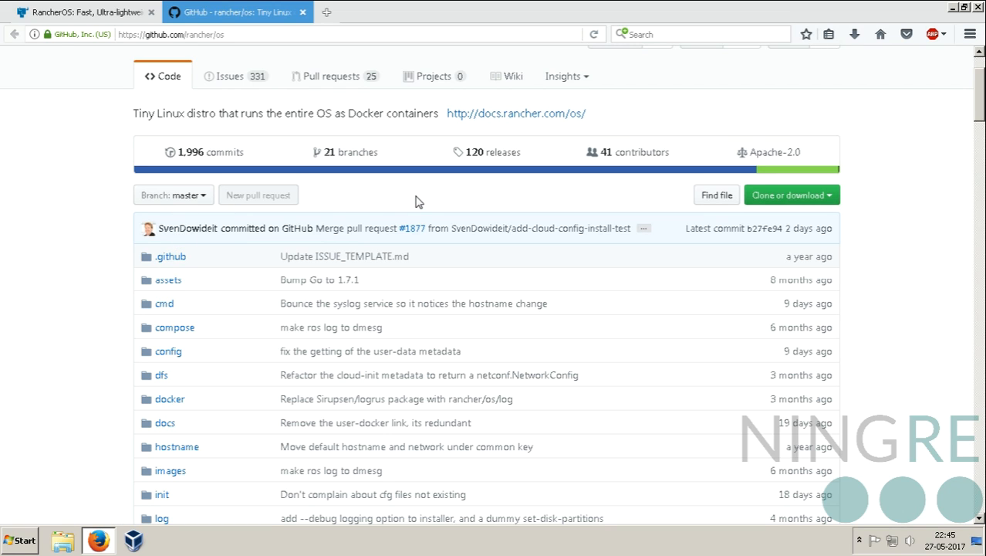
pyautogui.moveTo(508, 162)
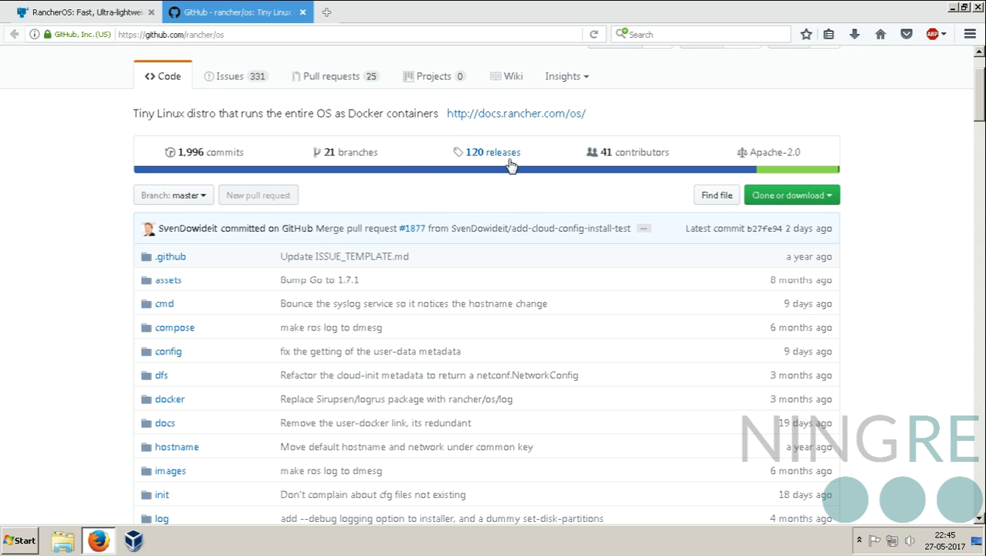
pyautogui.moveTo(493, 164)
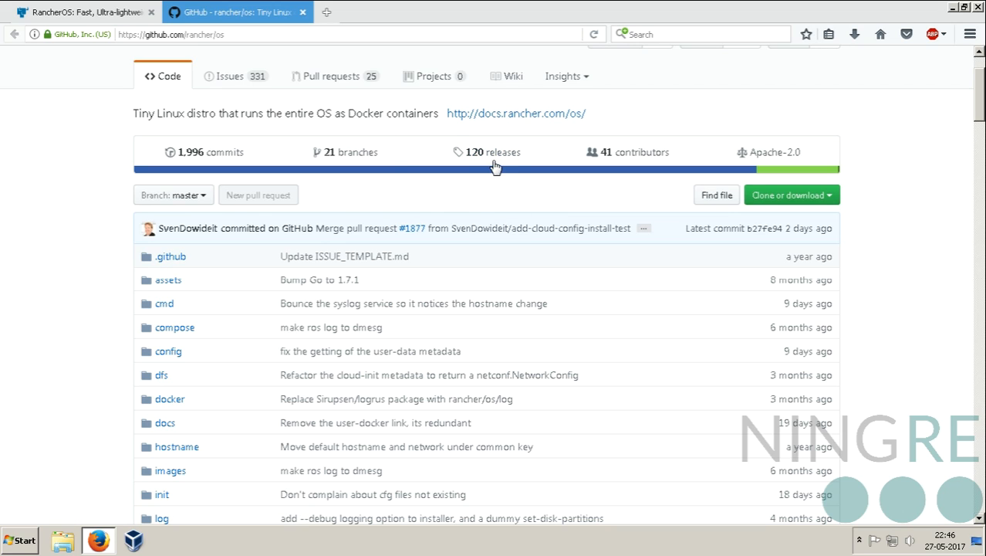
pyautogui.moveTo(493, 152)
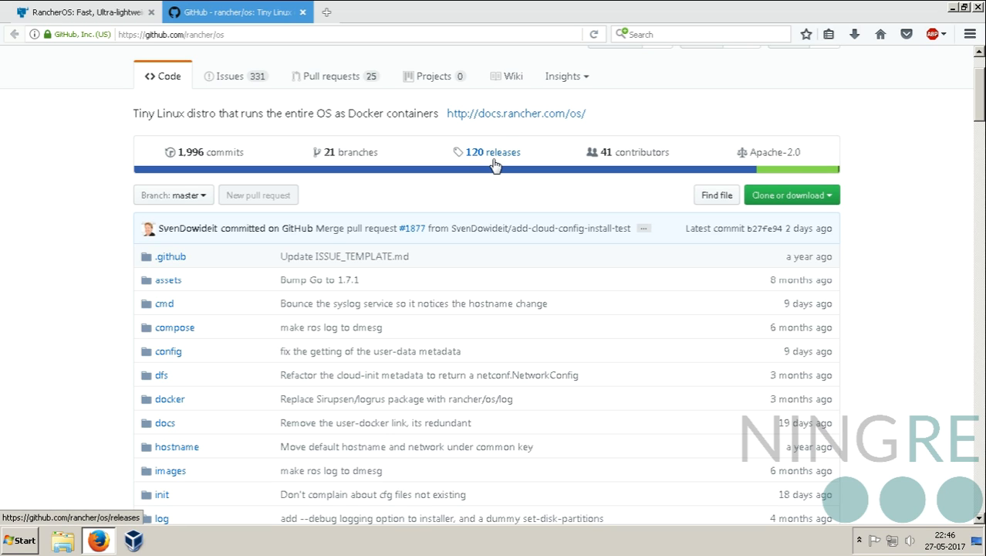
pyautogui.click(493, 151)
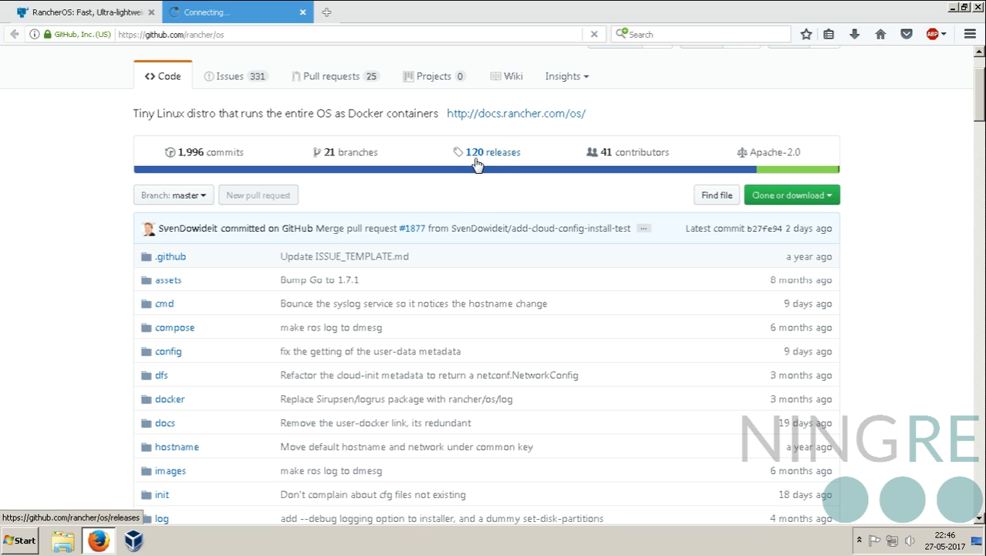
# Scroll the releases past the pre-releases to the v1.0.1 LTS rancheros.iso download (54 MB).
pyautogui.click(487, 151)
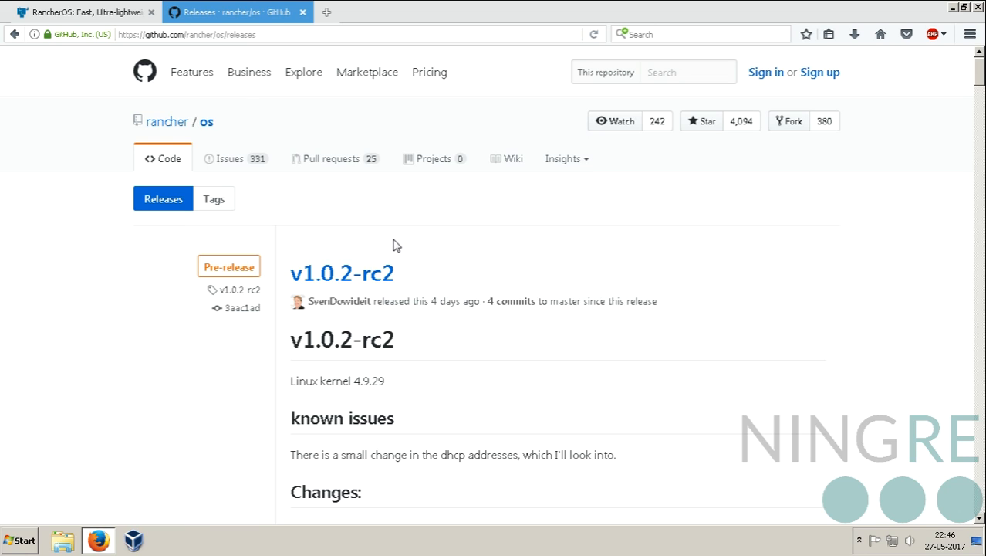
pyautogui.moveTo(192, 274)
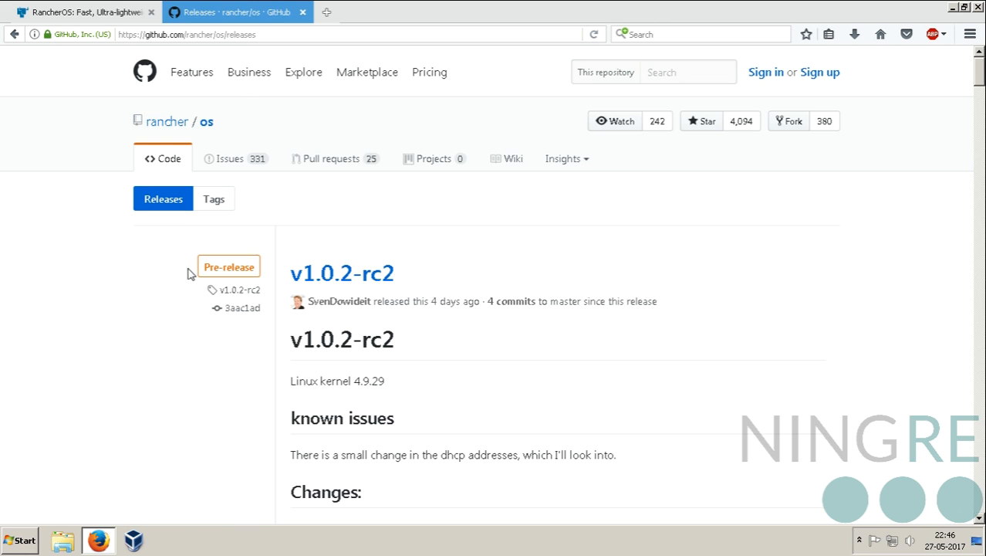
pyautogui.moveTo(297, 311)
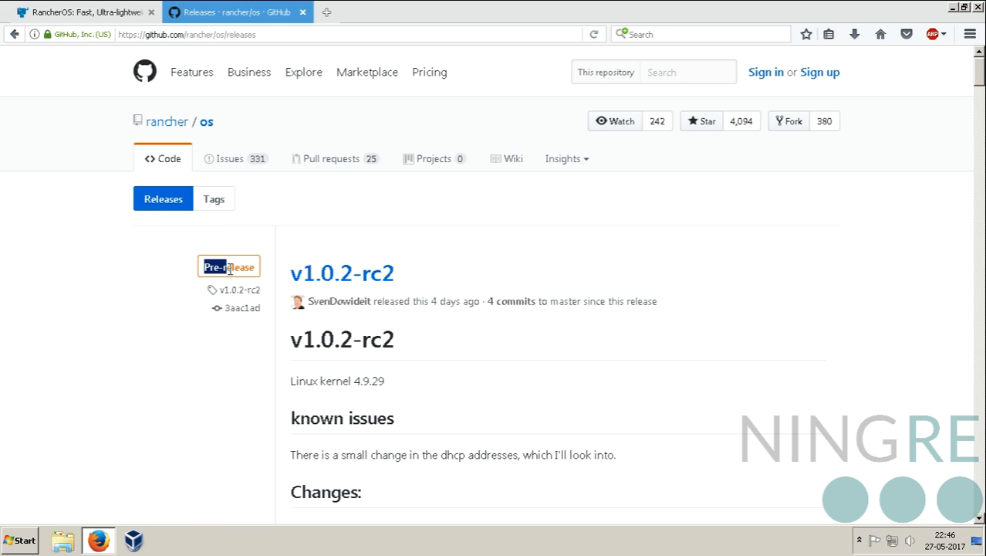
pyautogui.moveTo(269, 376)
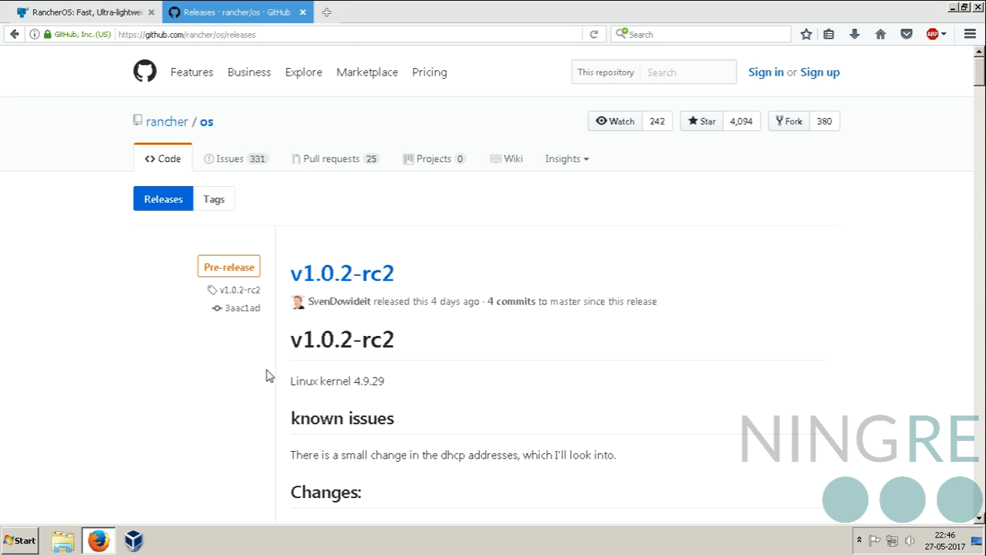
pyautogui.scroll(-3)
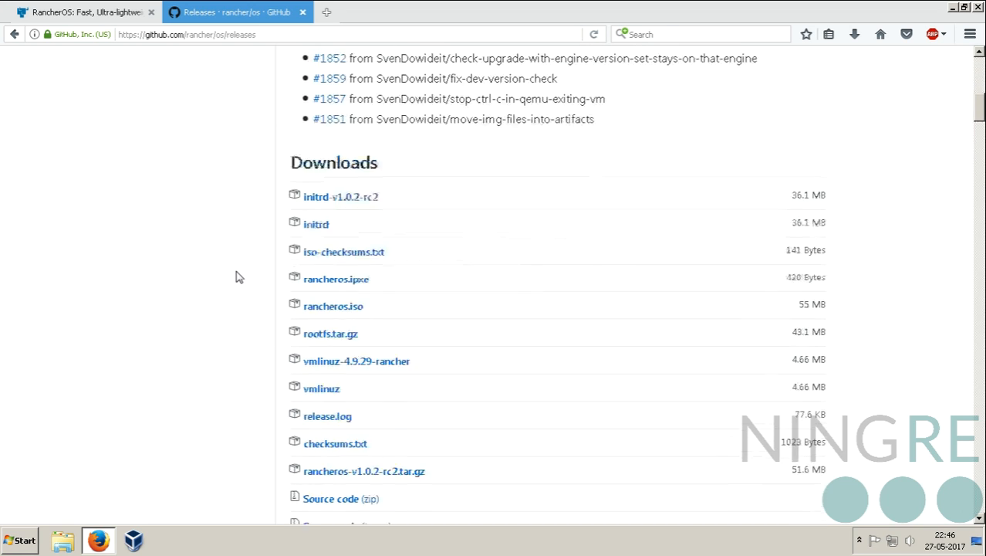
pyautogui.scroll(-3)
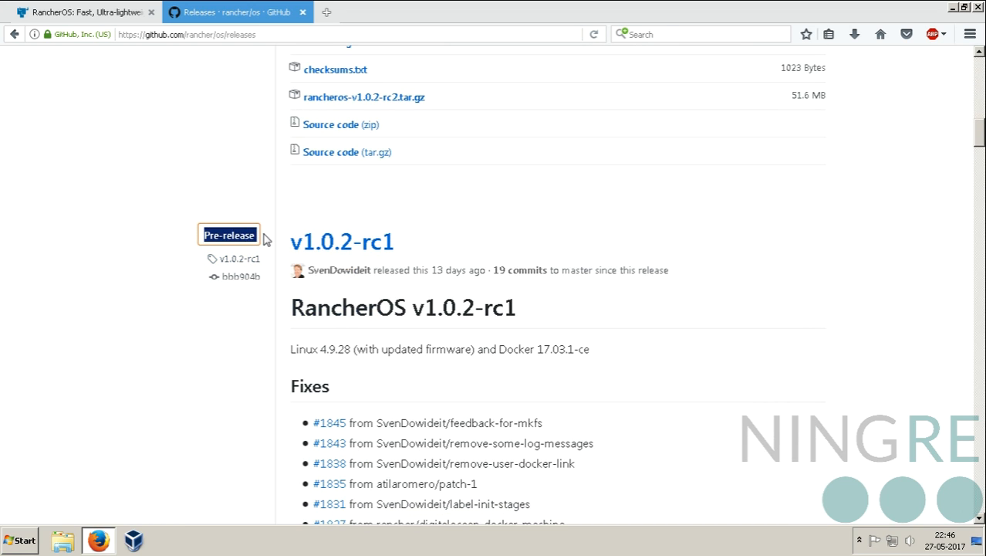
pyautogui.scroll(-3)
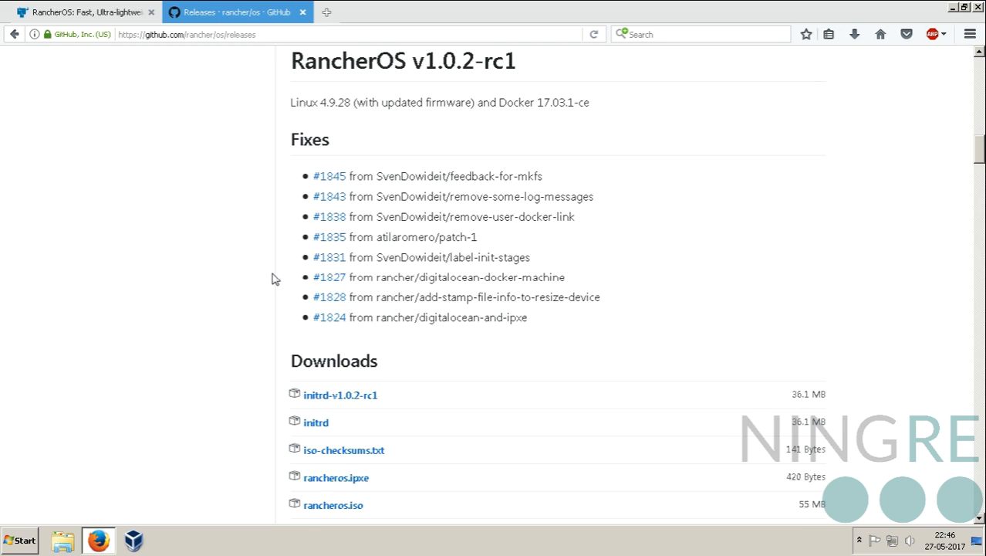
pyautogui.scroll(-3)
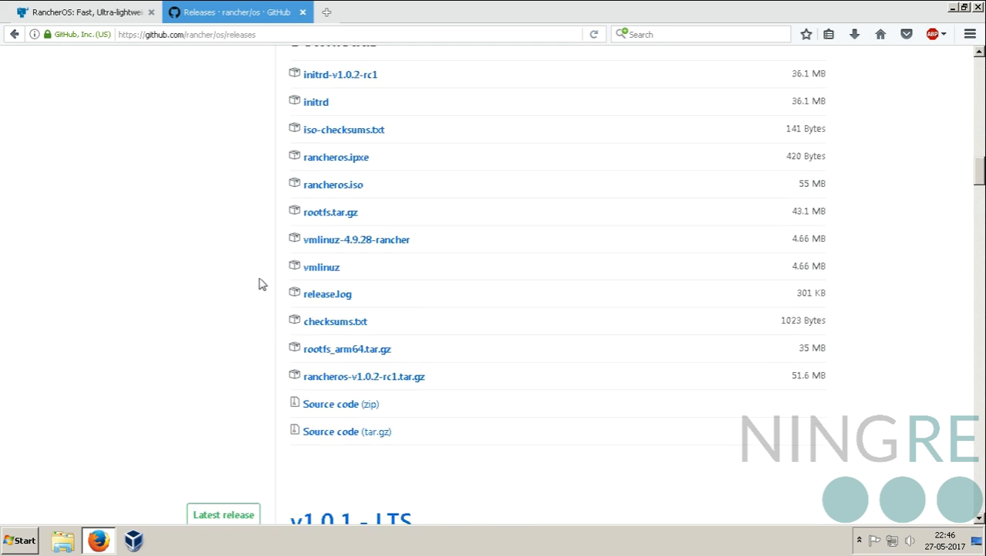
pyautogui.scroll(-3)
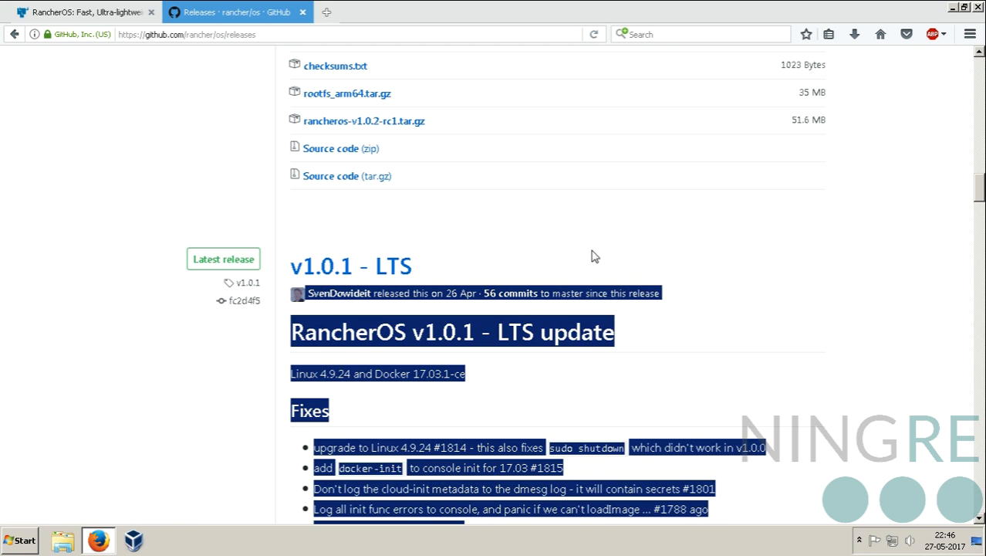
pyautogui.scroll(-3)
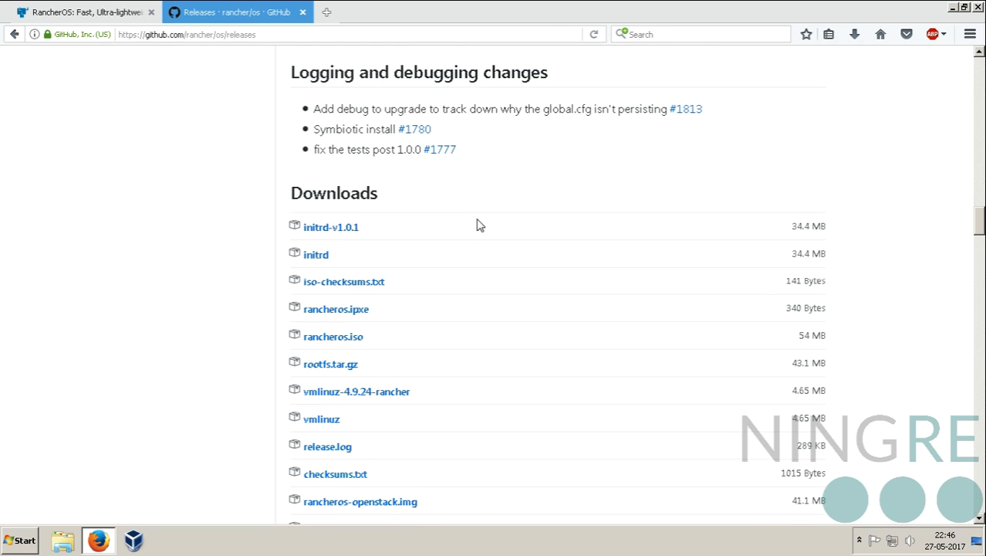
pyautogui.scroll(-3)
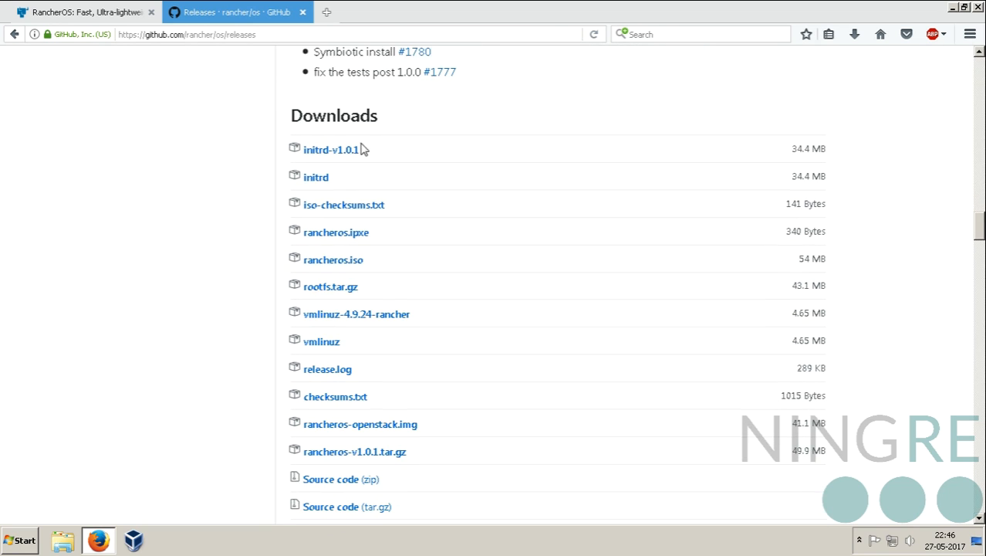
pyautogui.scroll(-3)
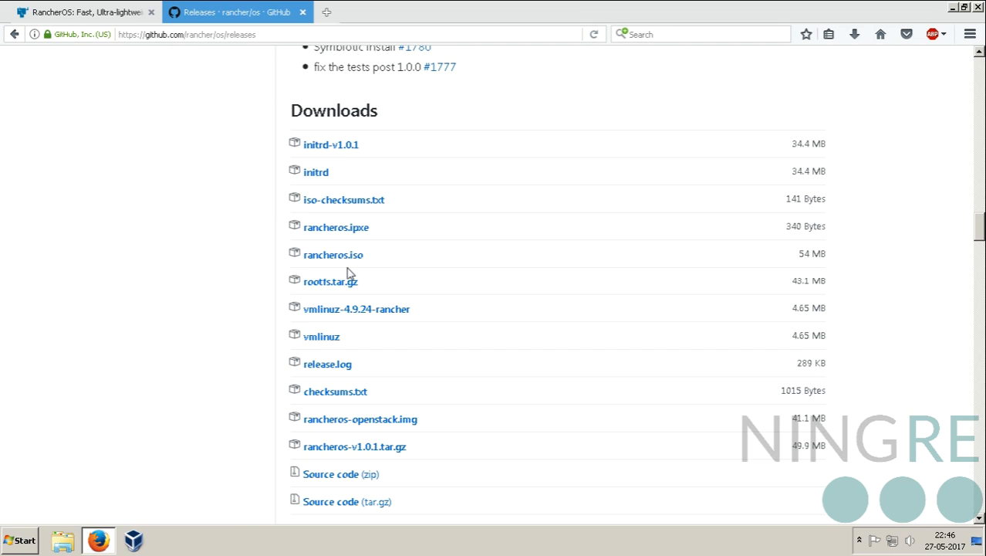
pyautogui.moveTo(328, 264)
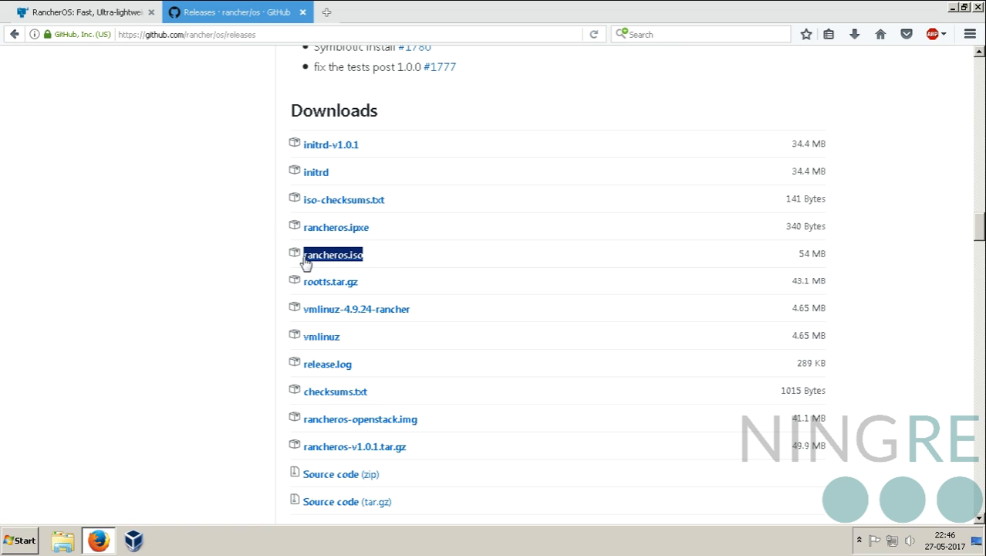
pyautogui.moveTo(378, 267)
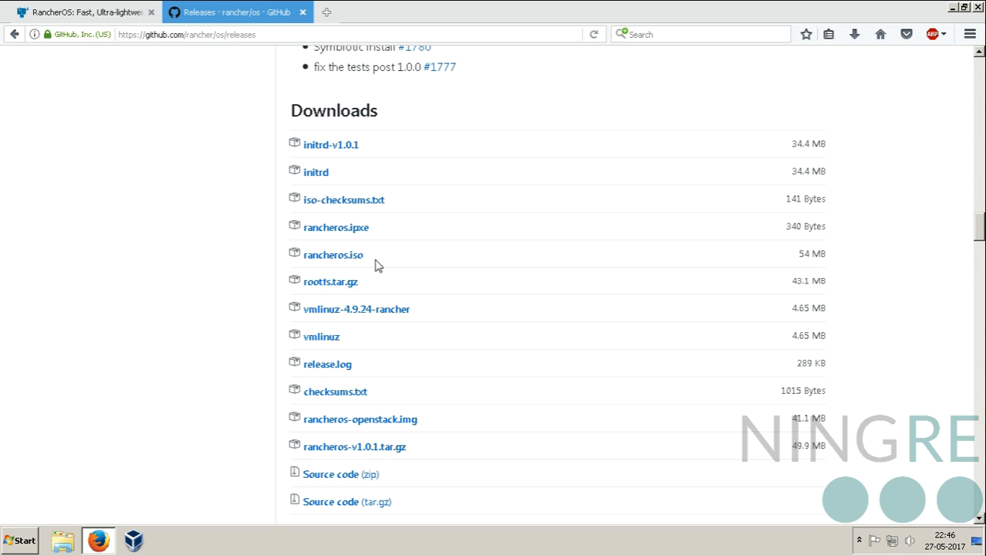
pyautogui.click(333, 255)
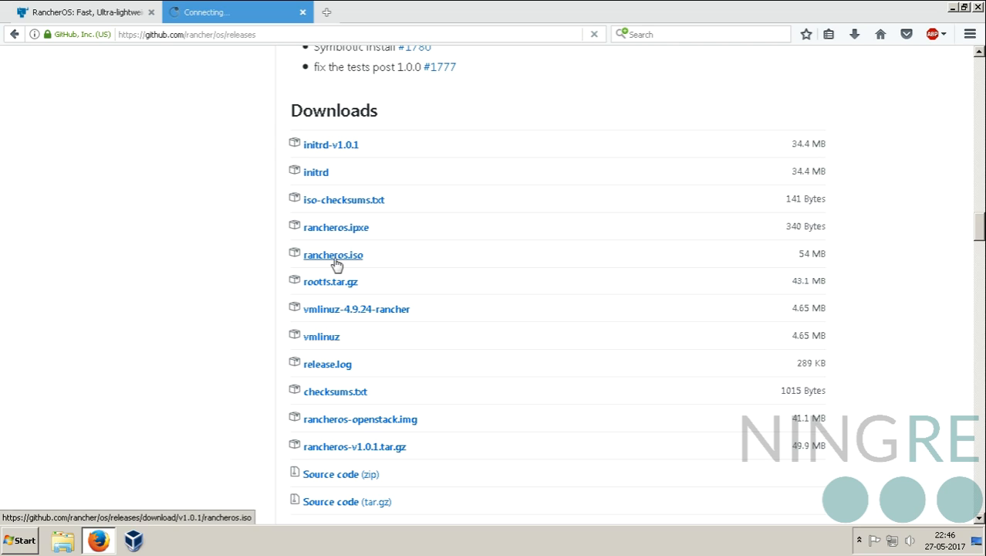
pyautogui.click(332, 255)
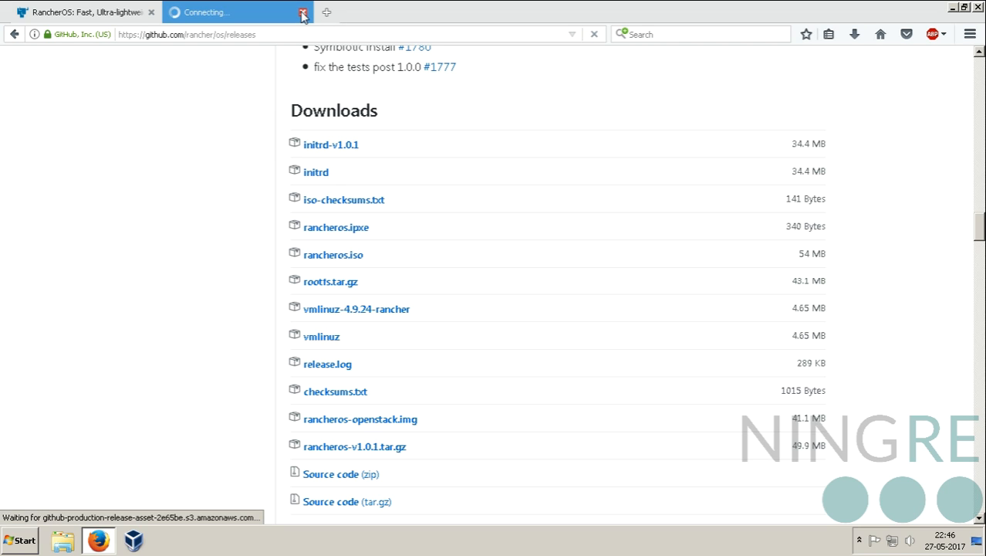
pyautogui.click(333, 254)
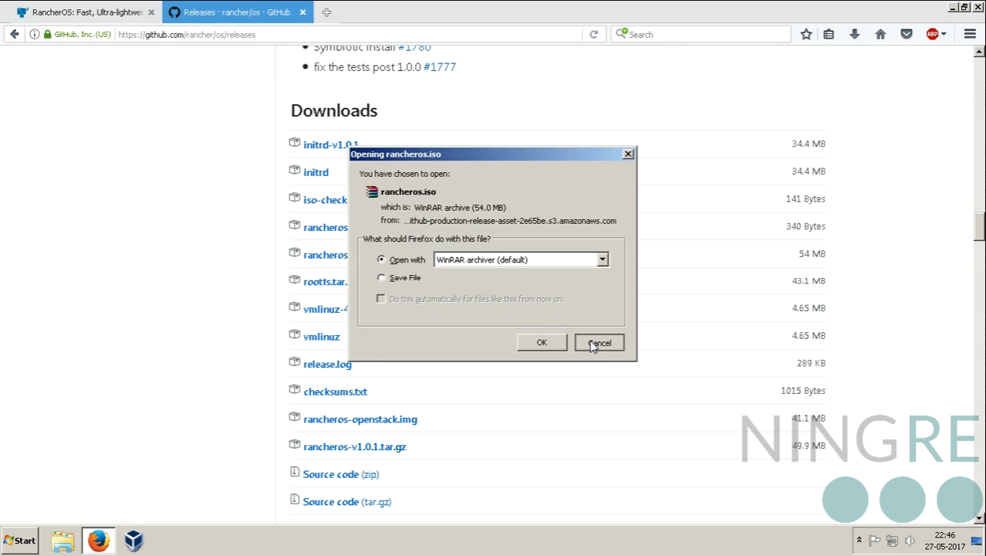
pyautogui.click(599, 342)
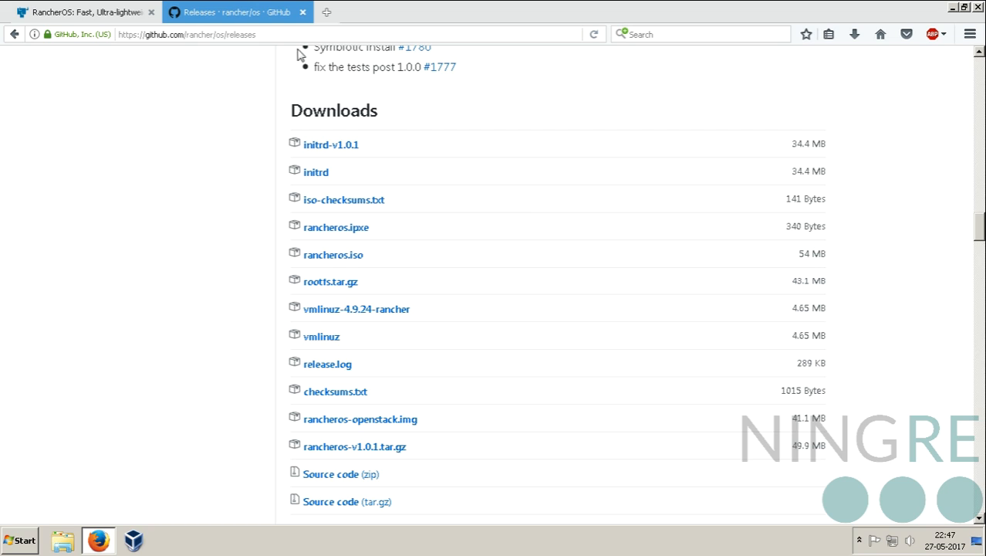
pyautogui.click(187, 34)
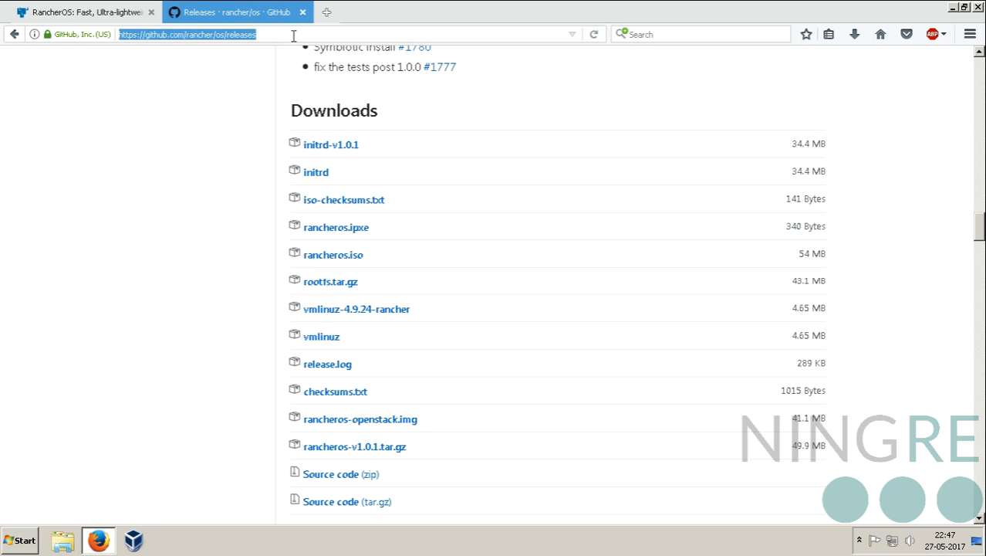
# Search for 'putty' and open the 'Download PuTTY' result at putty.org.
pyautogui.write('p')
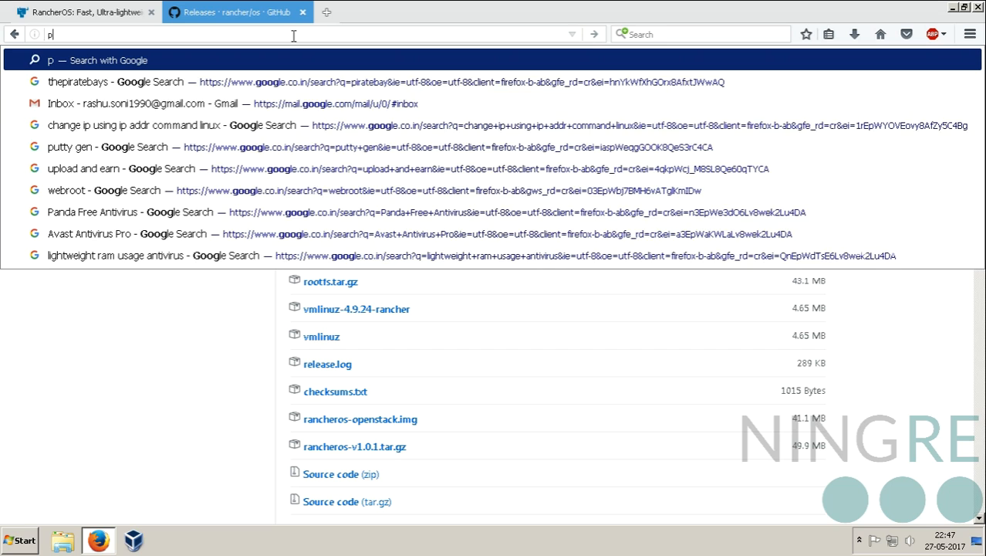
pyautogui.write('utty&ie=utf-8&oe=utf-8&client=firefox-b-ab&gfe_rd=cr&ei=n7QpWezVCmL8Qen-a5w')
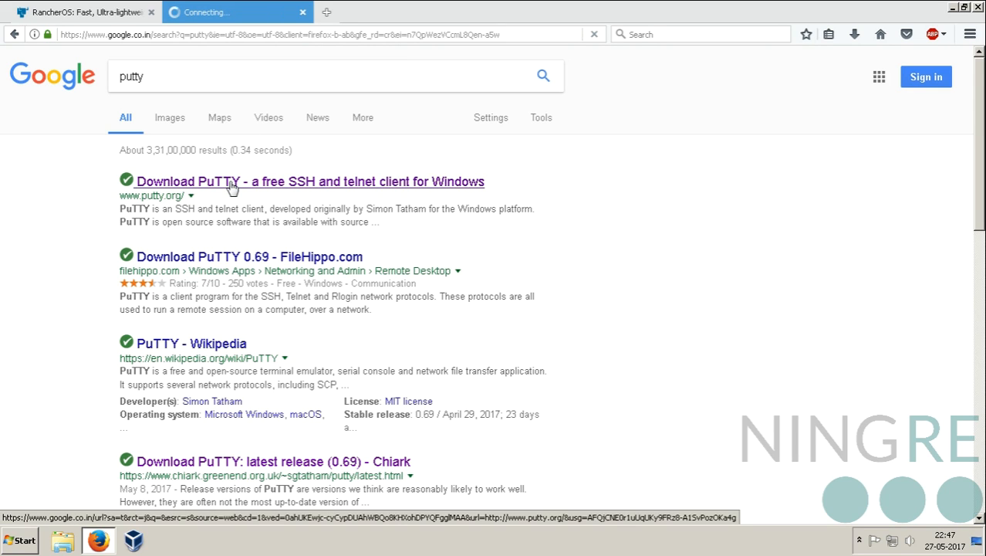
pyautogui.click(310, 181)
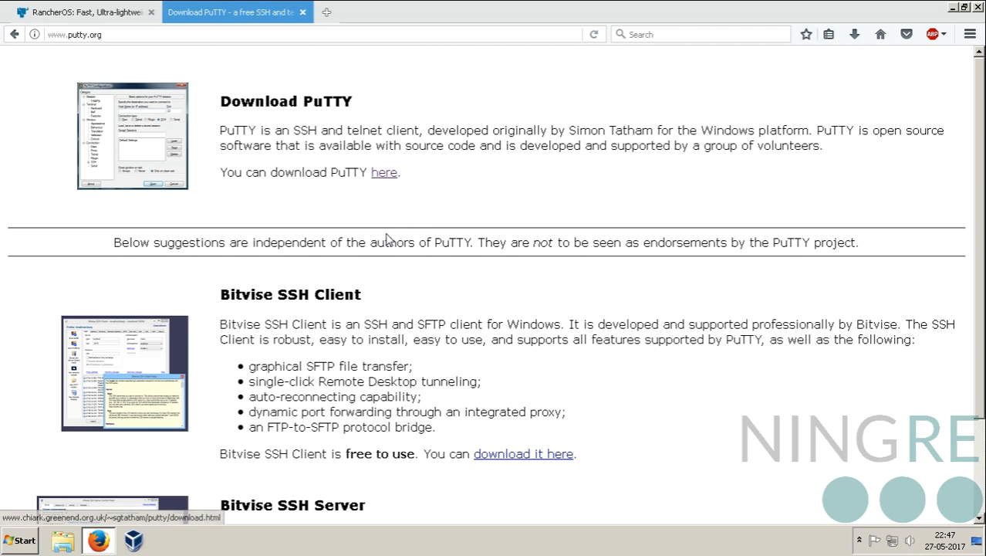
# Open the PuTTY 0.69 latest-release page and scroll to the alternative binary files.
pyautogui.click(383, 172)
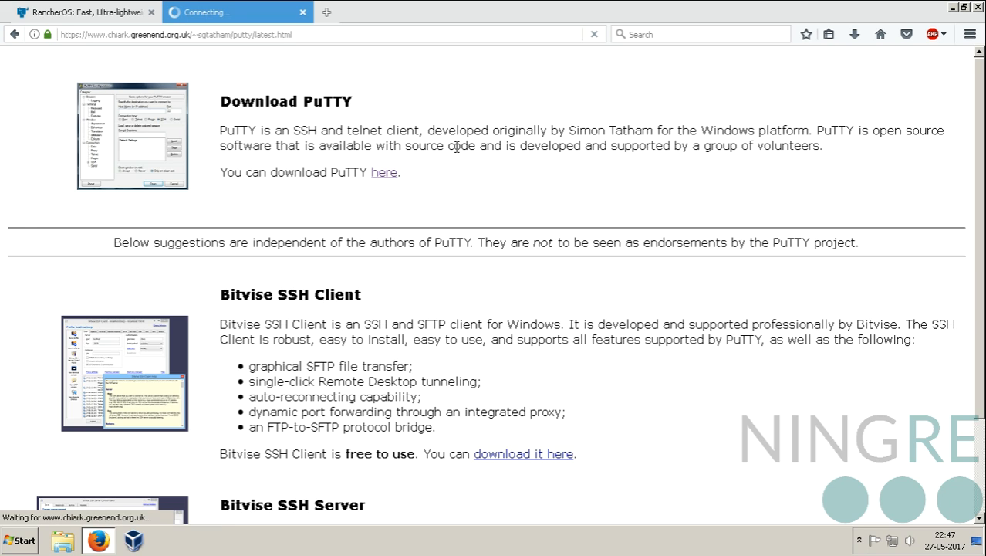
pyautogui.click(383, 172)
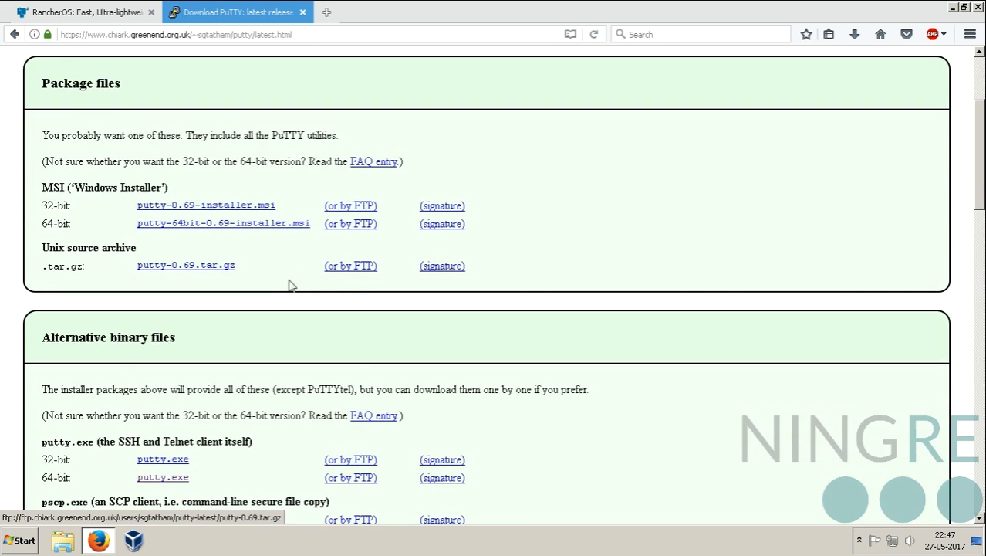
pyautogui.scroll(-3)
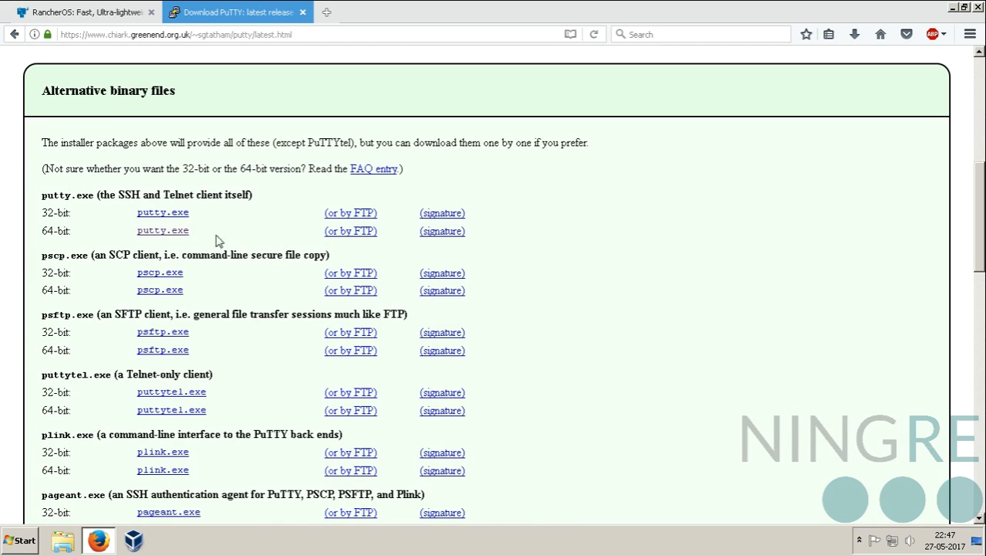
pyautogui.moveTo(163, 231)
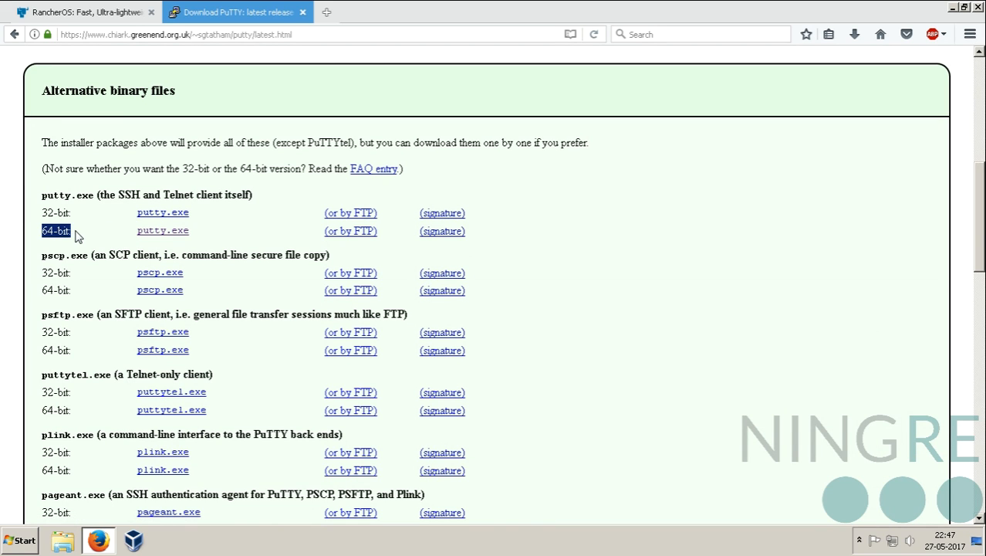
pyautogui.scroll(-3)
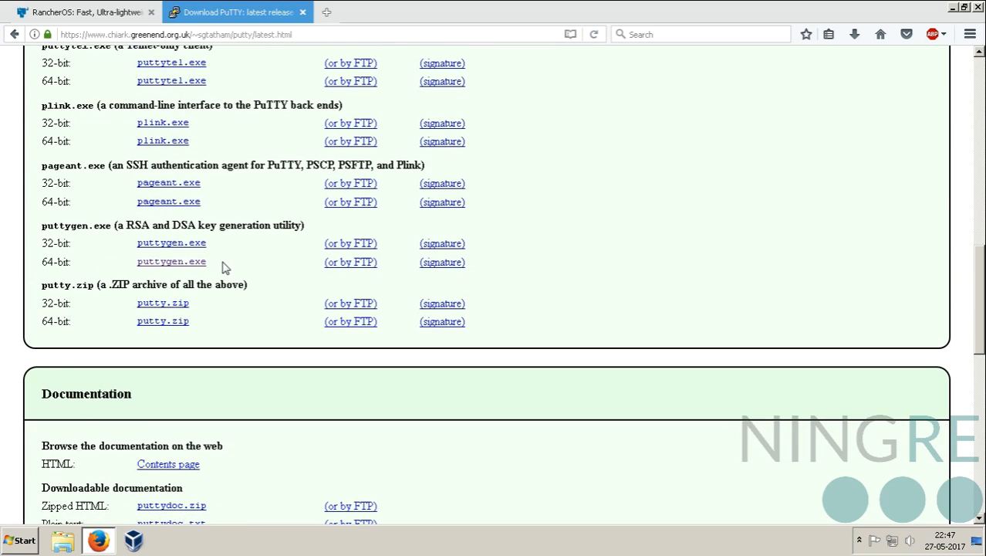
pyautogui.moveTo(172, 261)
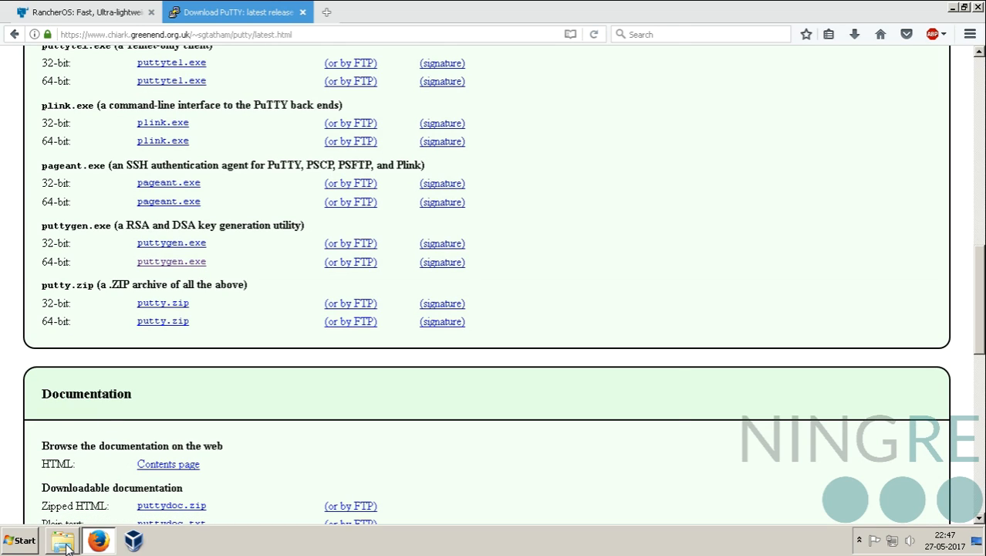
# Inspect the rancheros, puttygen and cloud-config files in Downloads, then bring up VirtualBox.
pyautogui.click(63, 539)
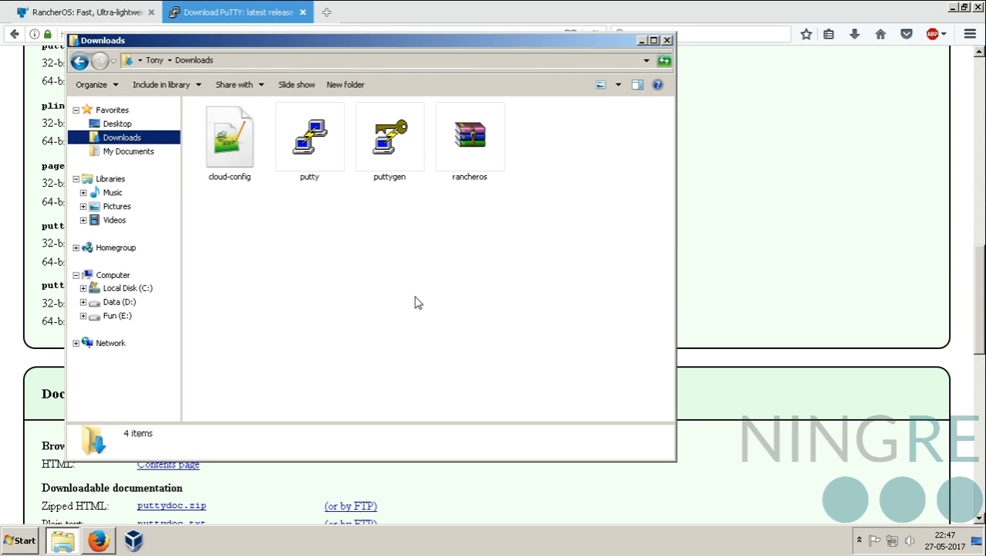
pyautogui.click(469, 137)
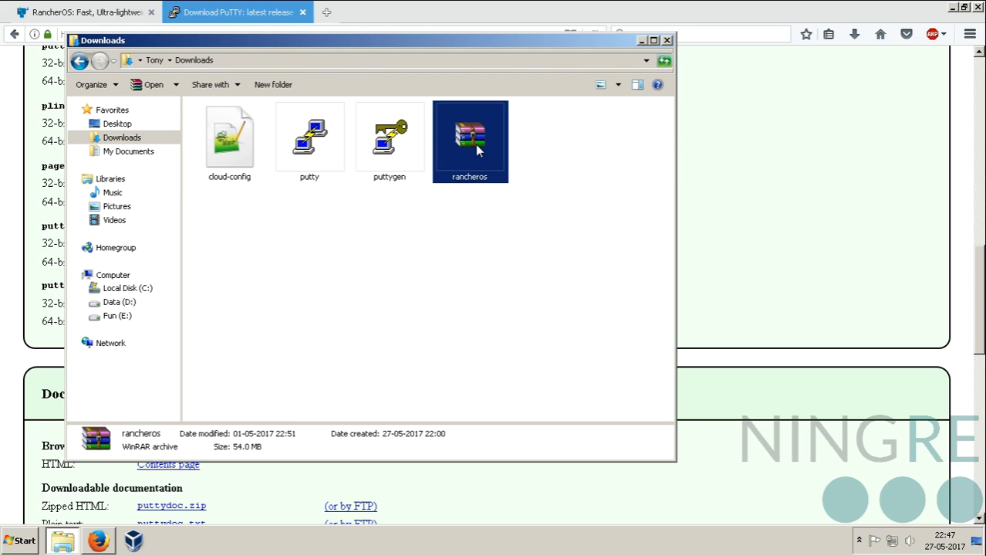
pyautogui.click(390, 139)
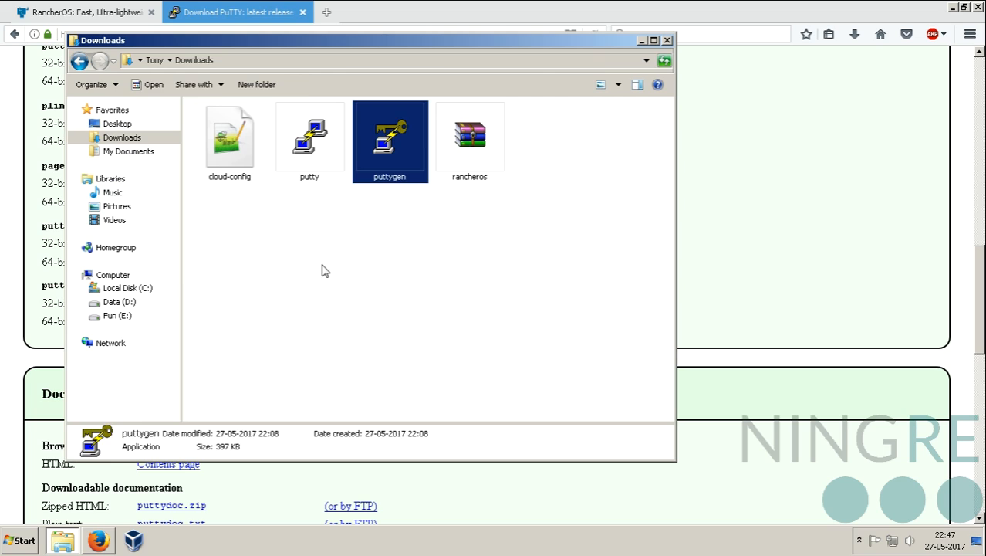
pyautogui.click(229, 139)
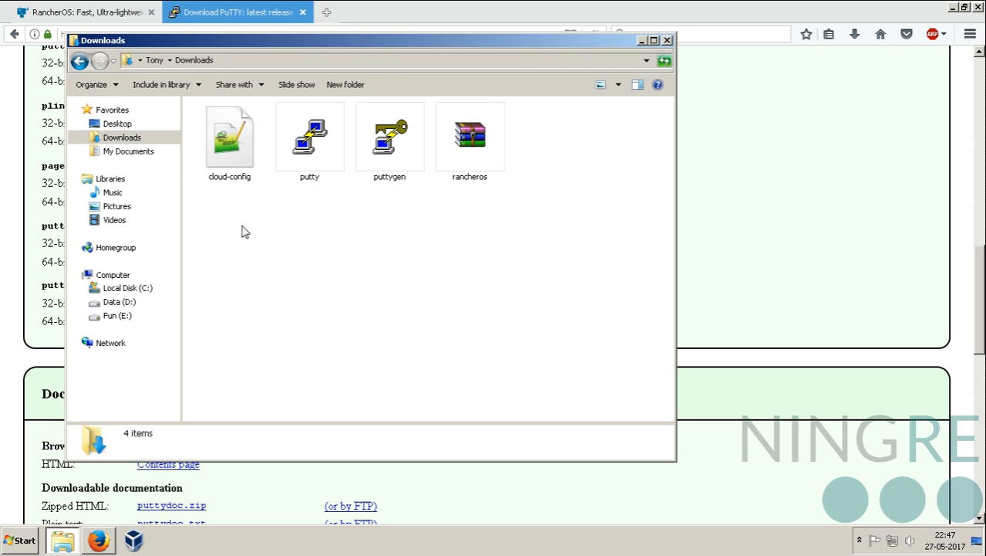
pyautogui.click(229, 139)
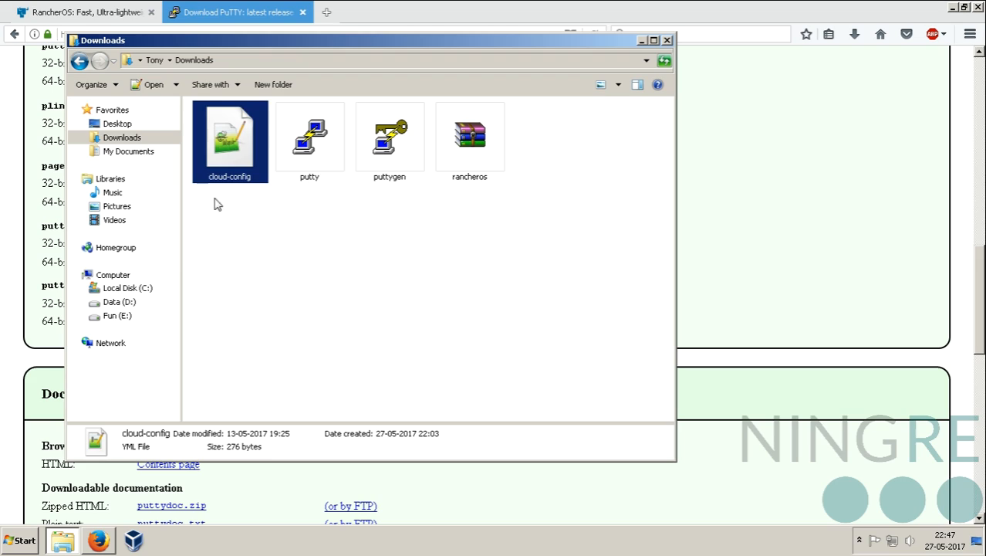
pyautogui.click(239, 268)
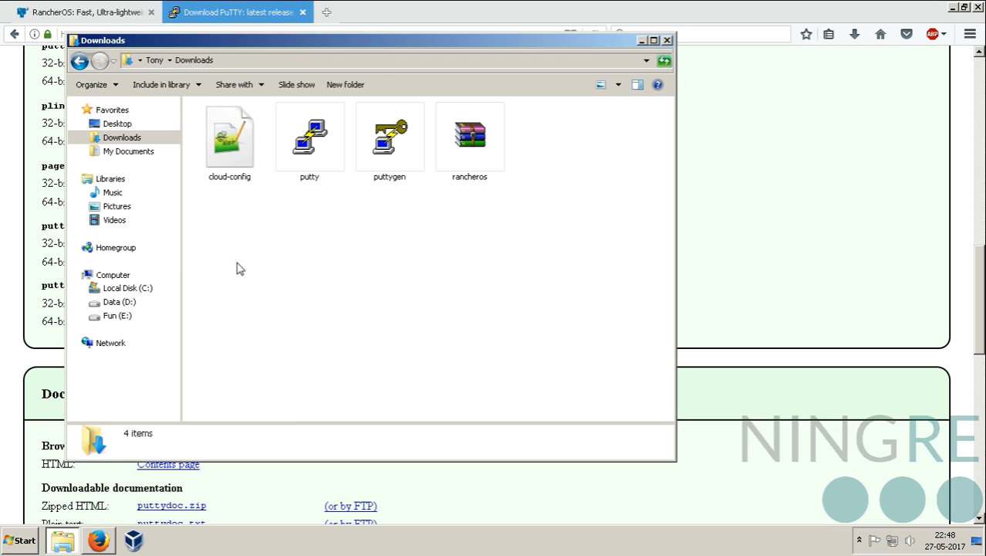
pyautogui.moveTo(256, 201)
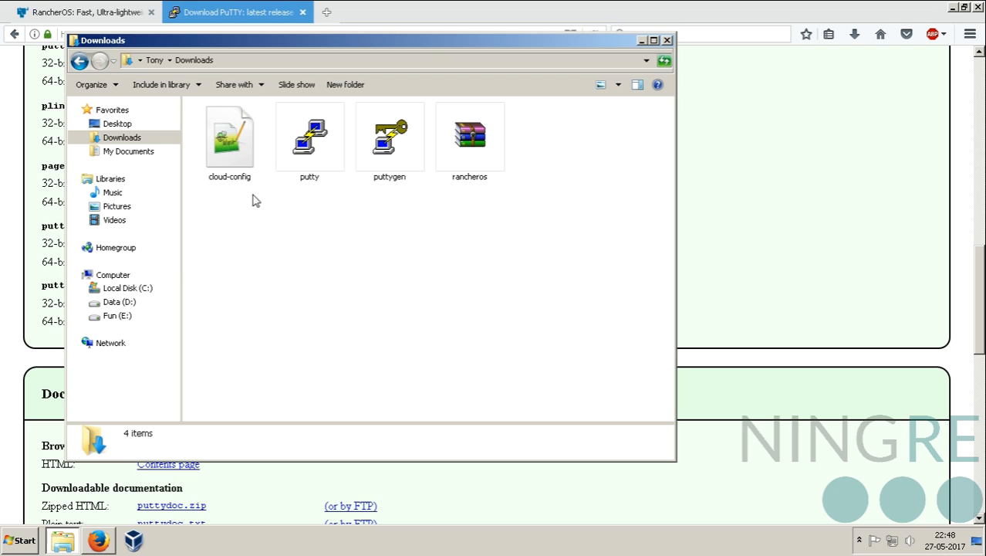
pyautogui.moveTo(250, 158)
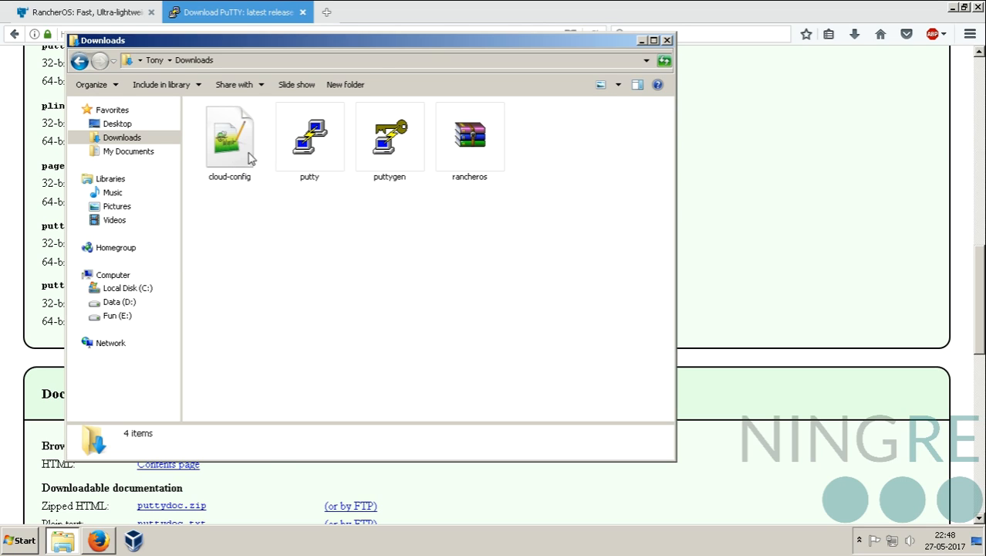
pyautogui.moveTo(238, 178)
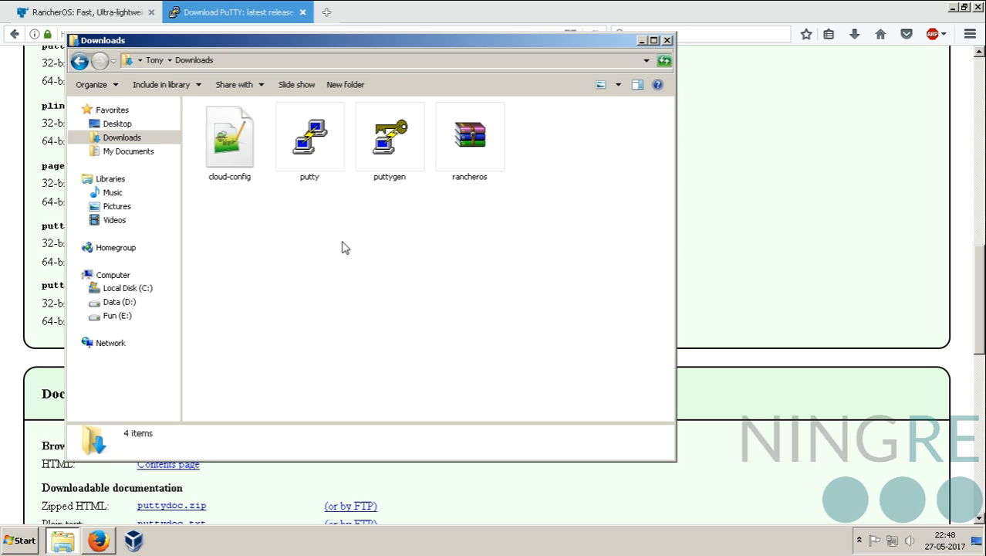
pyautogui.click(132, 539)
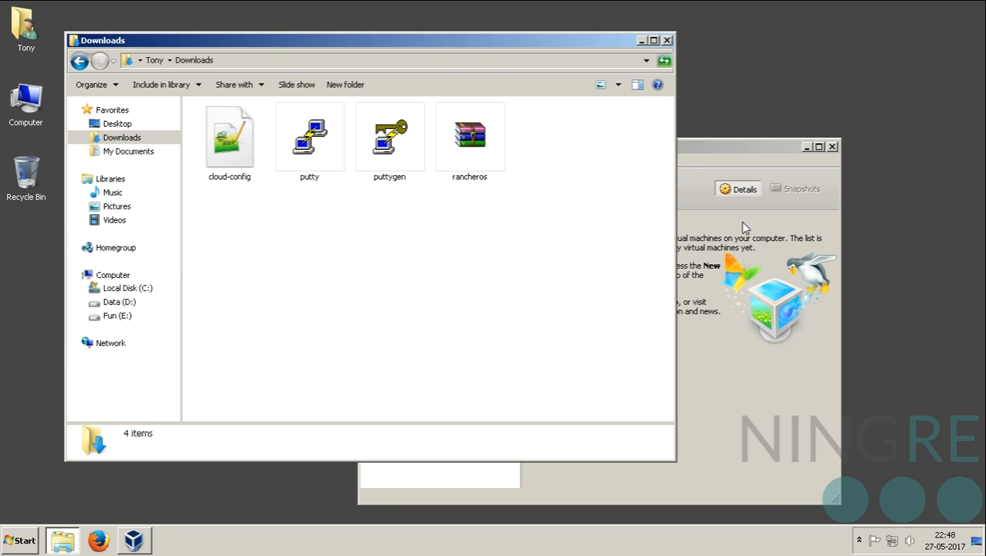
# Create VM 'RancherOS' as Other Linux (64-bit) with 1024 MB memory and an 8 GB VDI disk.
pyautogui.click(374, 187)
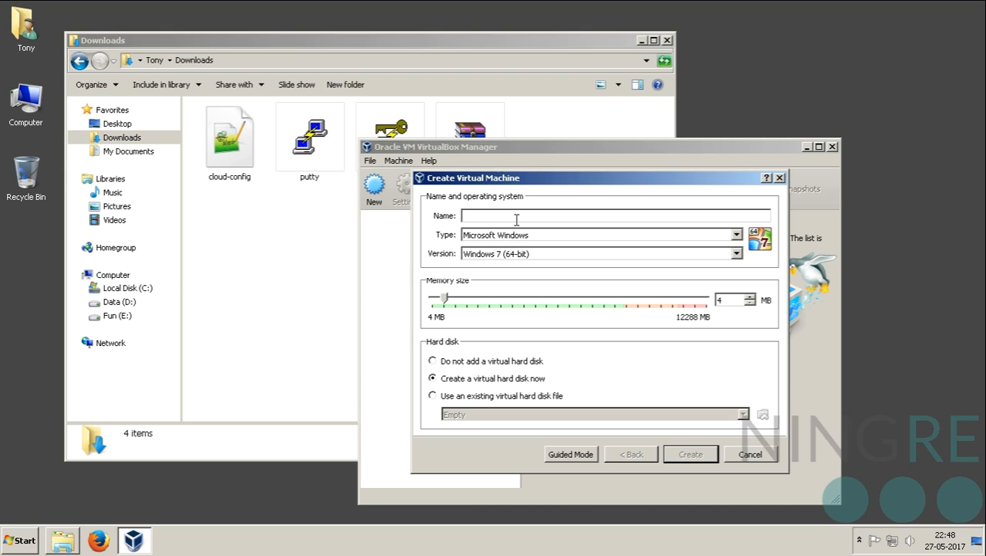
pyautogui.write('RancherOS')
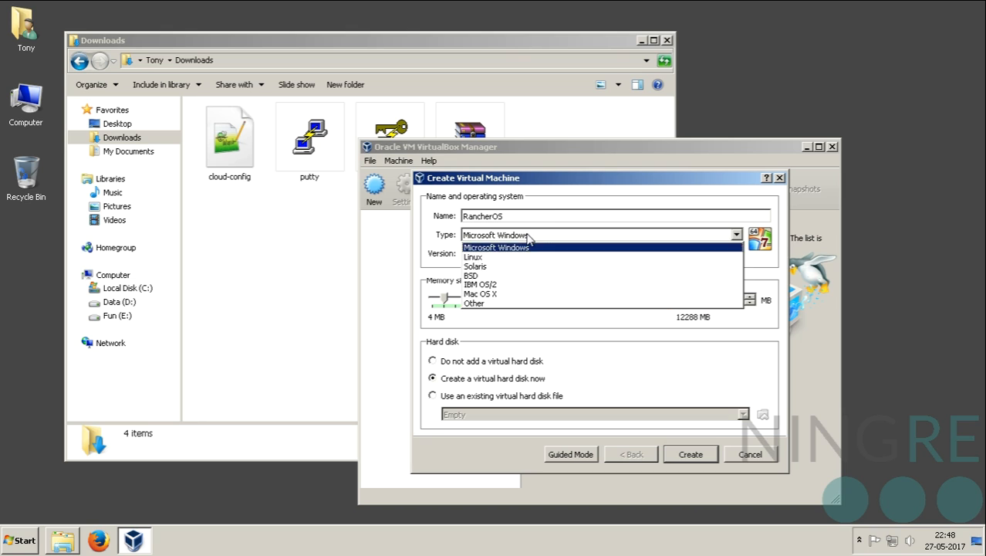
pyautogui.click(474, 256)
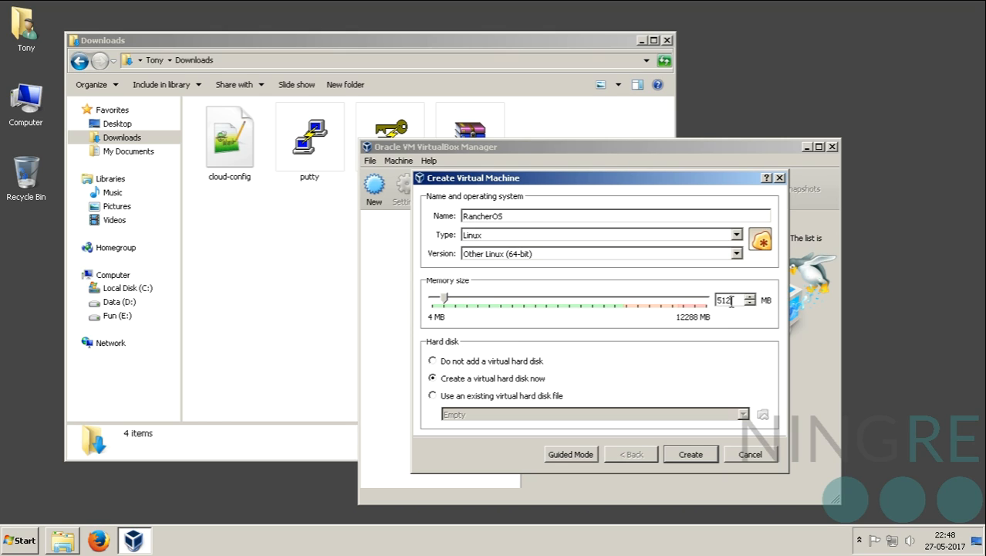
pyautogui.click(735, 253)
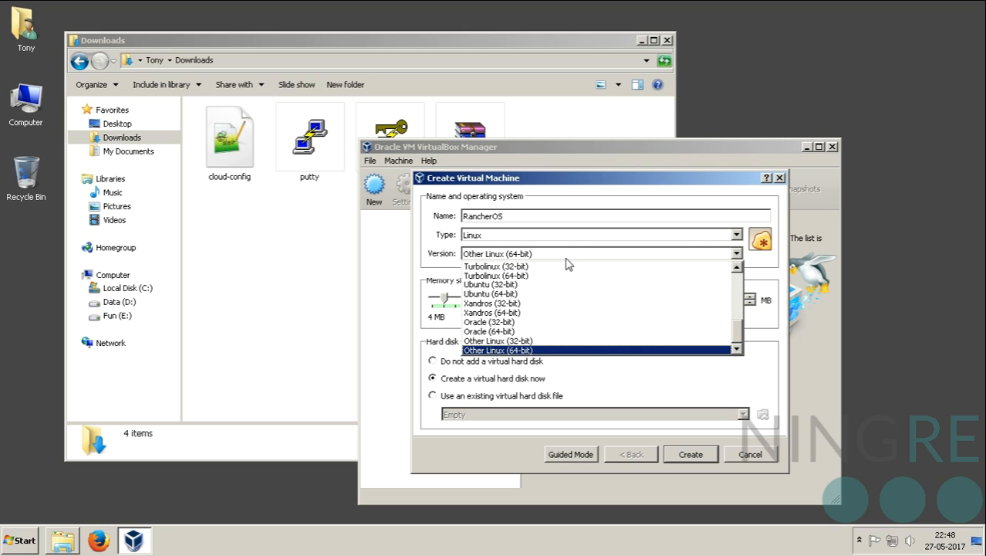
pyautogui.moveTo(497, 340)
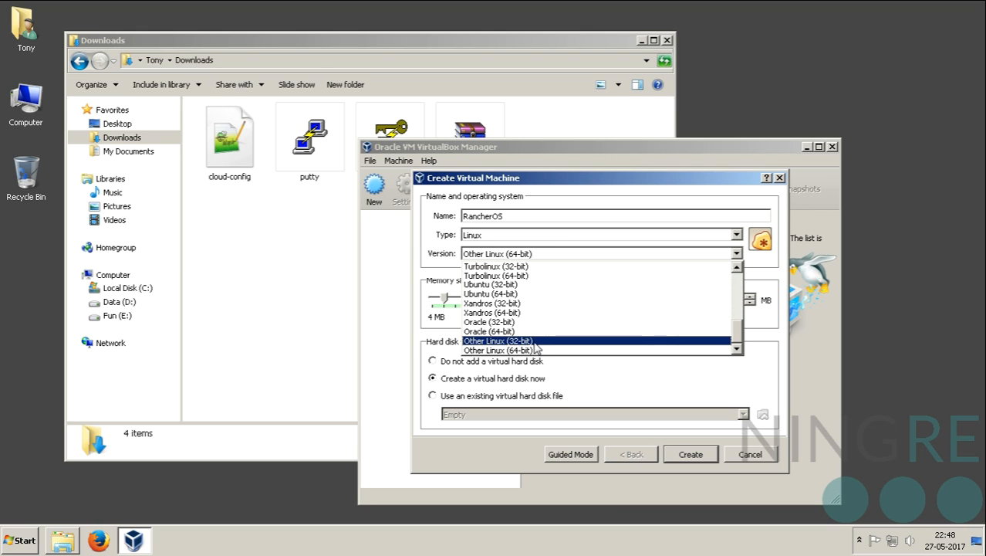
pyautogui.click(523, 349)
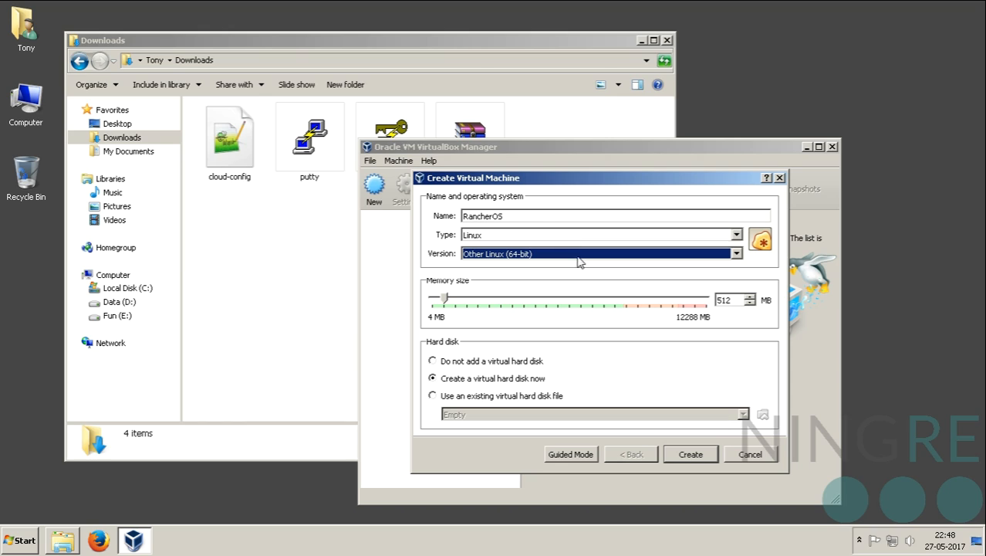
pyautogui.moveTo(691, 299)
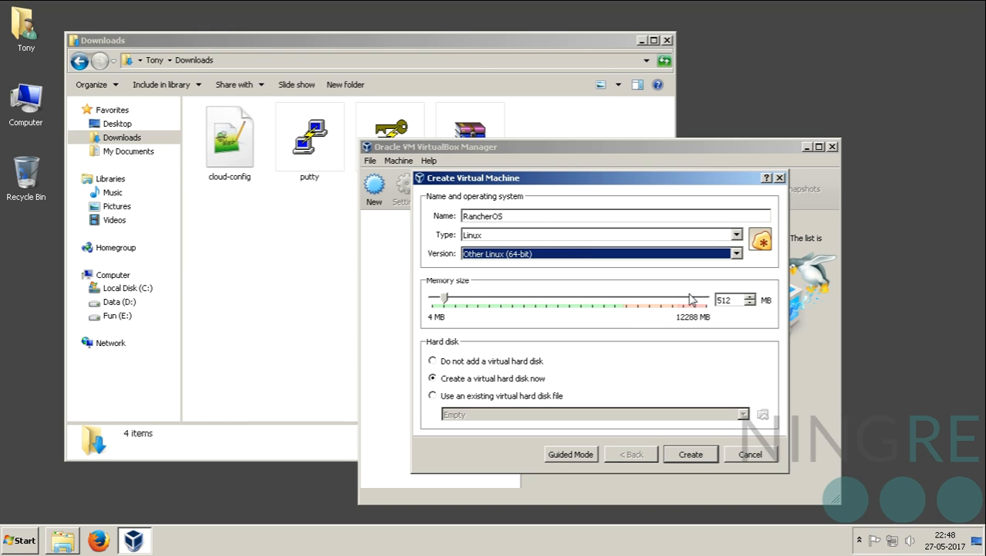
pyautogui.click(730, 300)
pyautogui.write('1024')
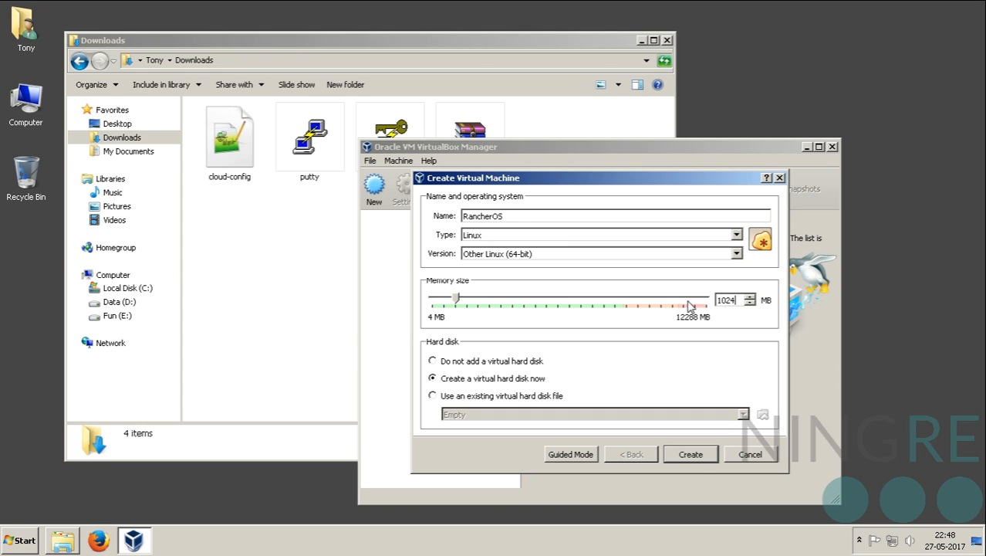
pyautogui.moveTo(548, 320)
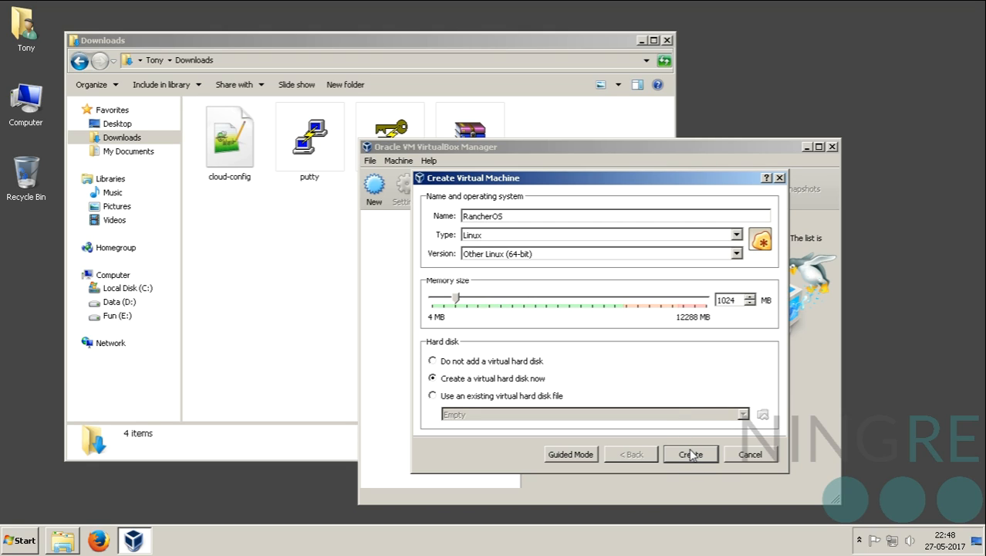
pyautogui.click(689, 454)
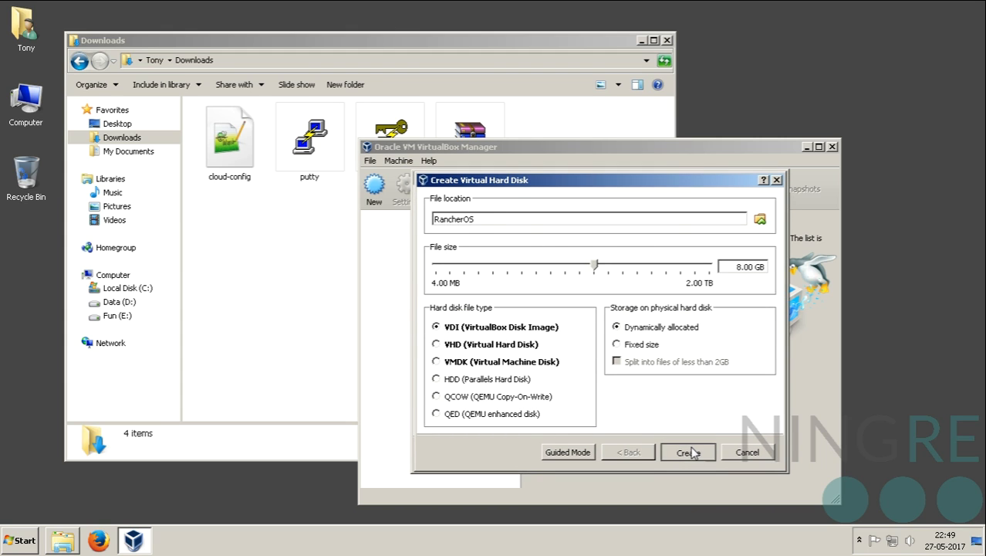
pyautogui.click(686, 451)
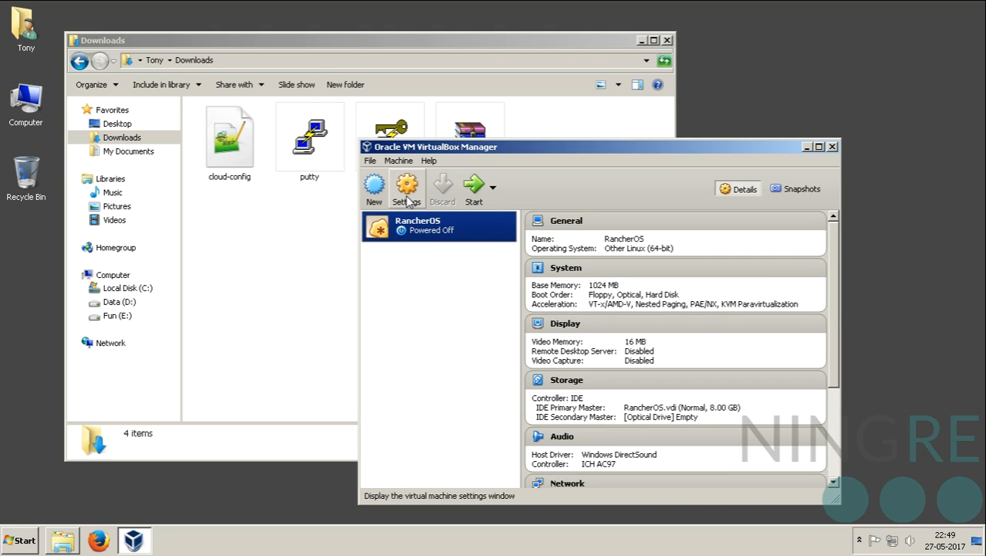
# Uncheck Enable Audio and set the network adapter to Bridged Adapter, then save.
pyautogui.click(407, 188)
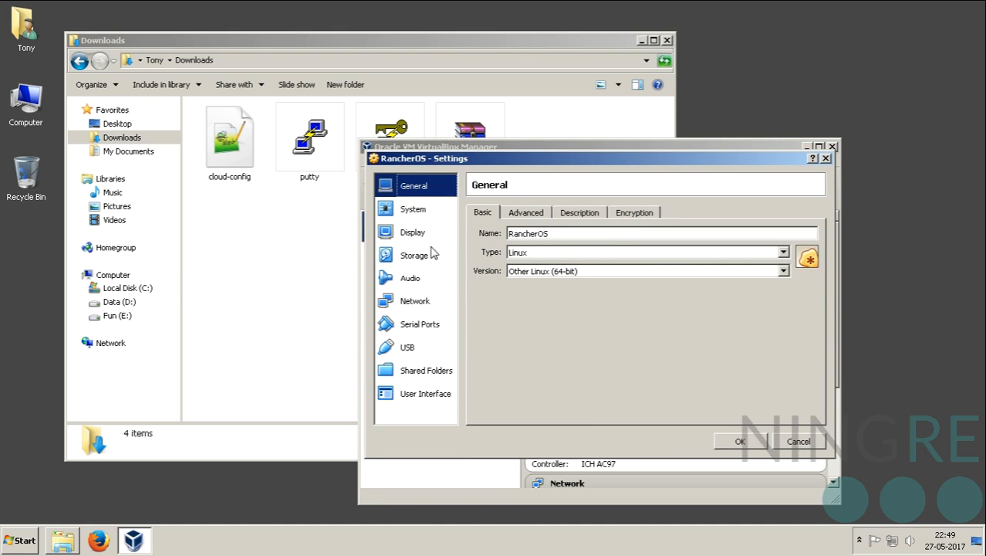
pyautogui.click(410, 278)
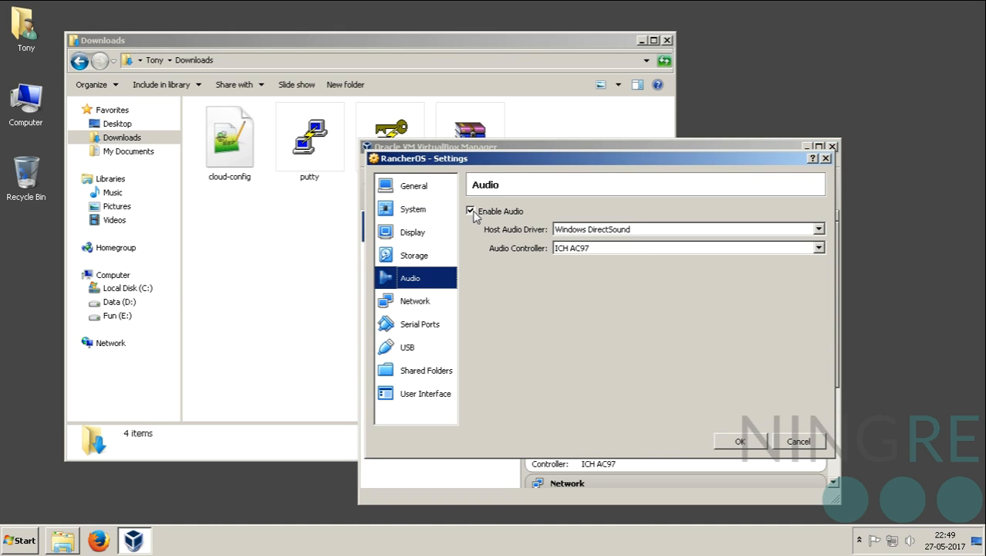
pyautogui.click(415, 300)
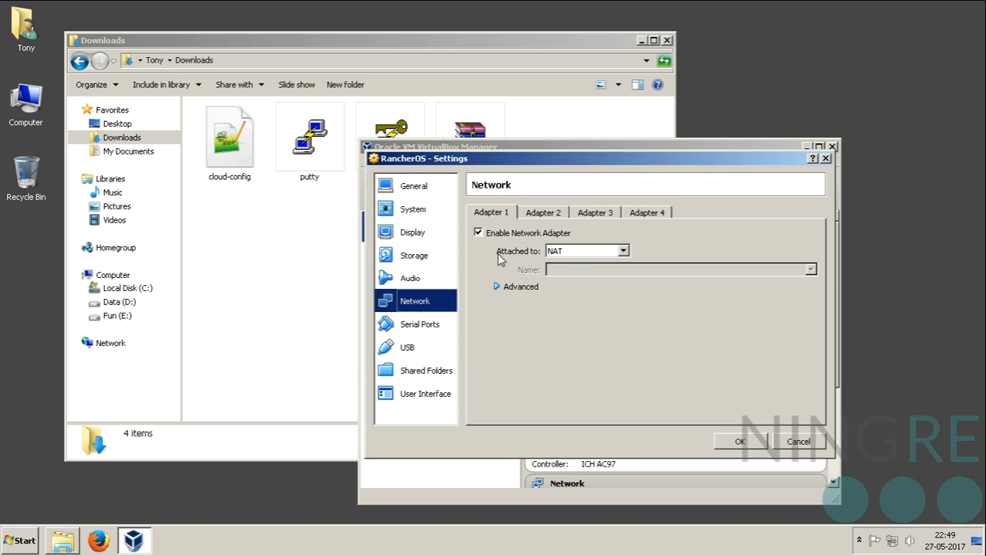
pyautogui.click(623, 250)
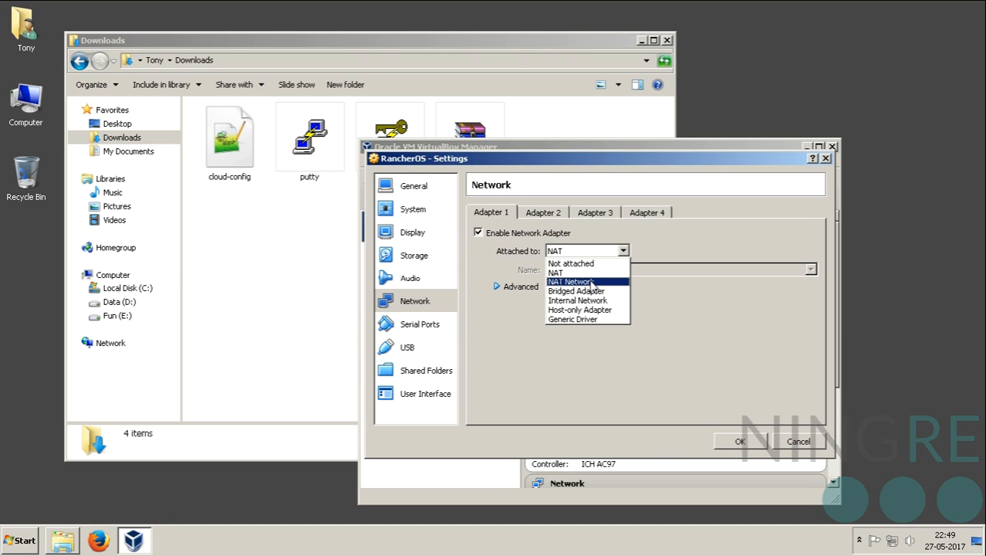
pyautogui.moveTo(576, 290)
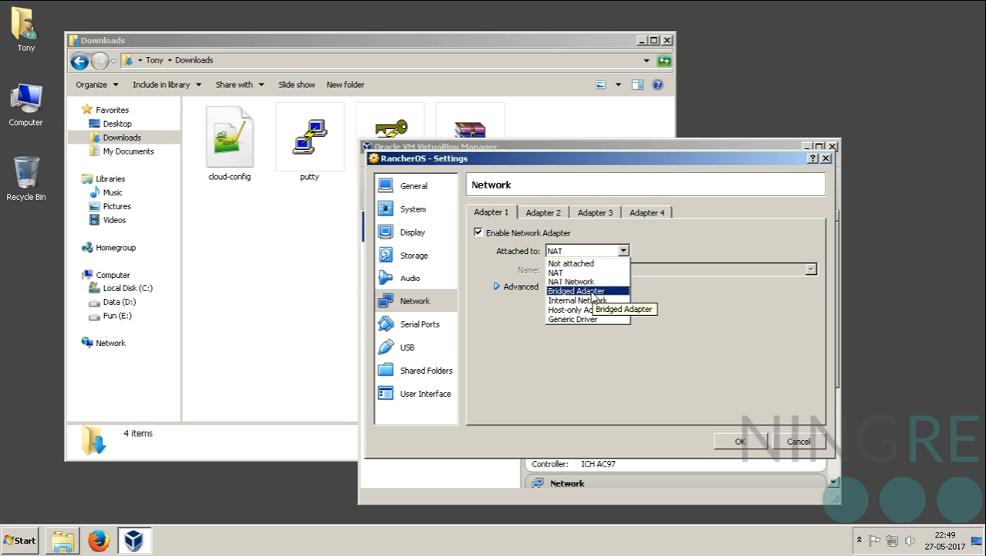
pyautogui.click(577, 290)
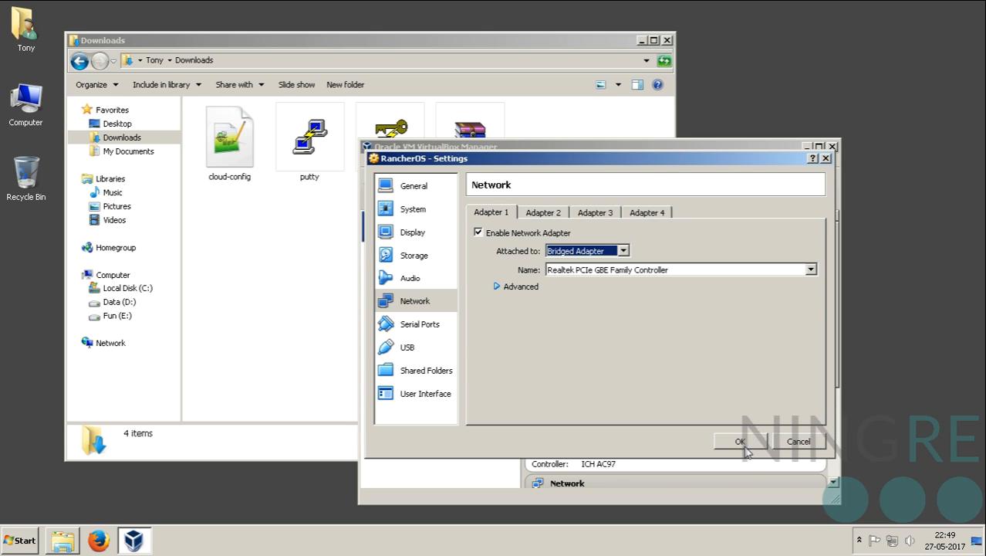
pyautogui.click(739, 441)
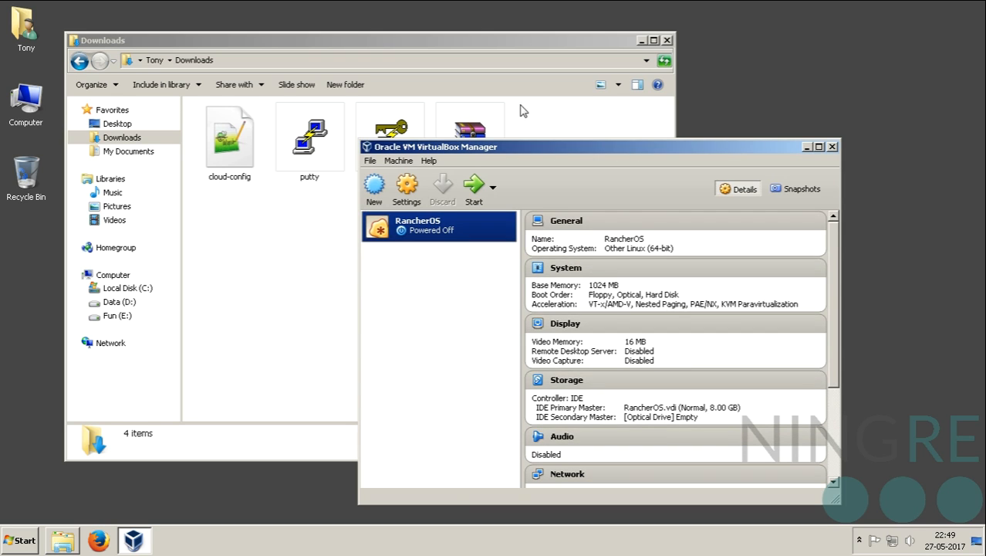
pyautogui.moveTo(474, 189)
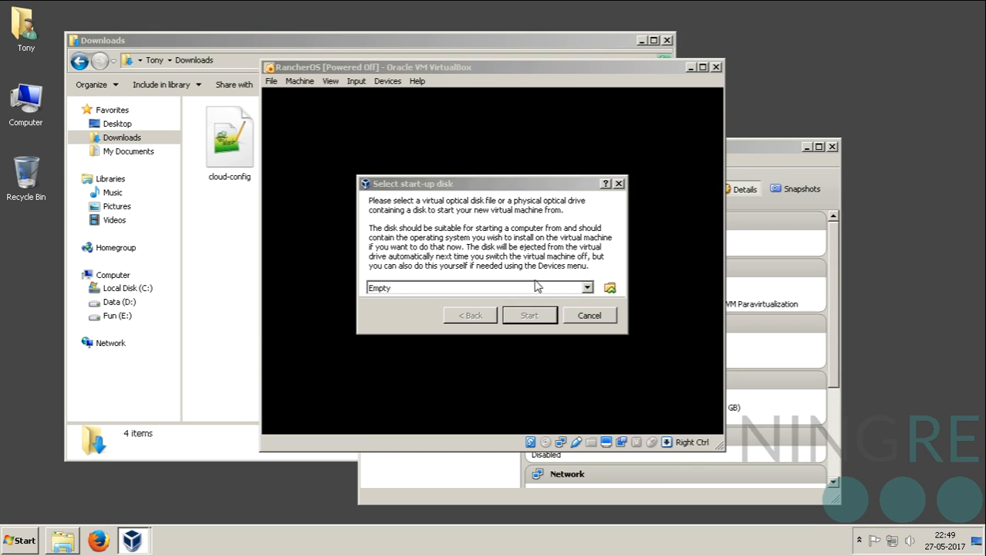
# Start RancherOS with an empty start-up disk and let it boot to the rancher shell.
pyautogui.click(530, 315)
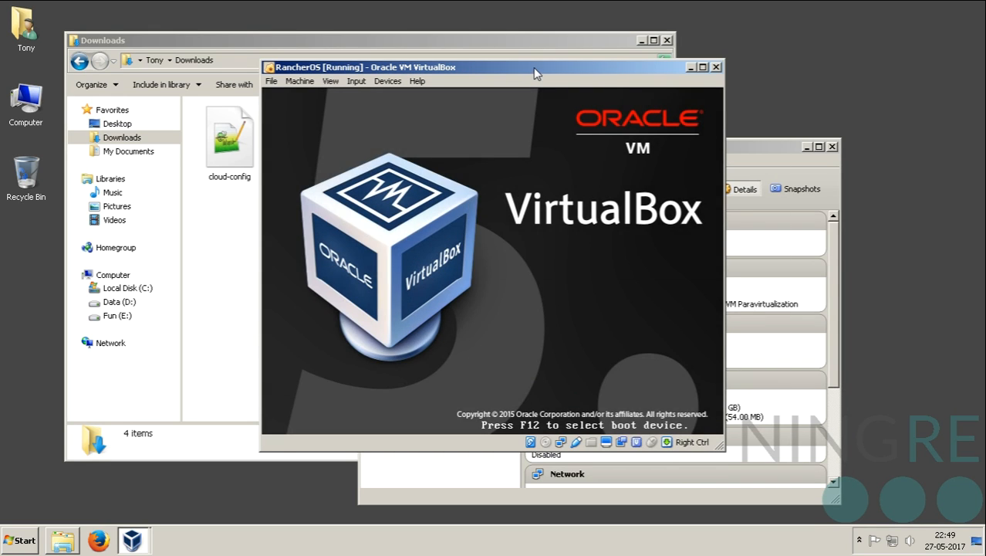
pyautogui.moveTo(537, 68); pyautogui.dragTo(590, 54)
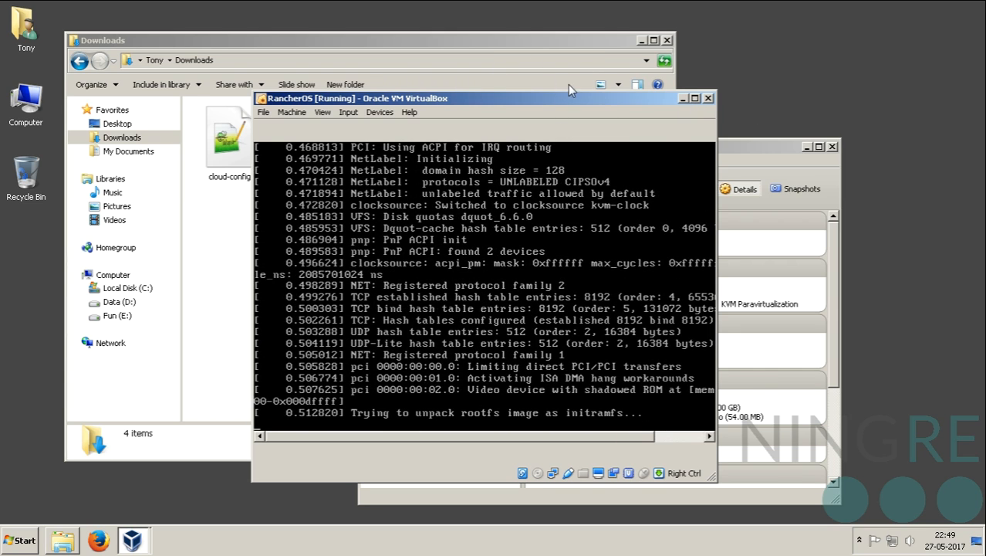
pyautogui.moveTo(575, 104)
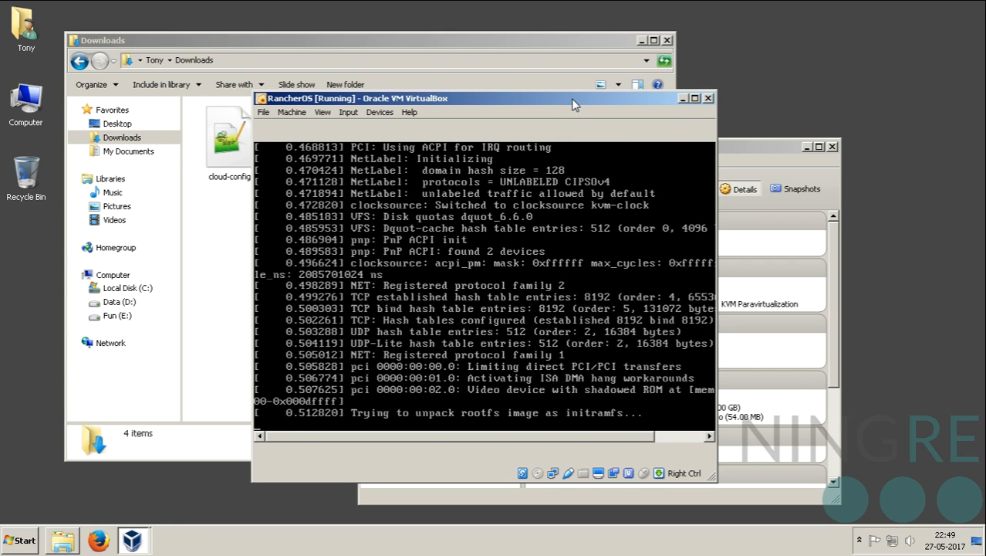
pyautogui.moveTo(583, 115)
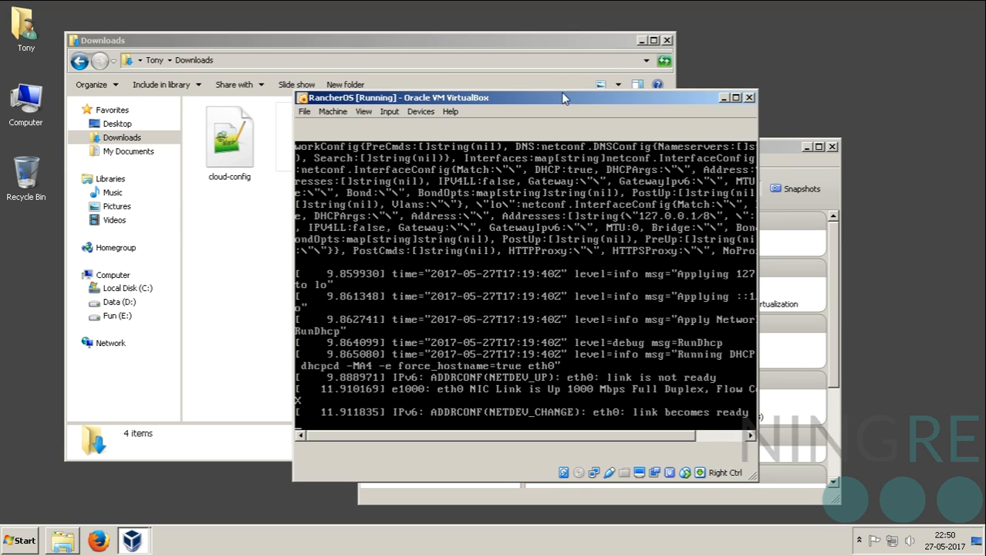
pyautogui.moveTo(764, 114)
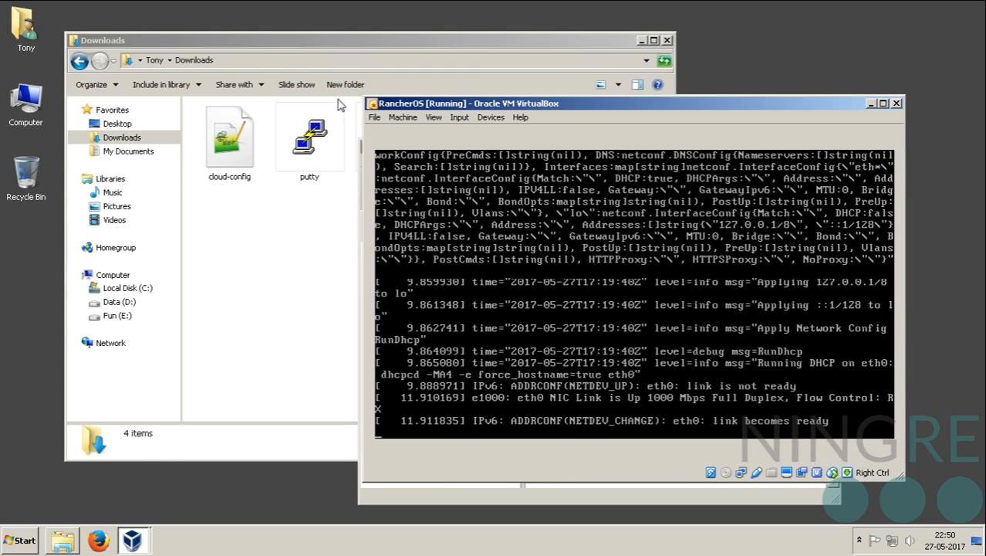
pyautogui.moveTo(468, 102); pyautogui.dragTo(374, 97)
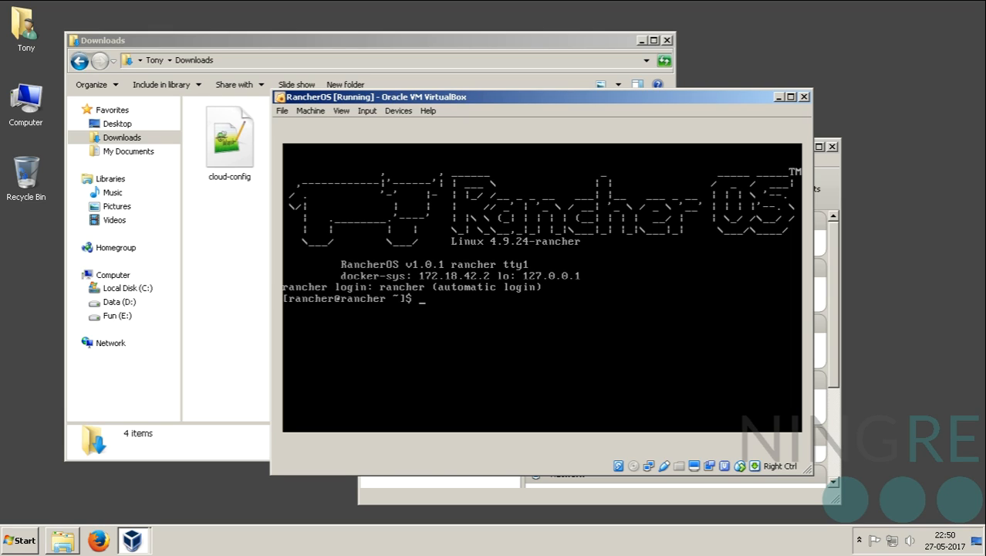
# Run whoami in the RancherOS console to confirm the user is rancher.
pyautogui.write('whoami')
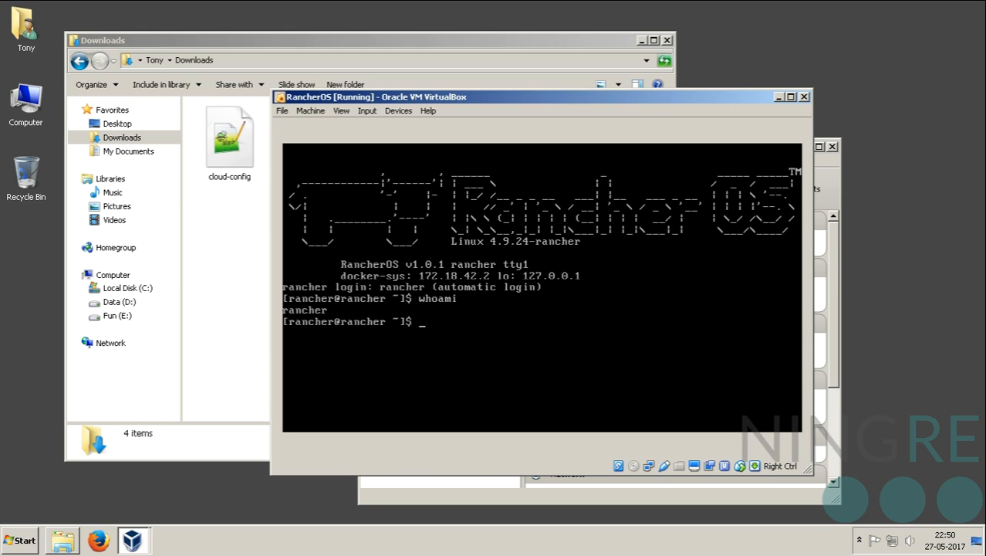
pyautogui.moveTo(263, 330)
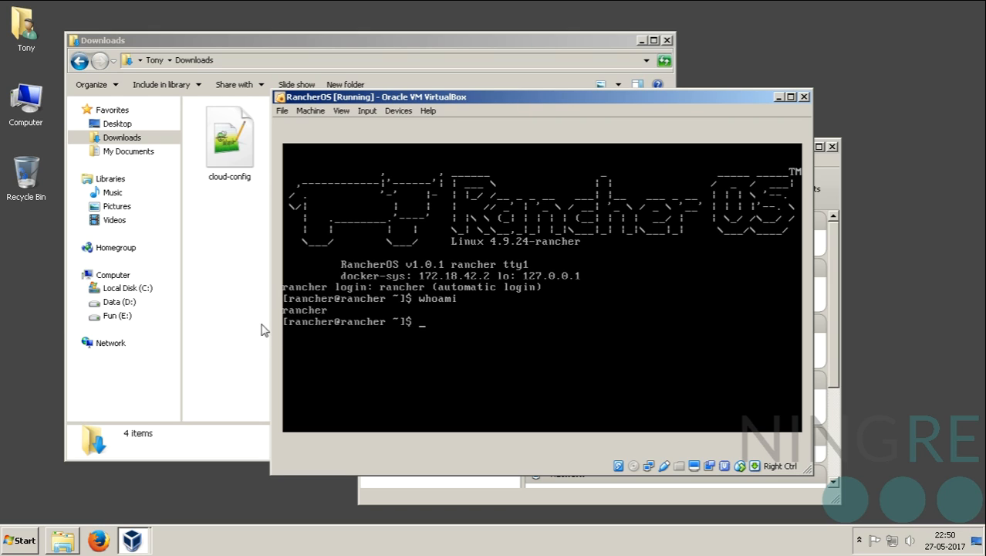
pyautogui.click(540, 97)
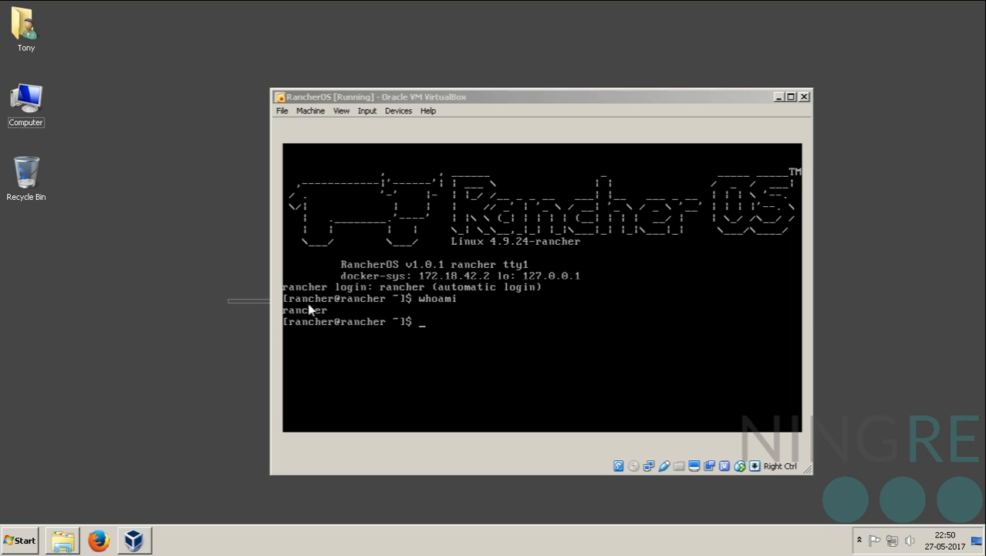
pyautogui.moveTo(240, 299)
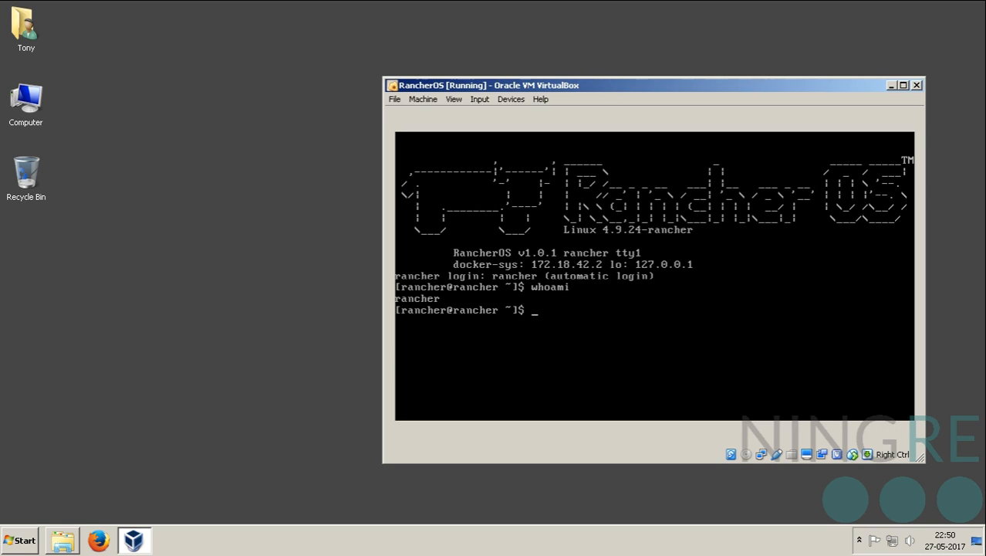
# List the VM's interfaces with ip addr, confirm eth0 has no IPv4 address, then clear the console.
pyautogui.write('i')
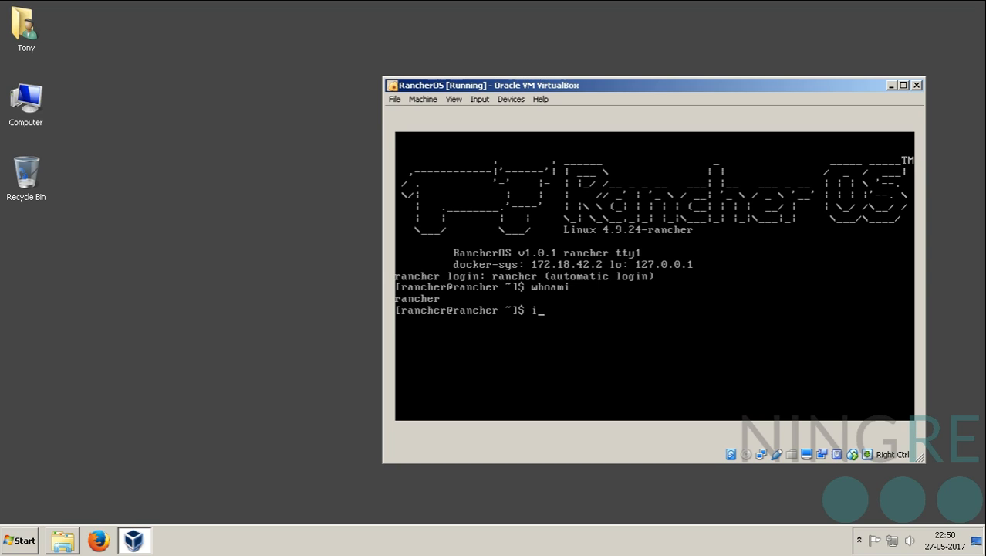
pyautogui.write('p addr')
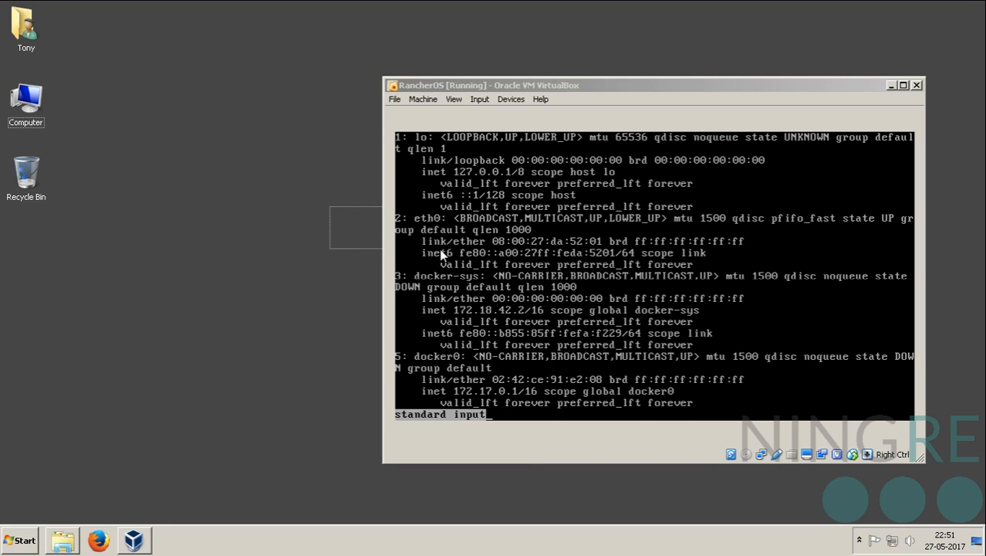
pyautogui.moveTo(336, 213)
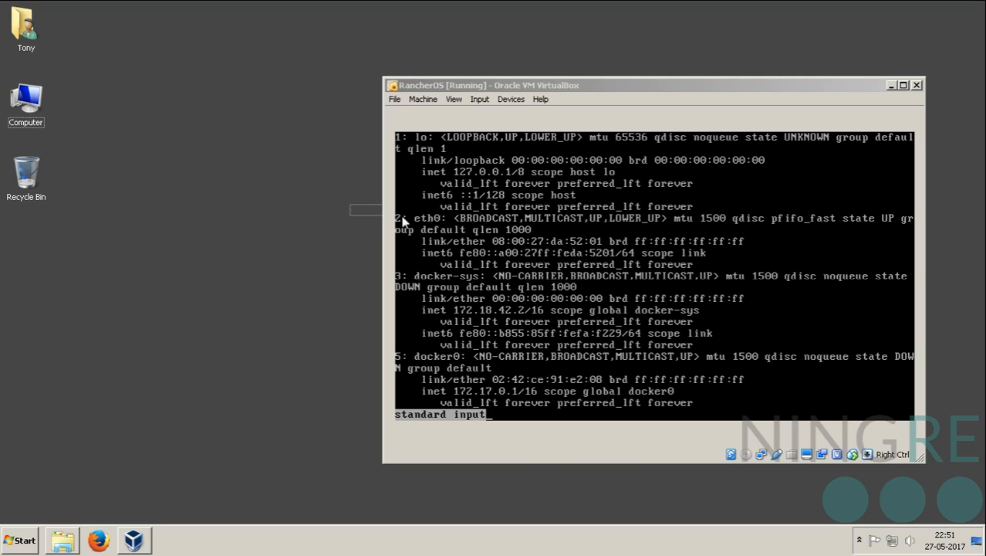
pyautogui.moveTo(908, 222)
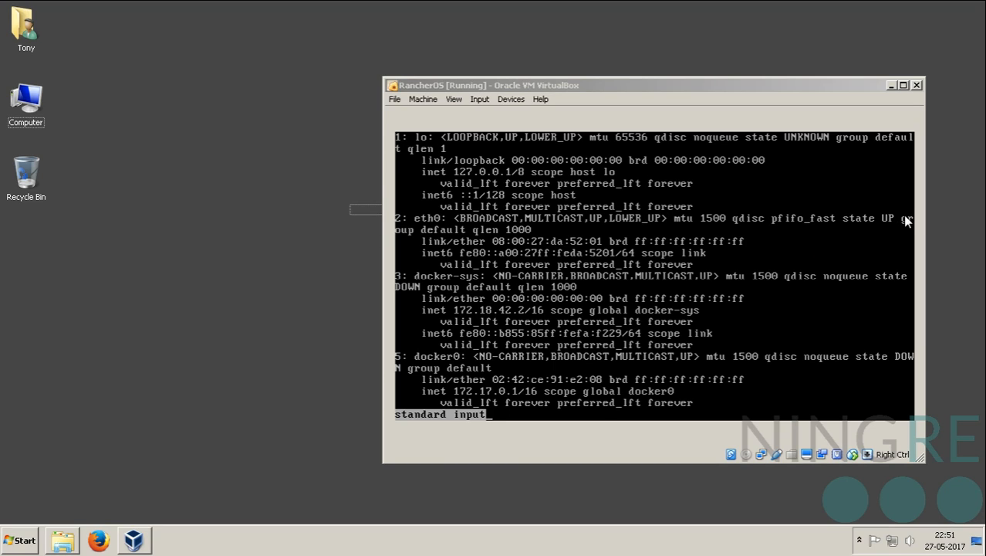
pyautogui.moveTo(437, 232)
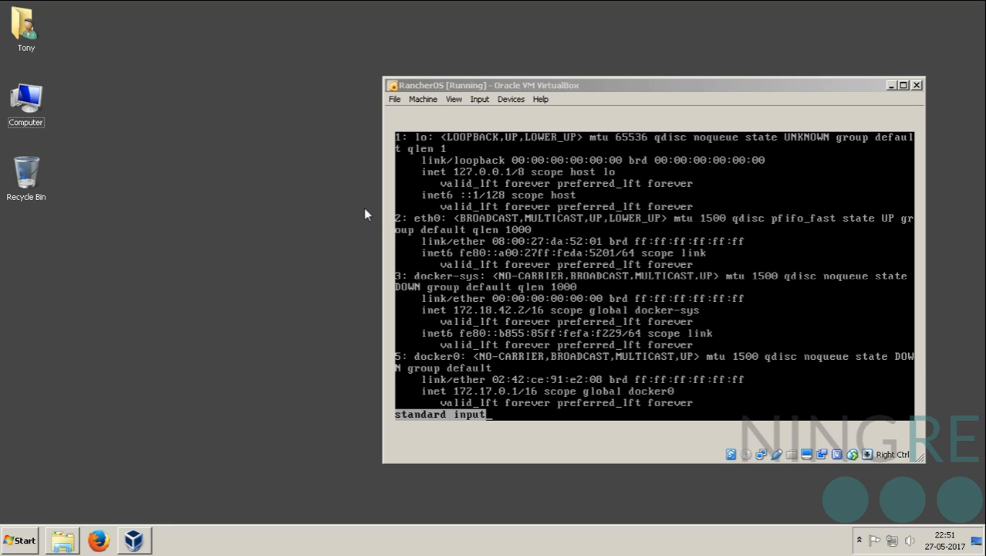
pyautogui.moveTo(706, 267)
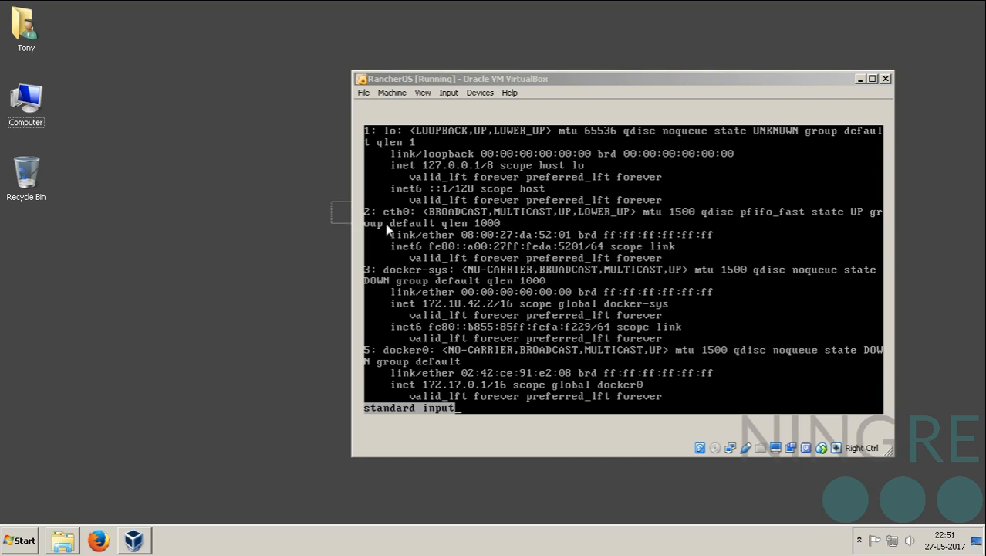
pyautogui.moveTo(668, 268)
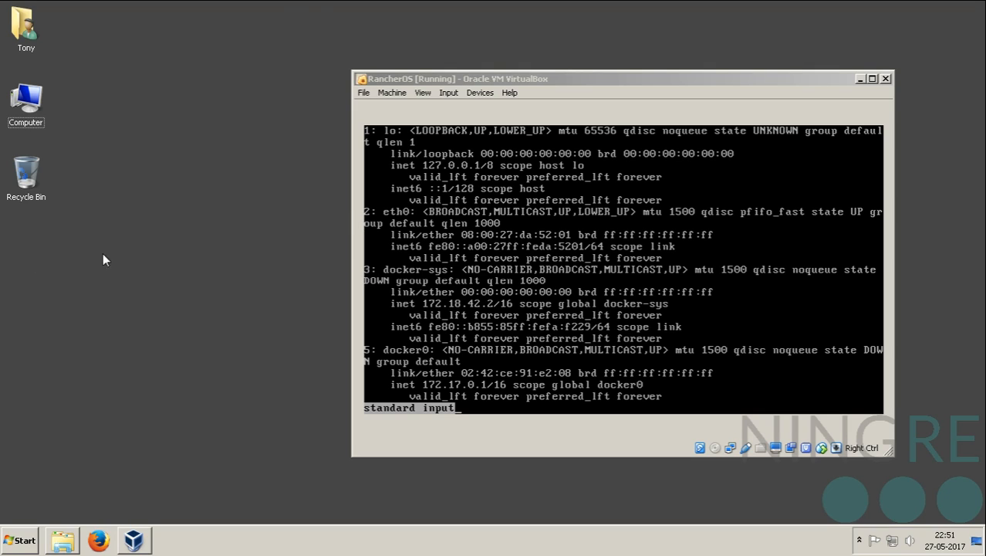
pyautogui.moveTo(587, 270)
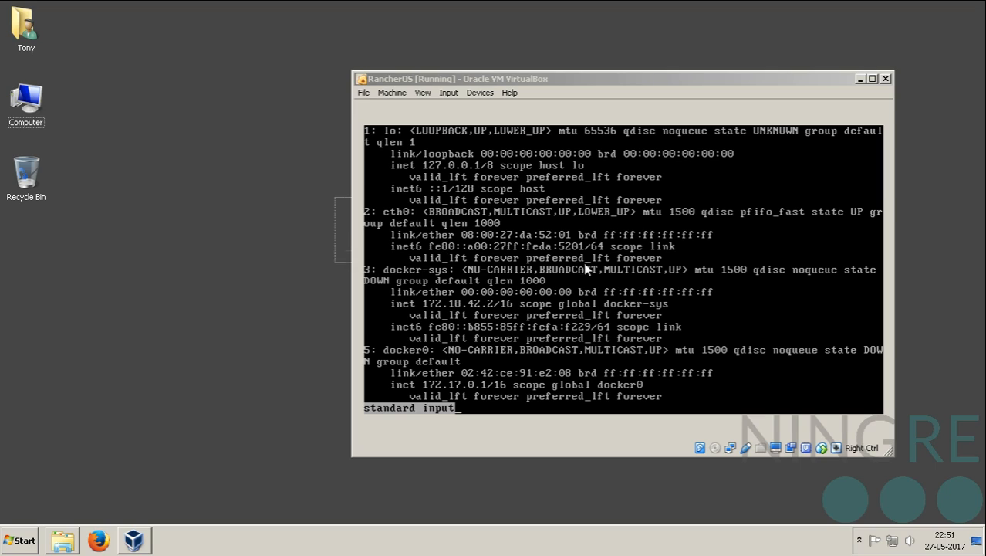
pyautogui.moveTo(652, 273)
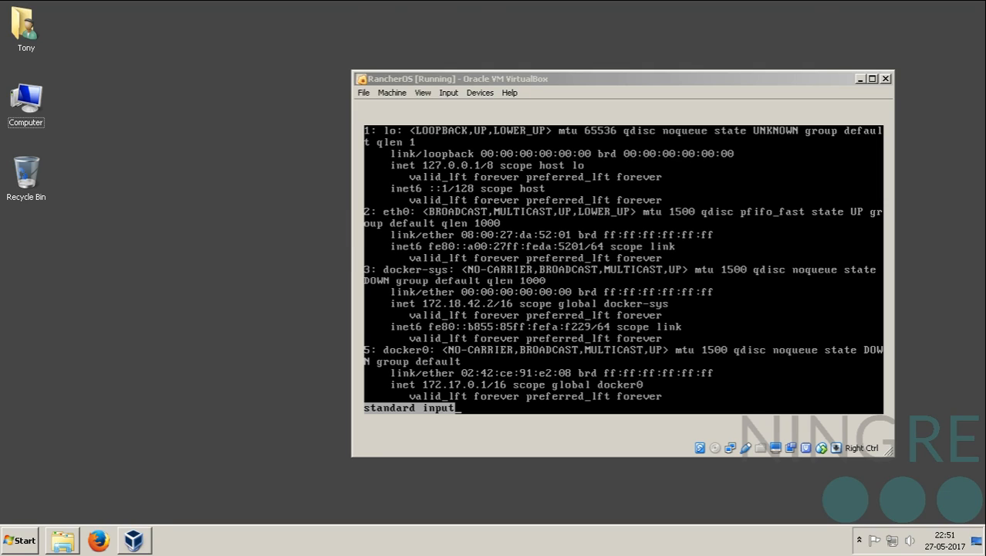
pyautogui.press('Return')
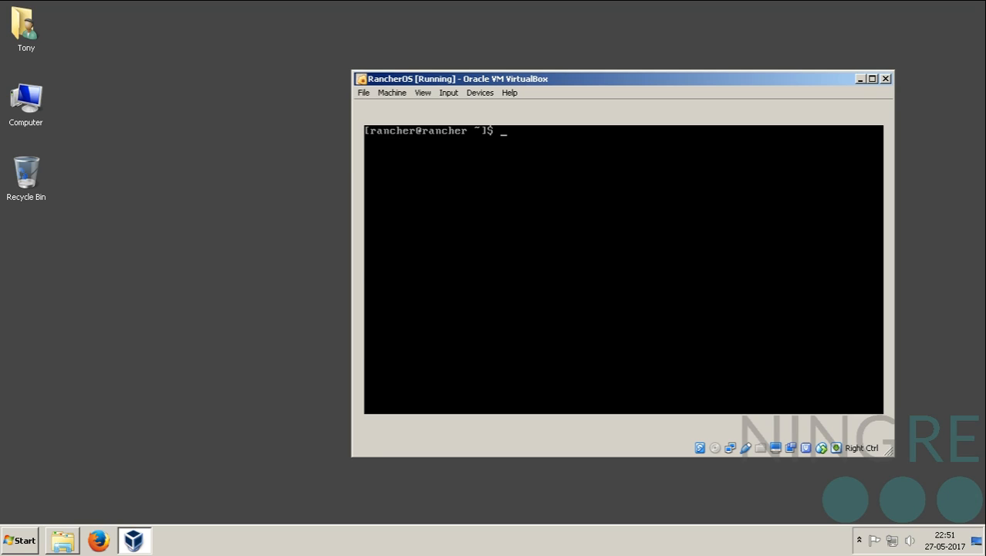
# Assign 172.16.1.21/24 to eth0 with sudo ip addr add, then recheck with ip addr.
pyautogui.write('sudo')
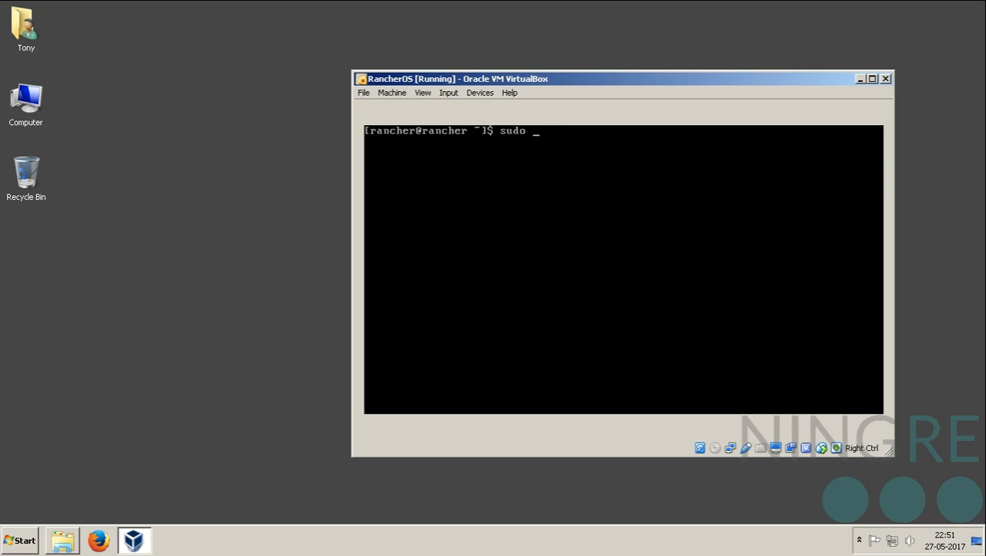
pyautogui.write('ip addr ad')
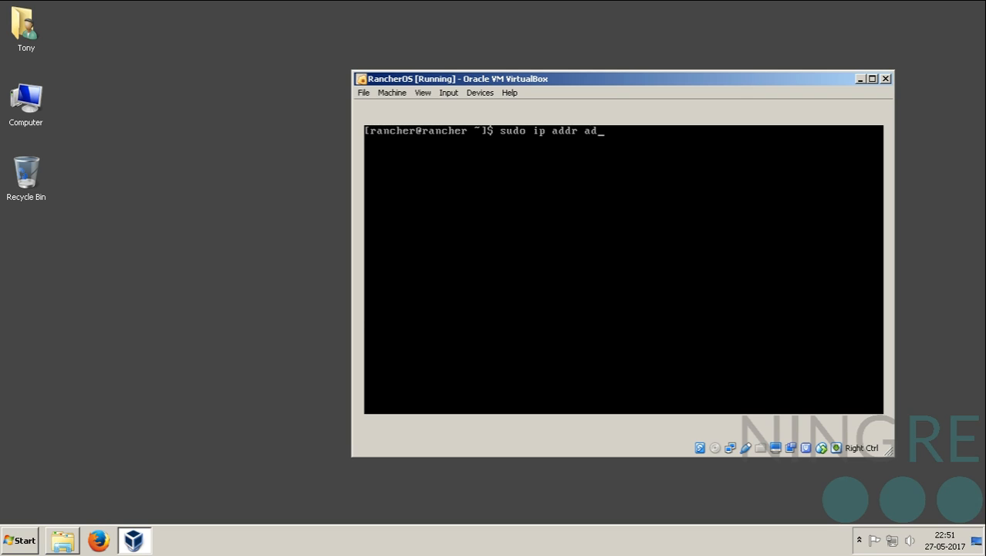
pyautogui.write('d')
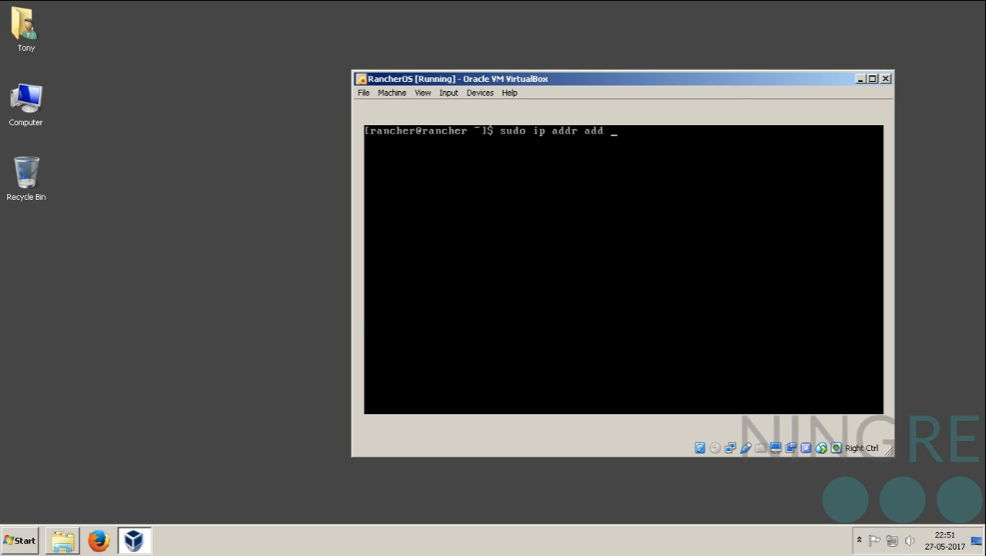
pyautogui.write('17')
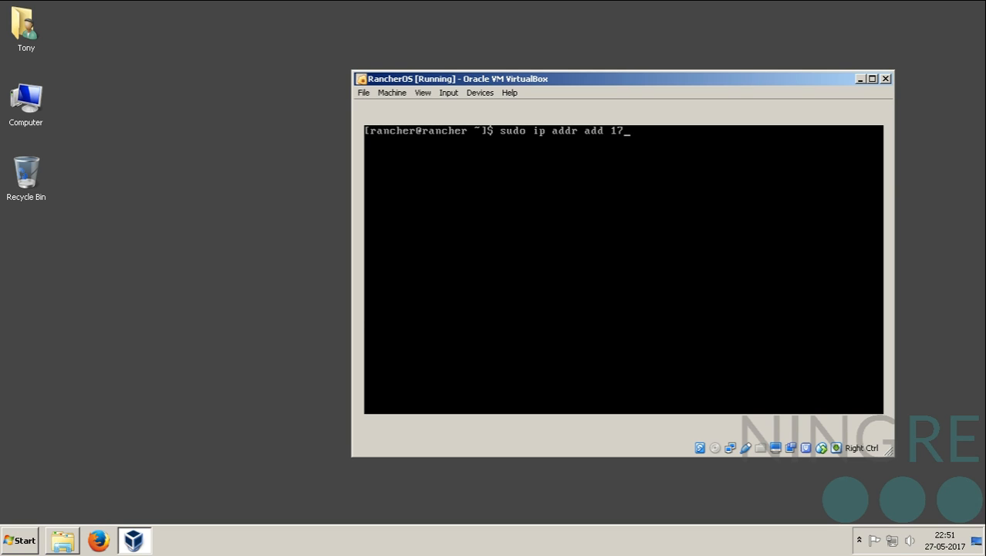
pyautogui.write('2.16.1.')
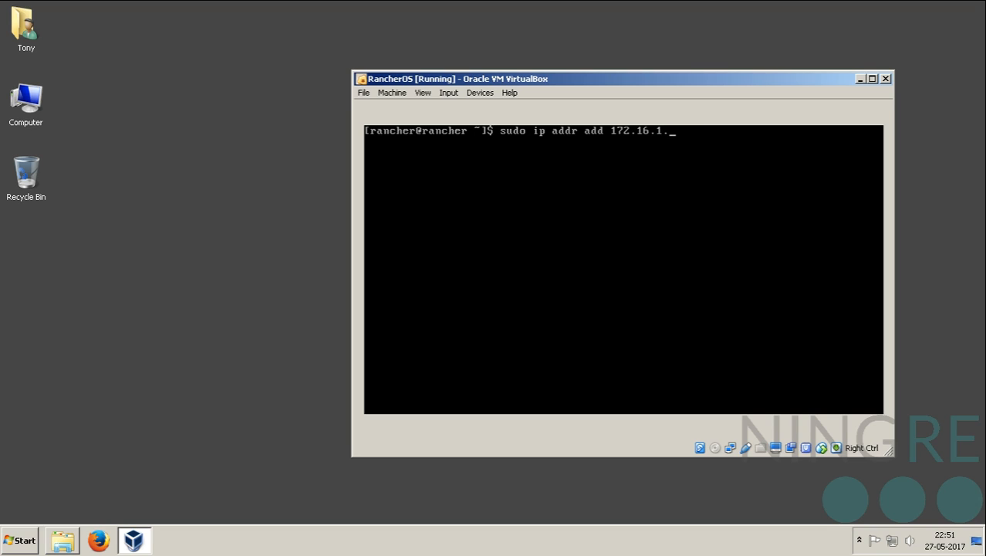
pyautogui.write('21/2')
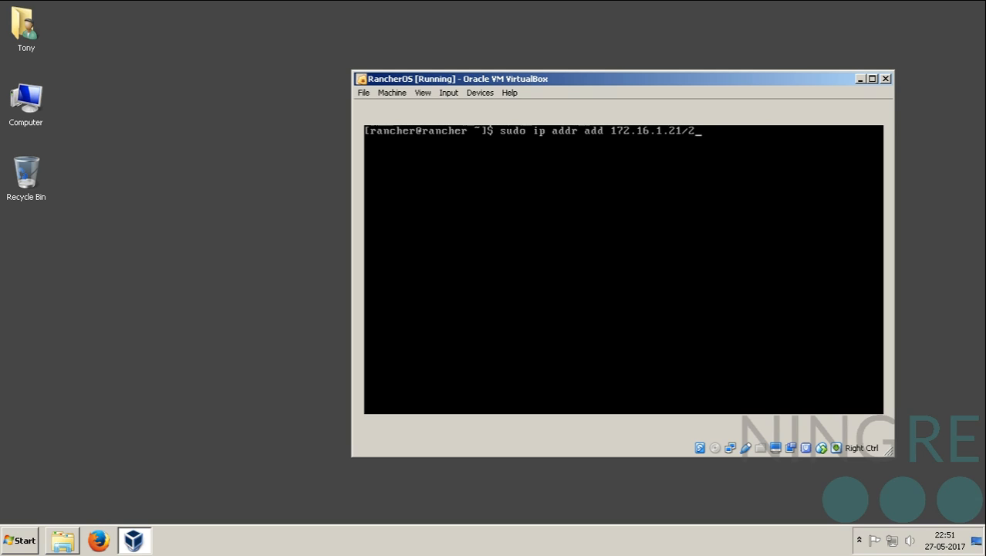
pyautogui.write('4 dev')
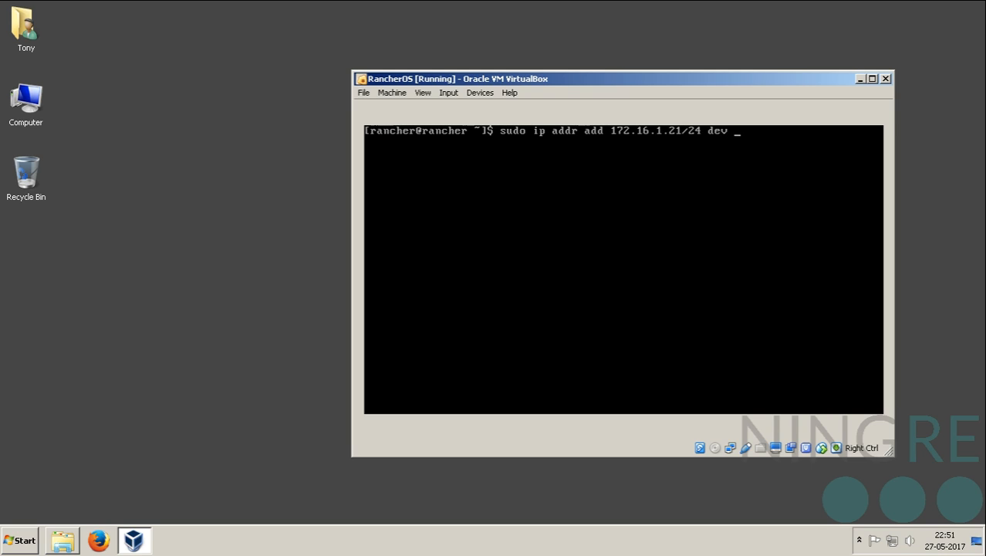
pyautogui.write('eth0')
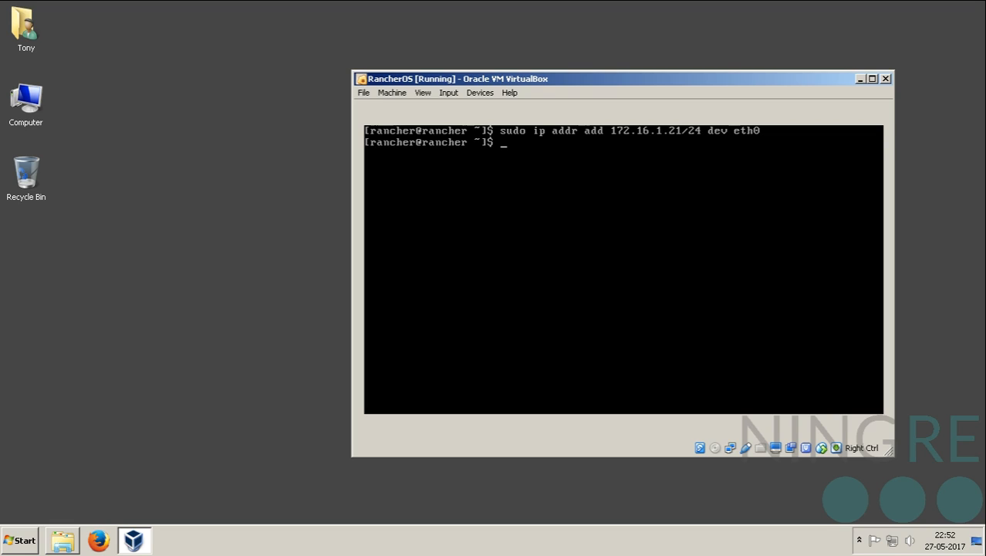
pyautogui.write('ip a')
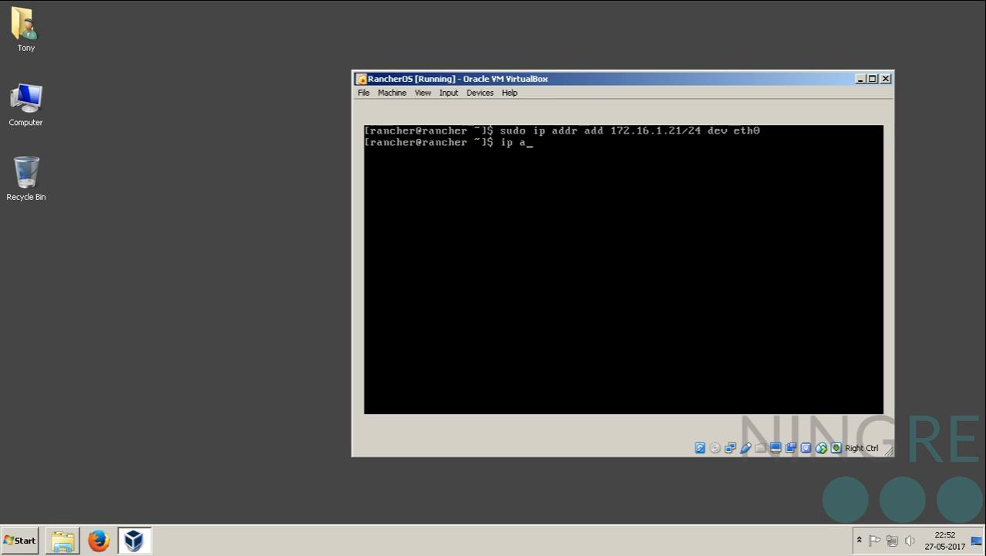
pyautogui.write('ddr')
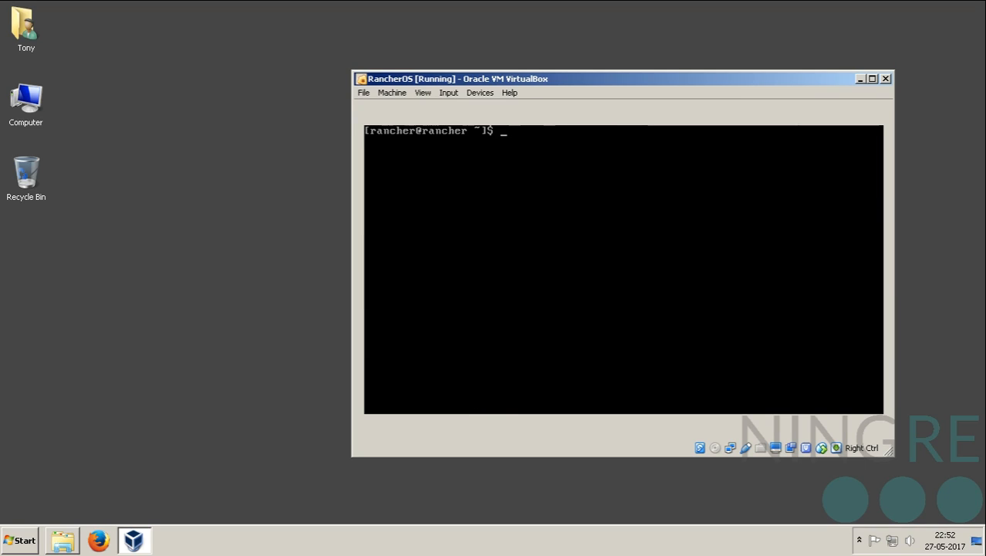
# Ping 172.16.1.1 and stop after three replies with 0% packet loss.
pyautogui.write('ping 172.')
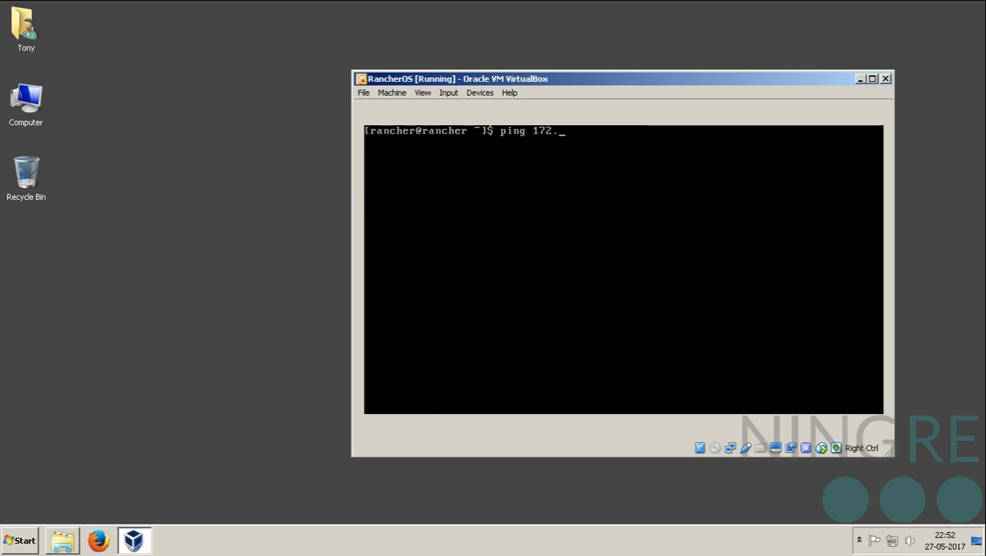
pyautogui.write('16.1.1')
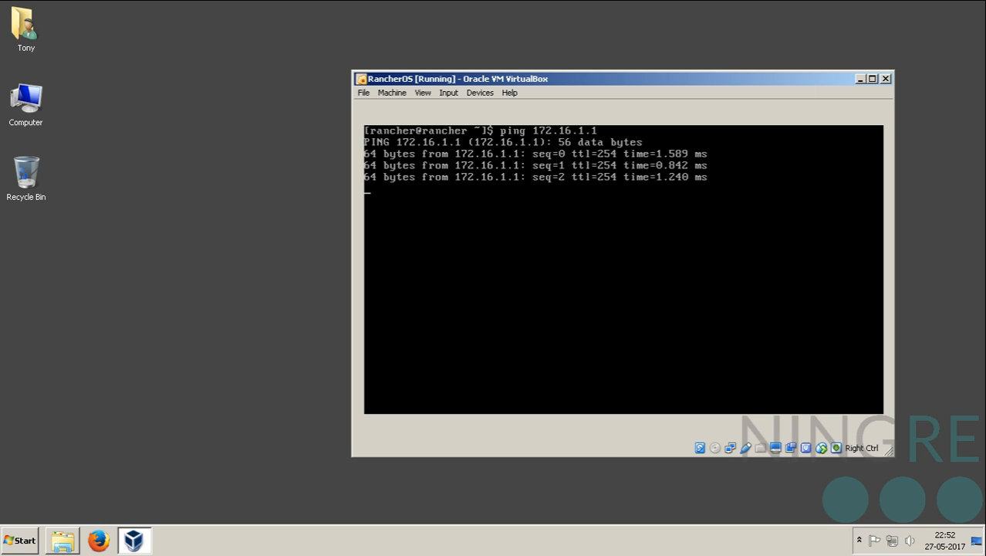
pyautogui.press('ctrl+c')
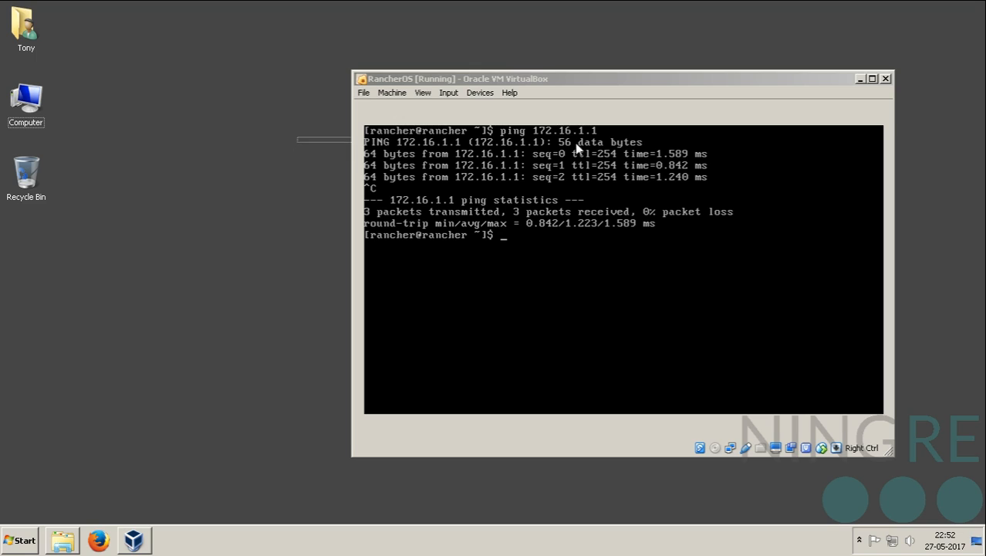
pyautogui.moveTo(315, 160)
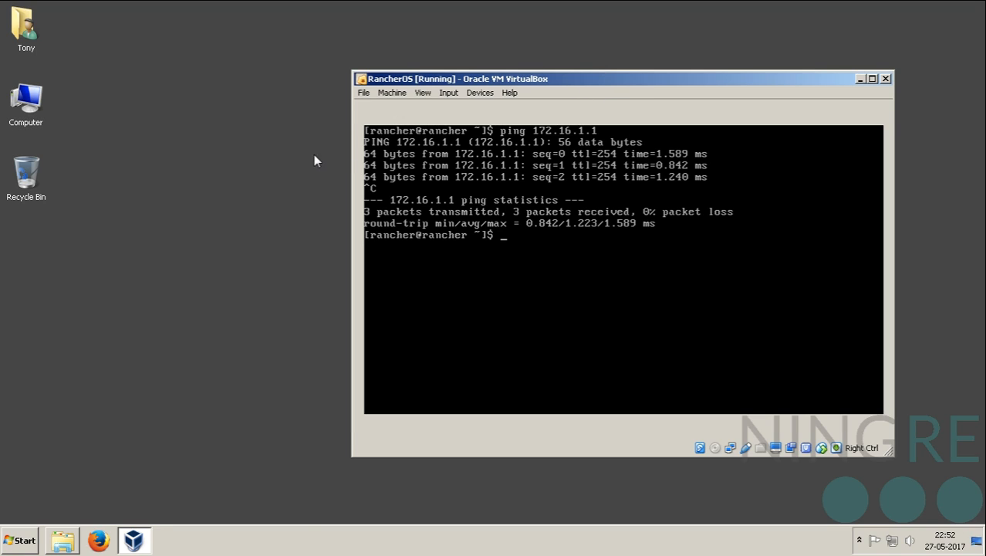
pyautogui.moveTo(206, 341)
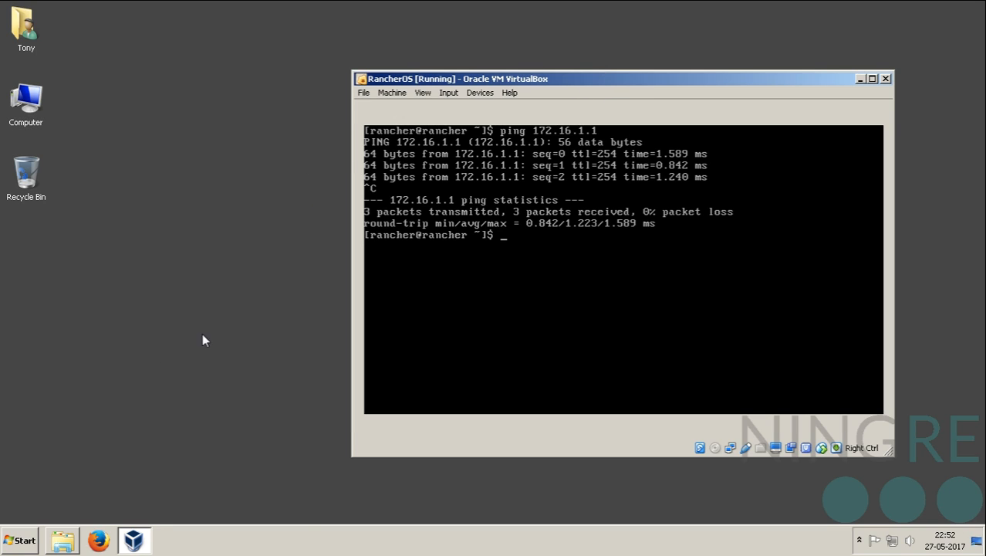
pyautogui.moveTo(71, 538)
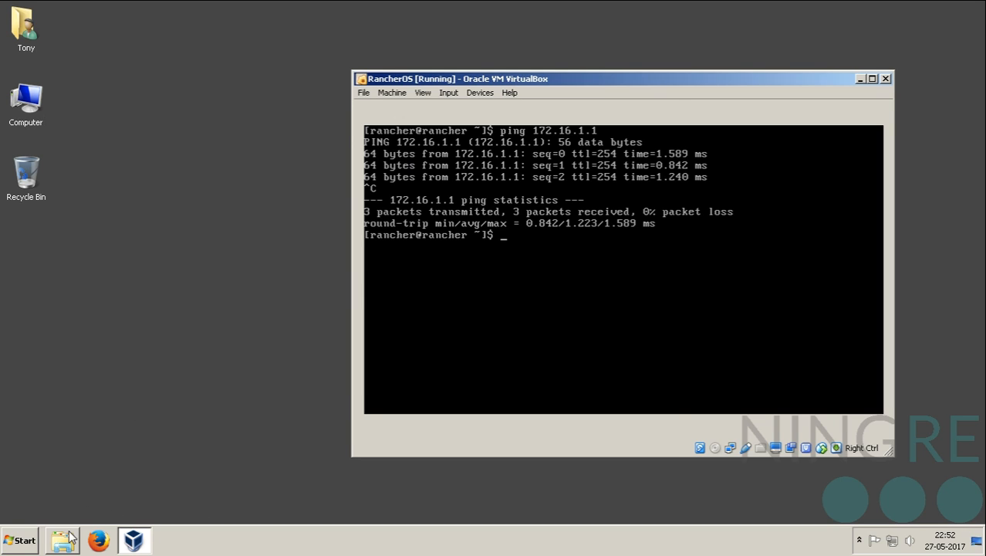
pyautogui.click(62, 538)
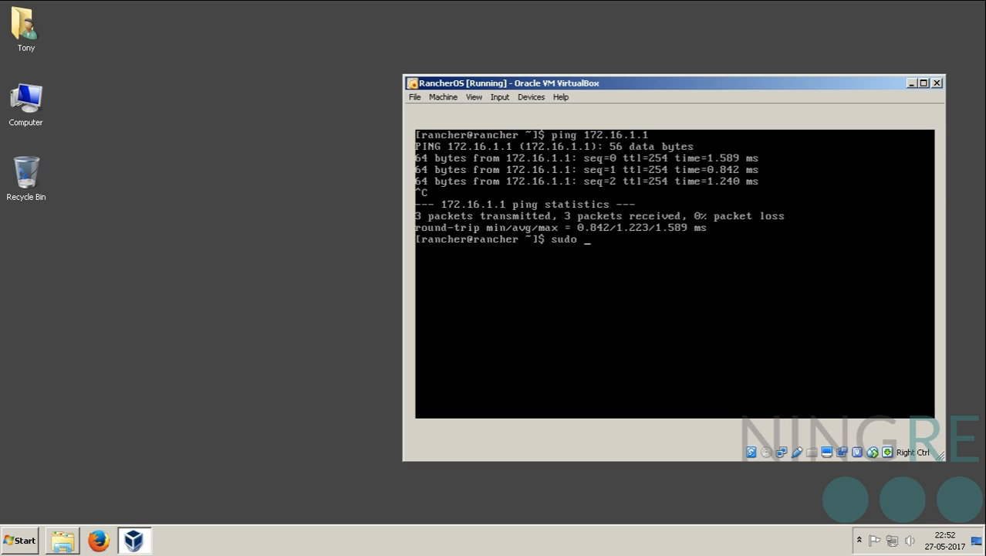
# Change the rancher user's password using sudo passwd rancher.
pyautogui.write('passwd')
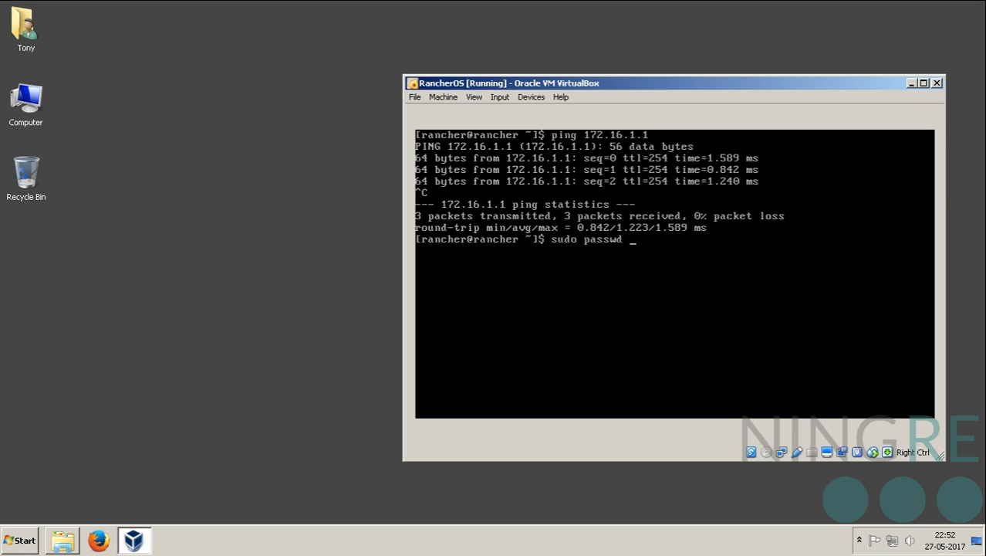
pyautogui.write('ra')
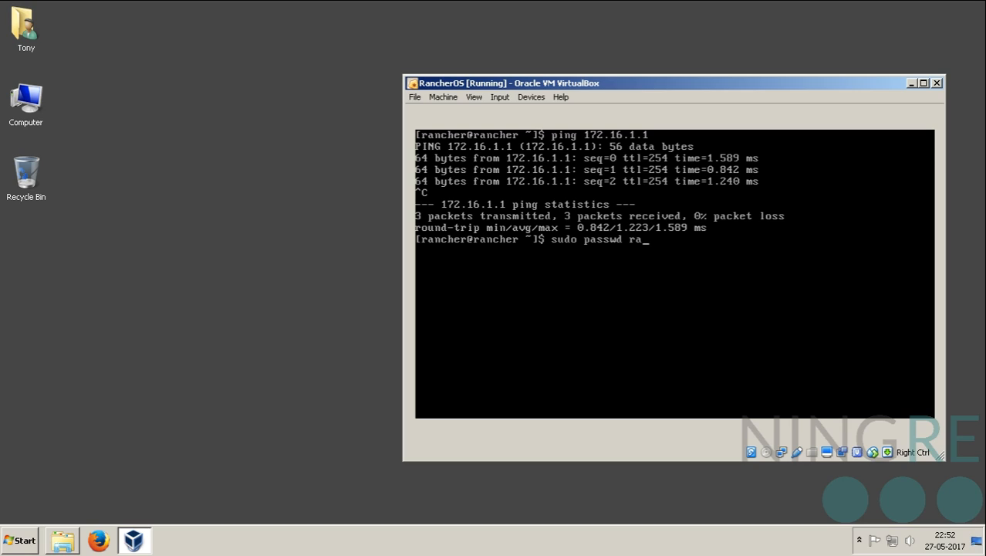
pyautogui.write('ncher')
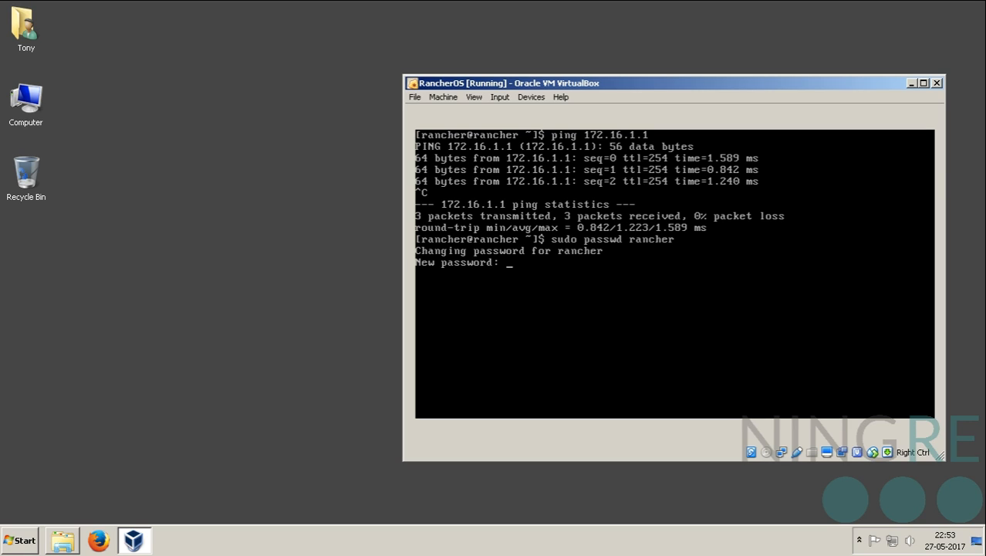
pyautogui.press('Return')
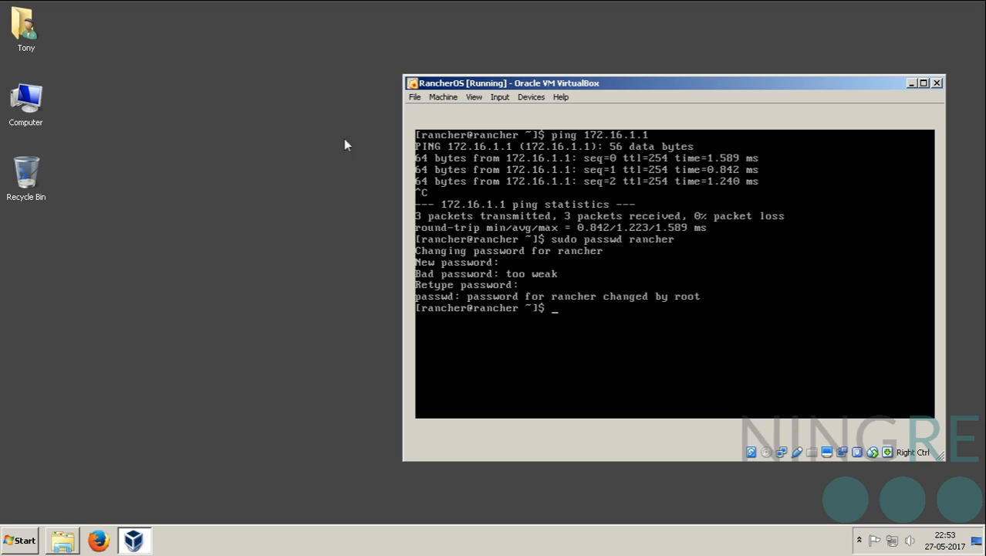
pyautogui.moveTo(336, 273)
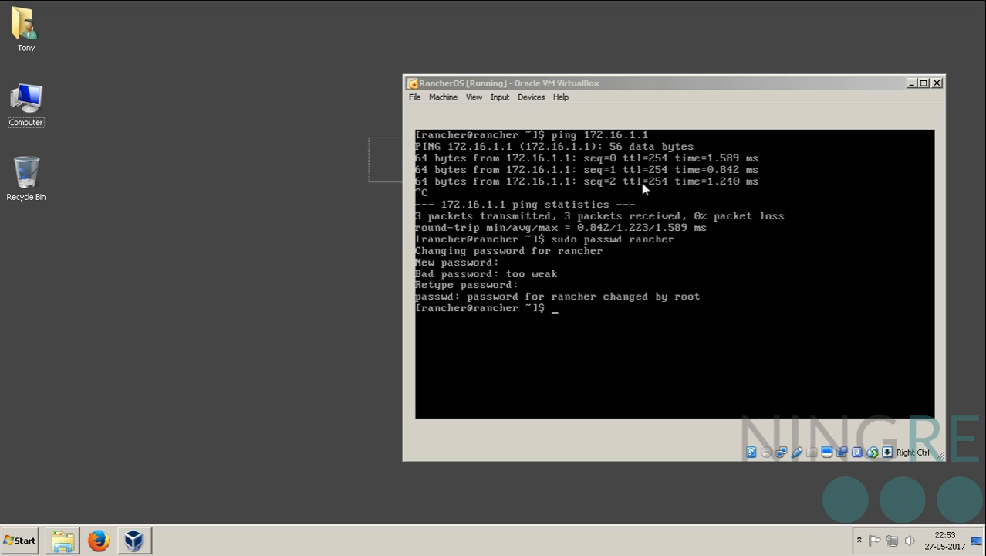
pyautogui.moveTo(285, 222)
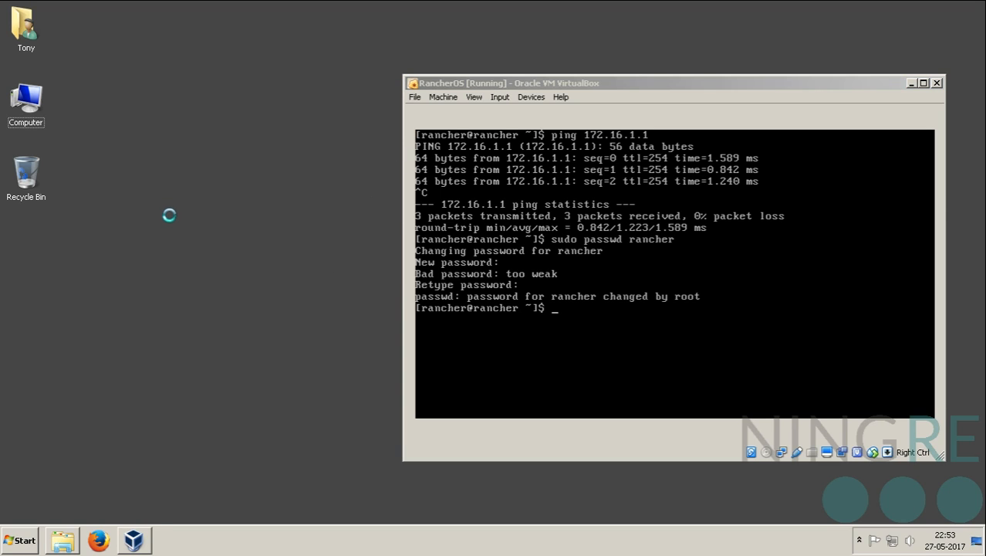
# Launch PuTTY from Downloads, SSH to 172.16.1.21, accept the host key, and log in as rancher.
pyautogui.click(62, 540)
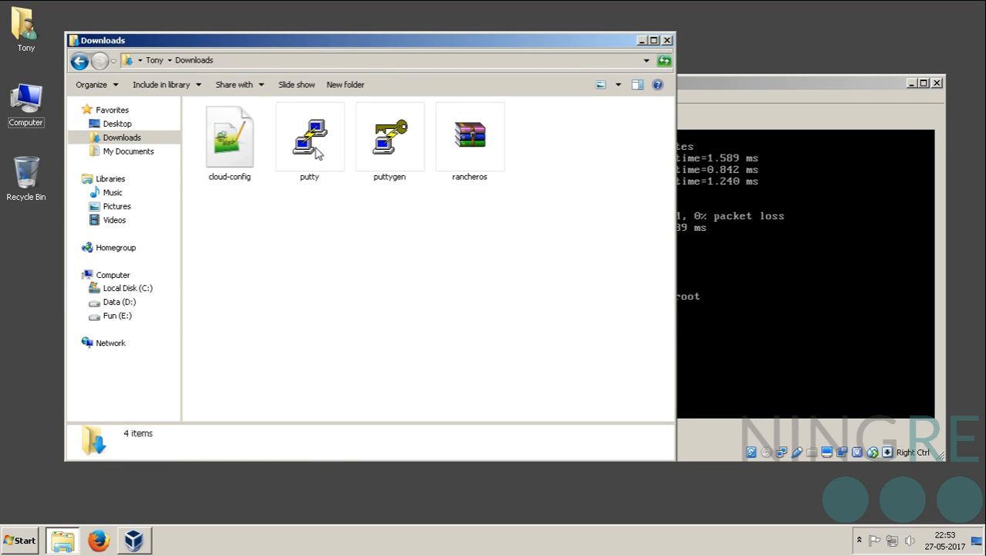
pyautogui.moveTo(321, 155)
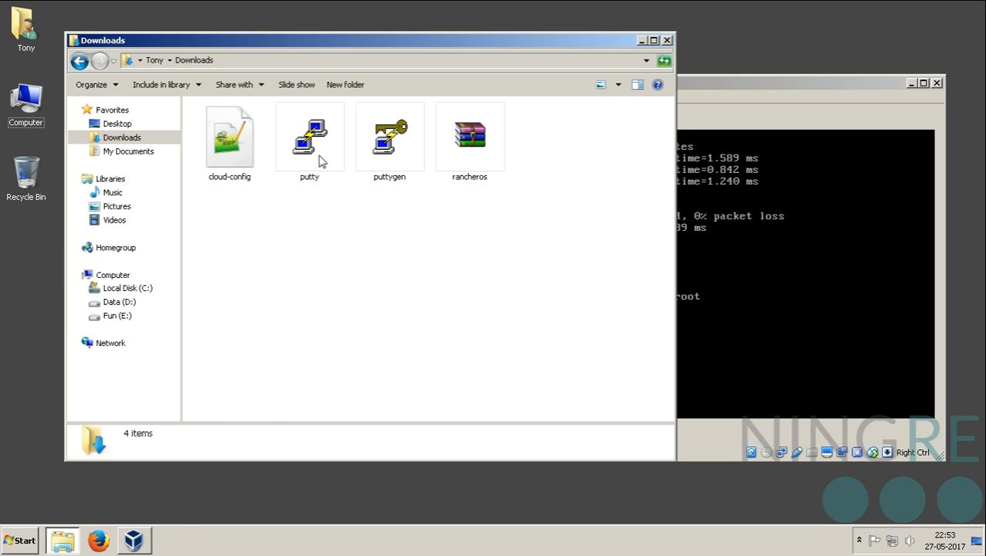
pyautogui.doubleClick(310, 138)
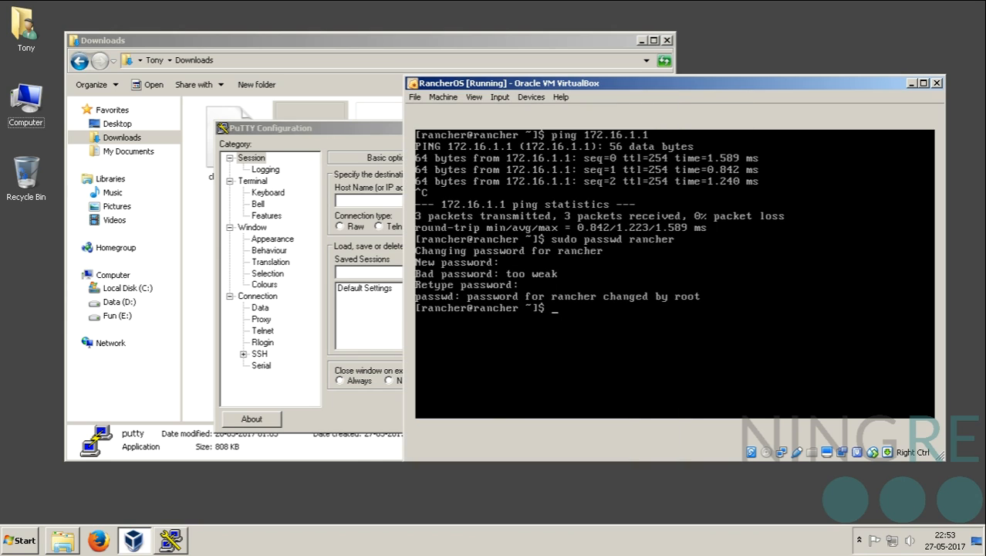
pyautogui.write('ip ad')
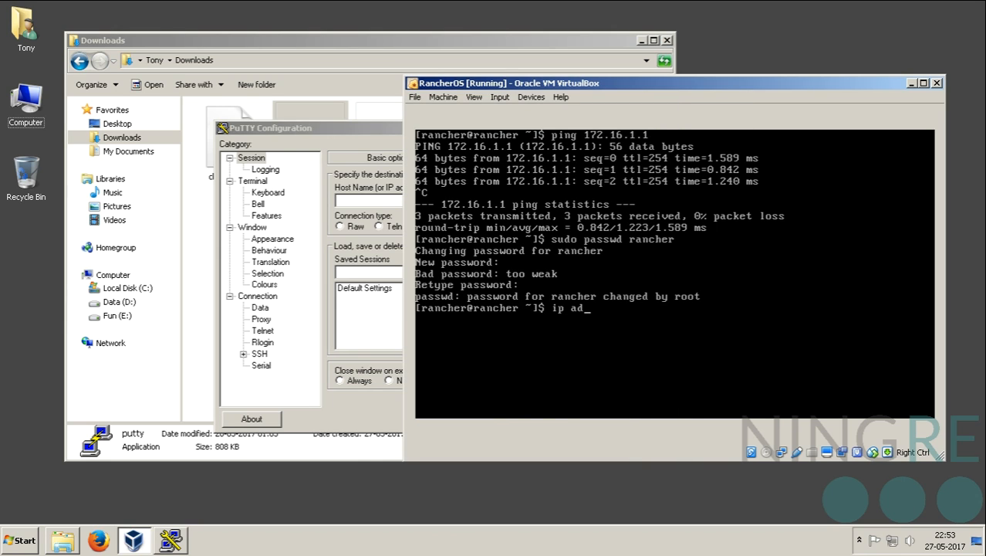
pyautogui.press('Return')
pyautogui.write('172.16')
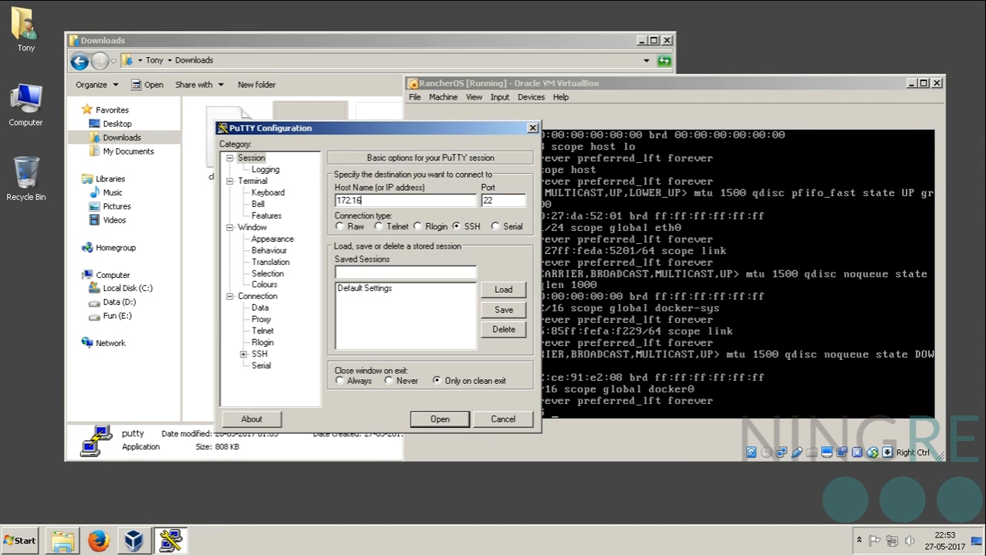
pyautogui.write('.1.21')
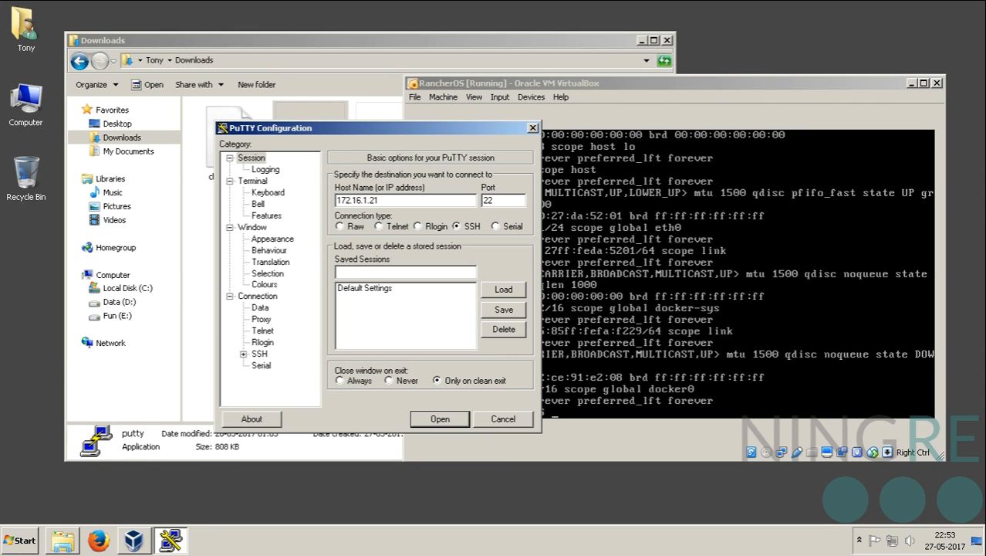
pyautogui.click(439, 418)
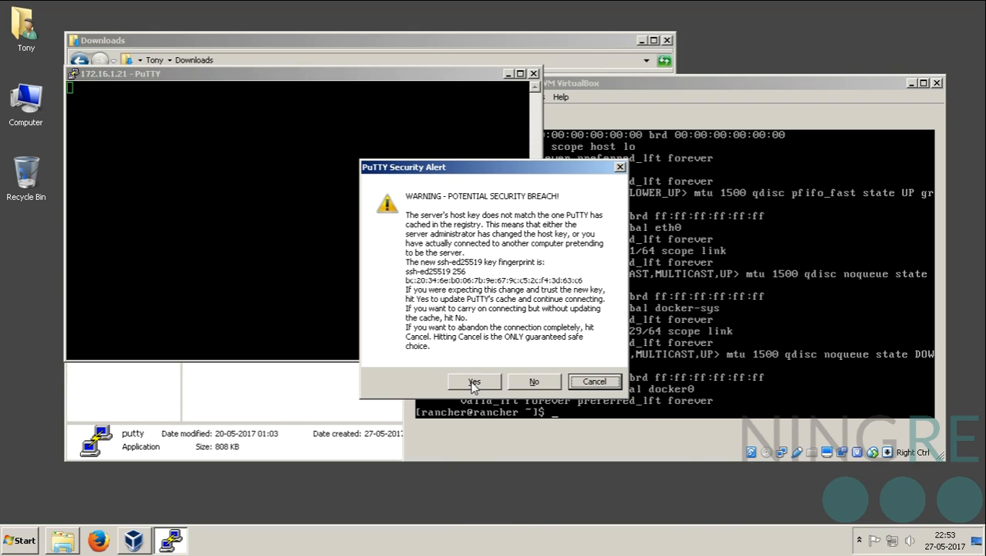
pyautogui.click(474, 381)
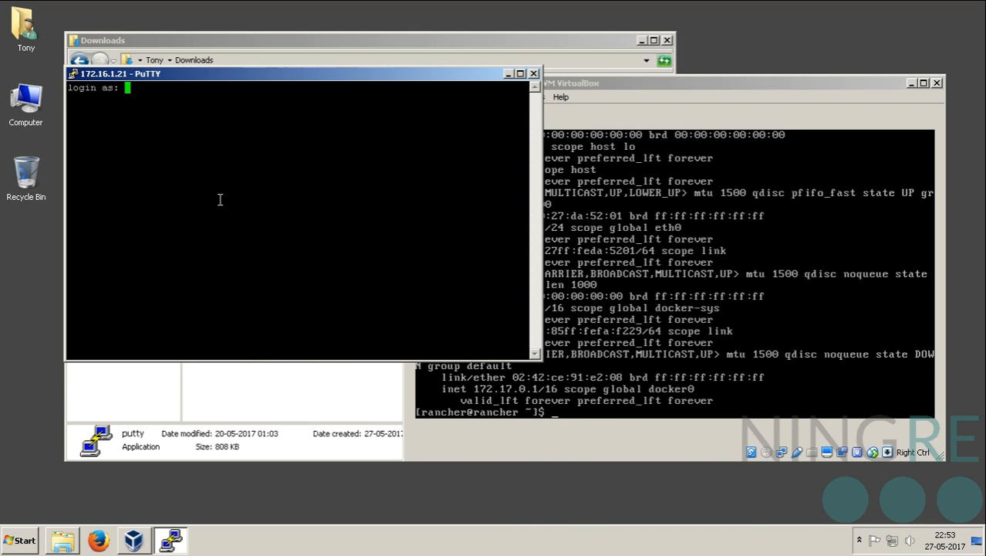
pyautogui.write('rancher')
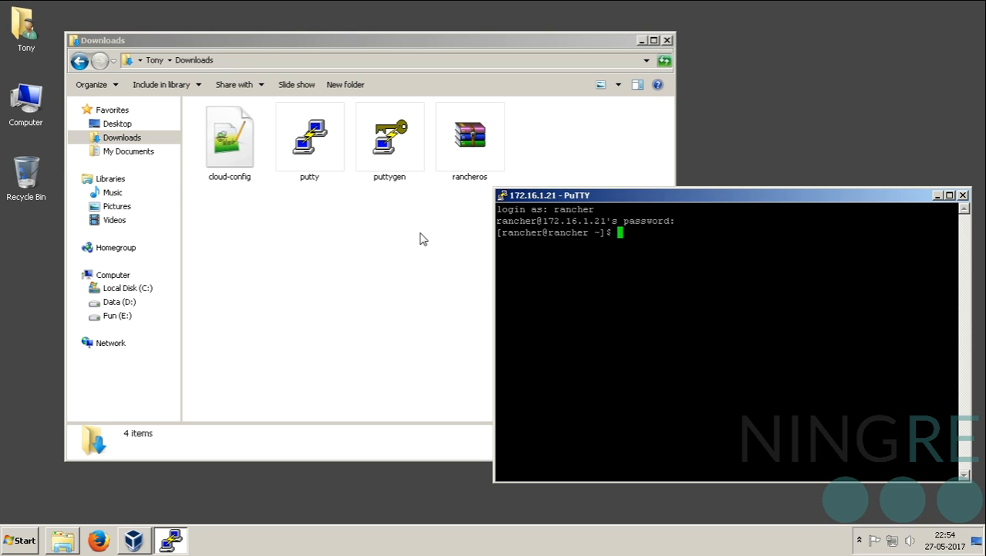
# Check the cloud-config file's properties, then open it from its context menu.
pyautogui.rightClick(229, 137)
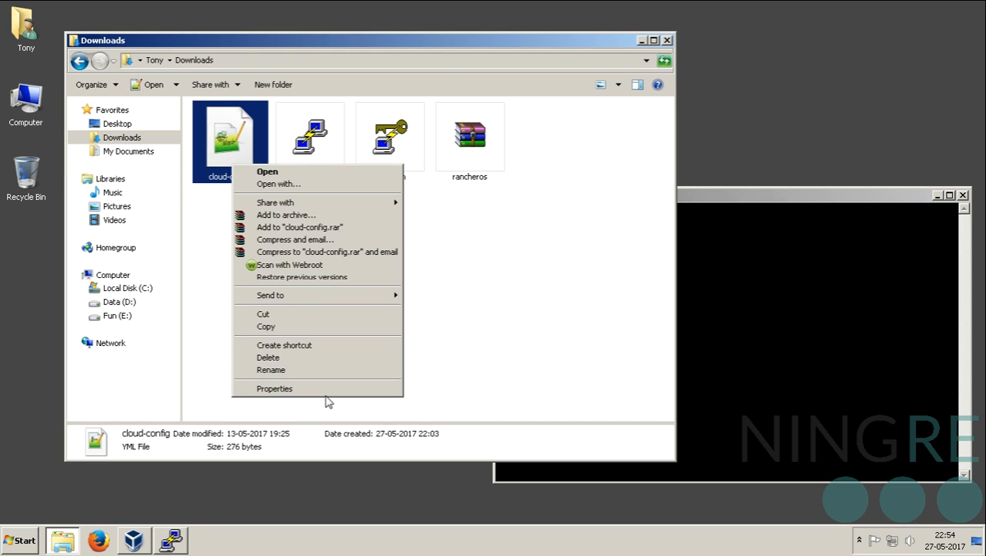
pyautogui.click(274, 388)
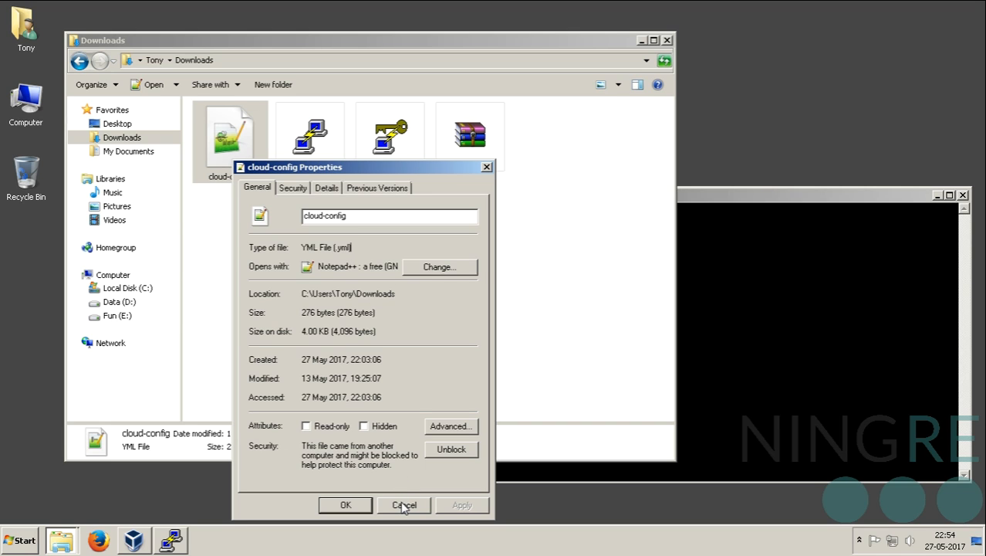
pyautogui.click(404, 504)
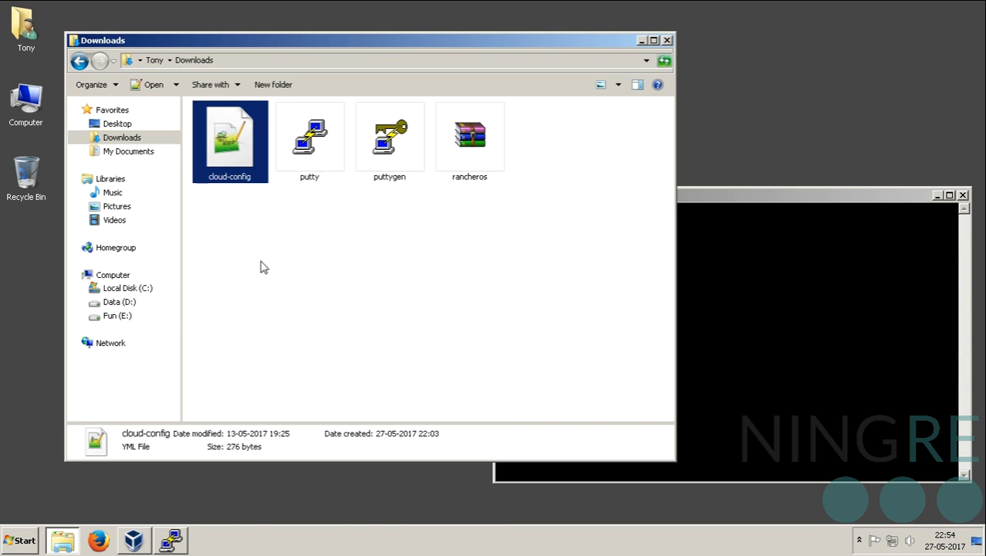
pyautogui.rightClick(229, 141)
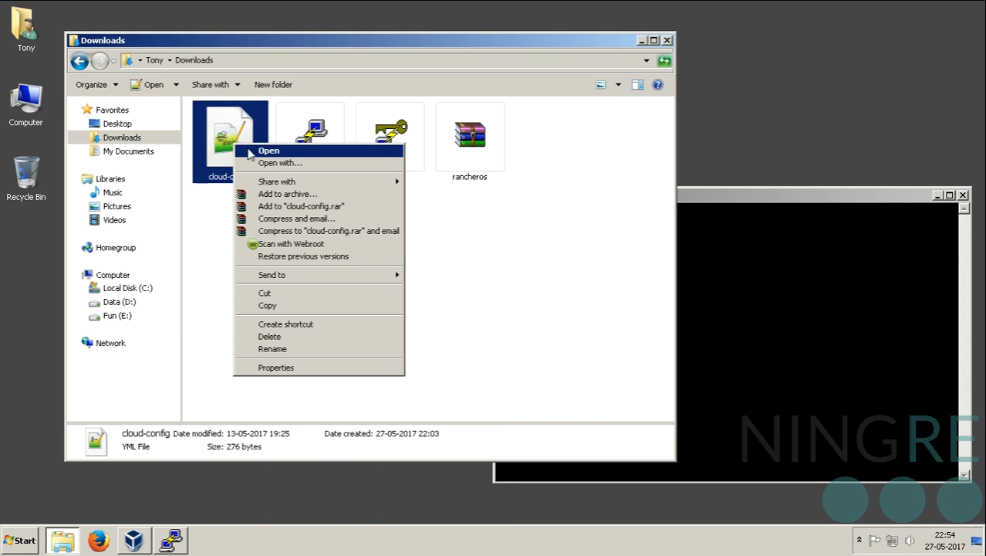
pyautogui.click(268, 150)
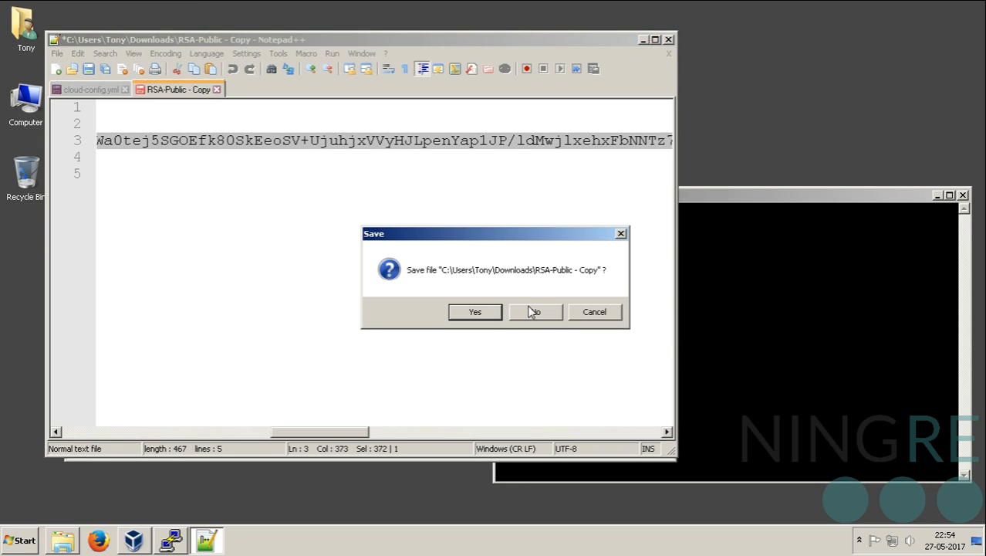
# Discard the unsaved RSA-Public copy, review cloud-config.yml, and close Notepad++.
pyautogui.click(534, 312)
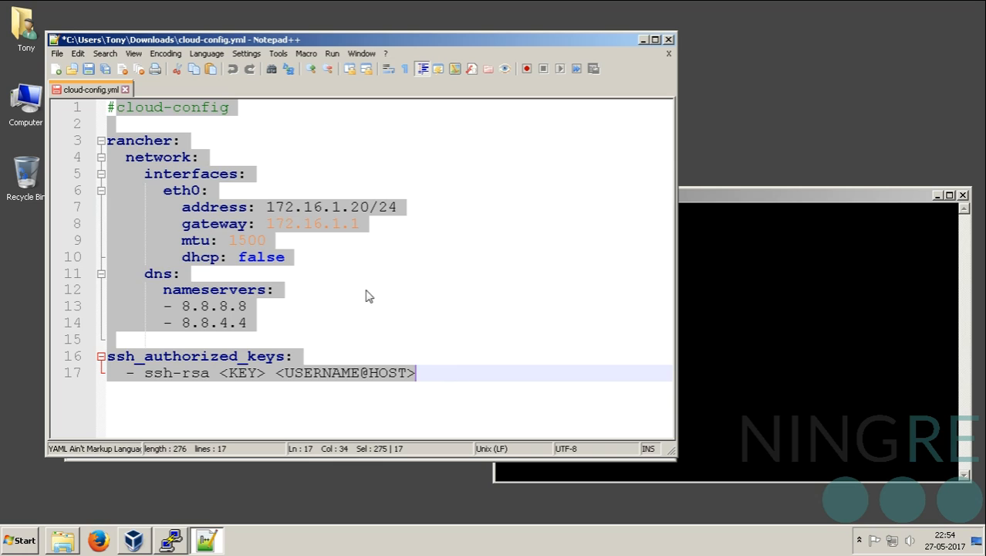
pyautogui.click(283, 257)
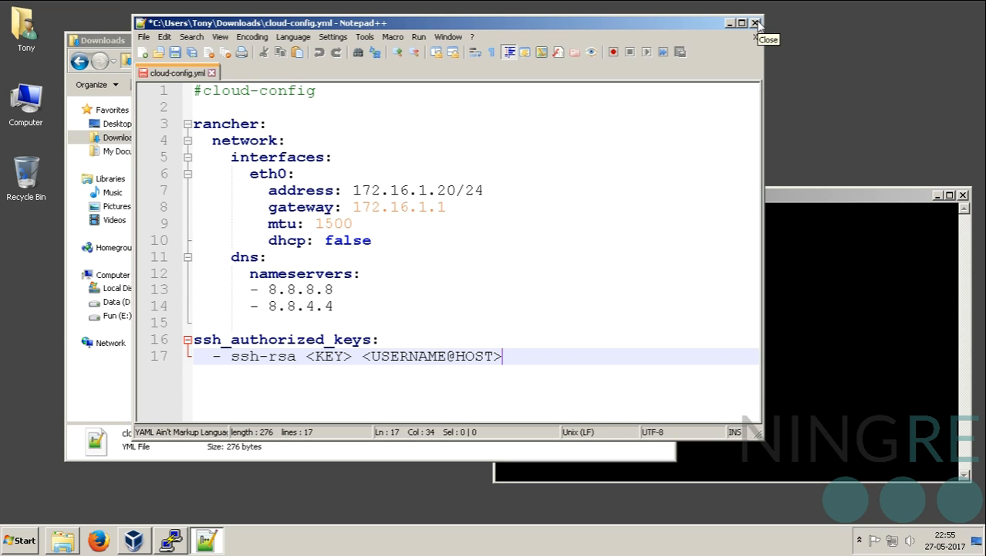
pyautogui.click(756, 22)
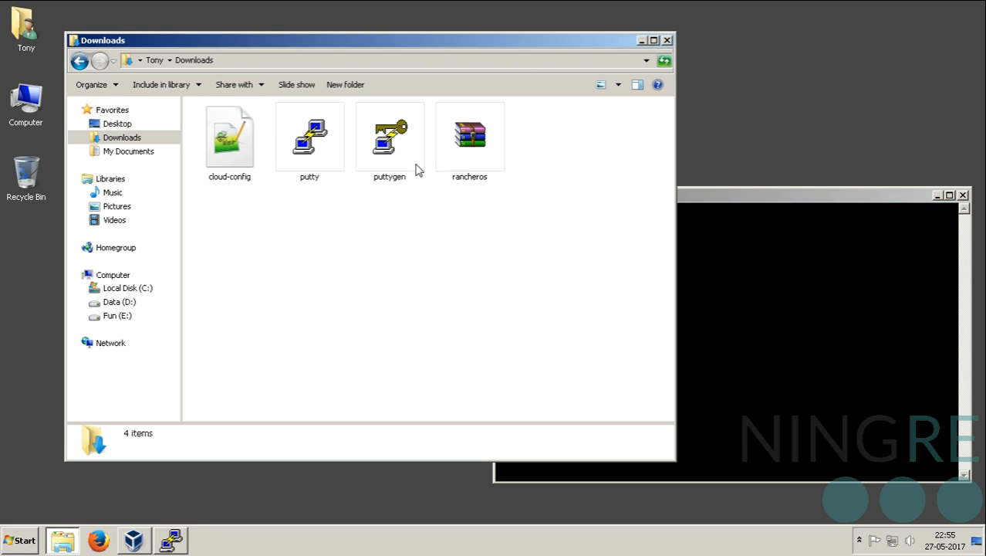
pyautogui.moveTo(378, 164)
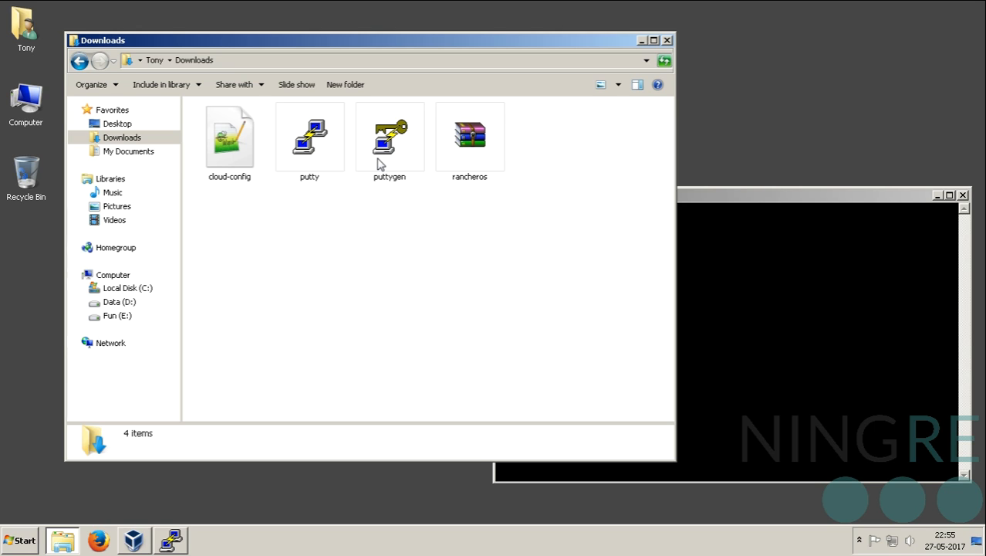
pyautogui.doubleClick(230, 137)
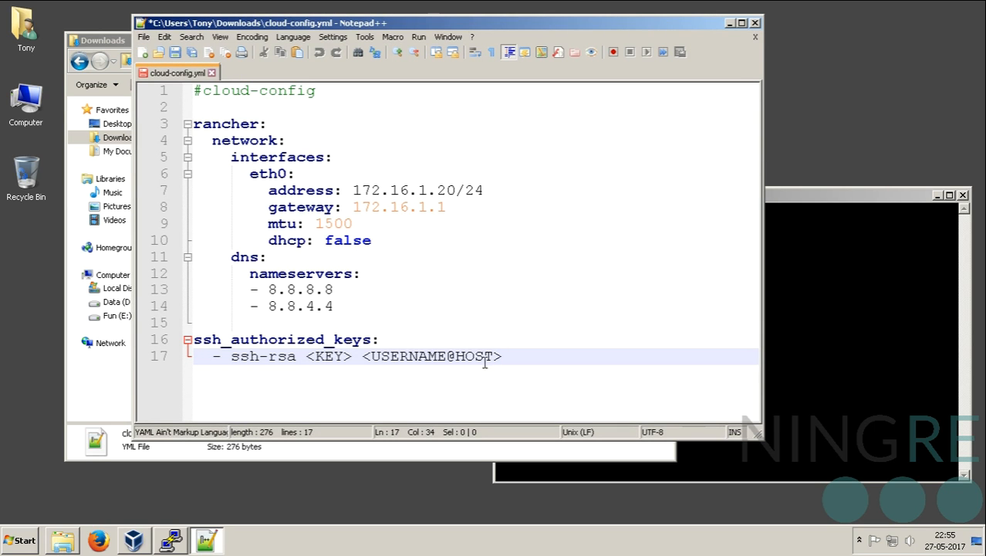
pyautogui.doubleClick(328, 356)
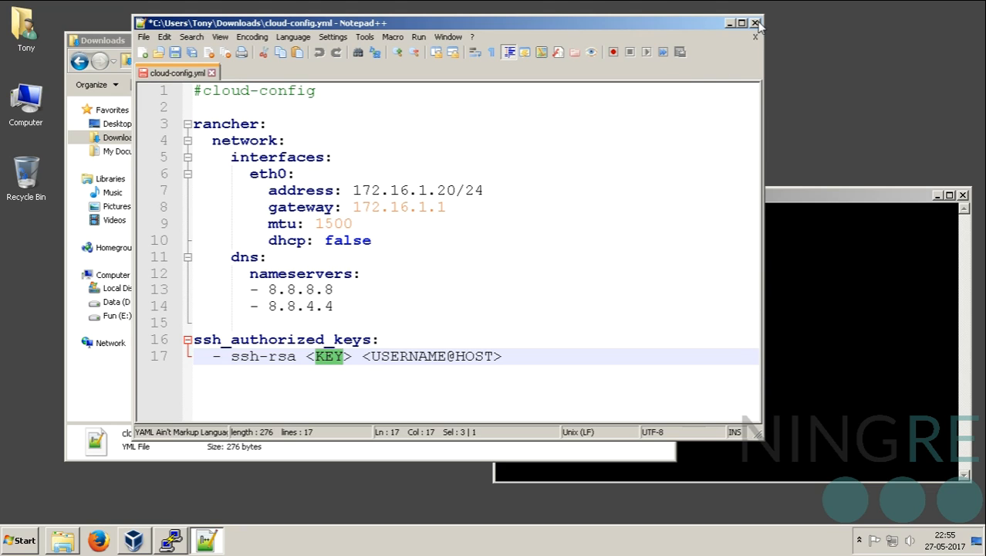
pyautogui.click(756, 23)
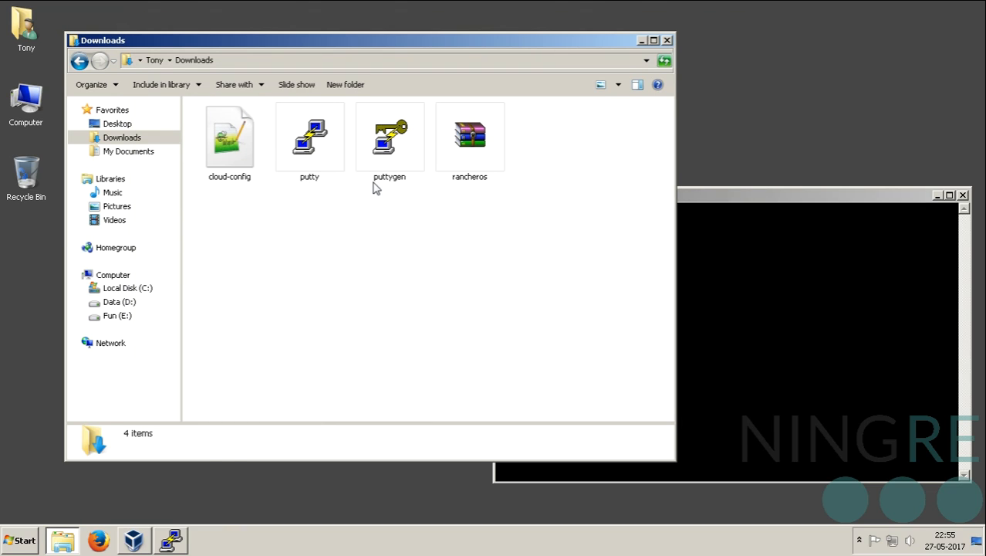
# Launch PuTTYgen from Downloads and start generating a 2048-bit RSA key pair.
pyautogui.doubleClick(389, 137)
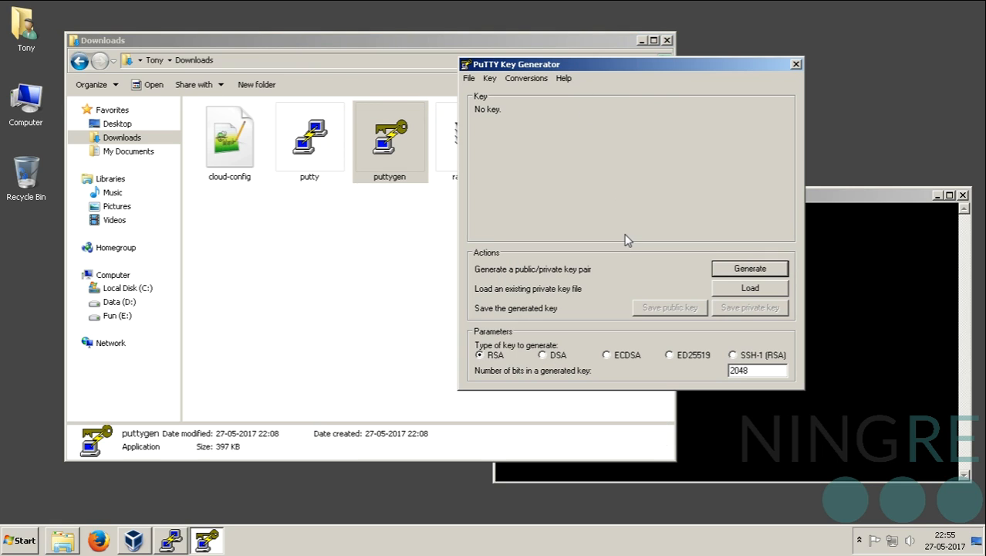
pyautogui.moveTo(701, 251)
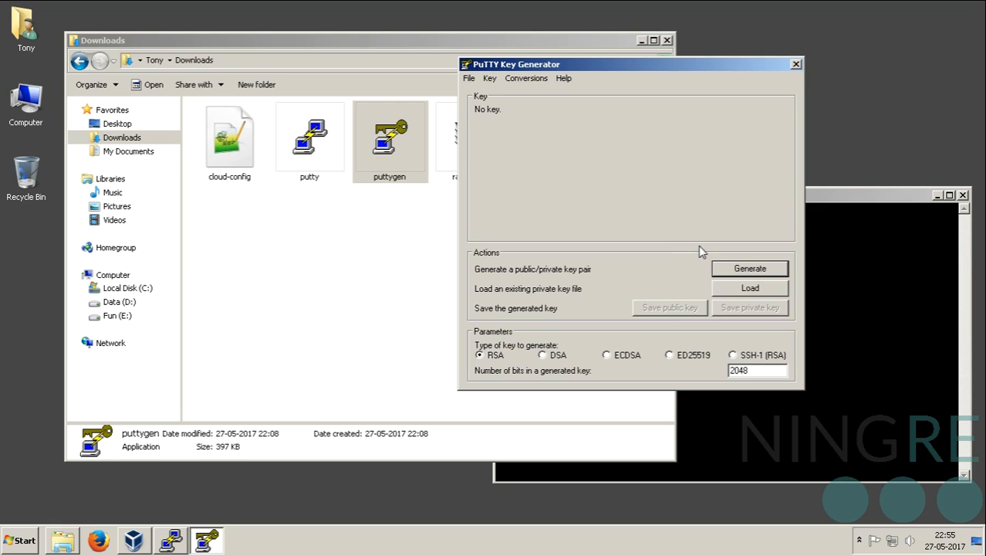
pyautogui.click(748, 268)
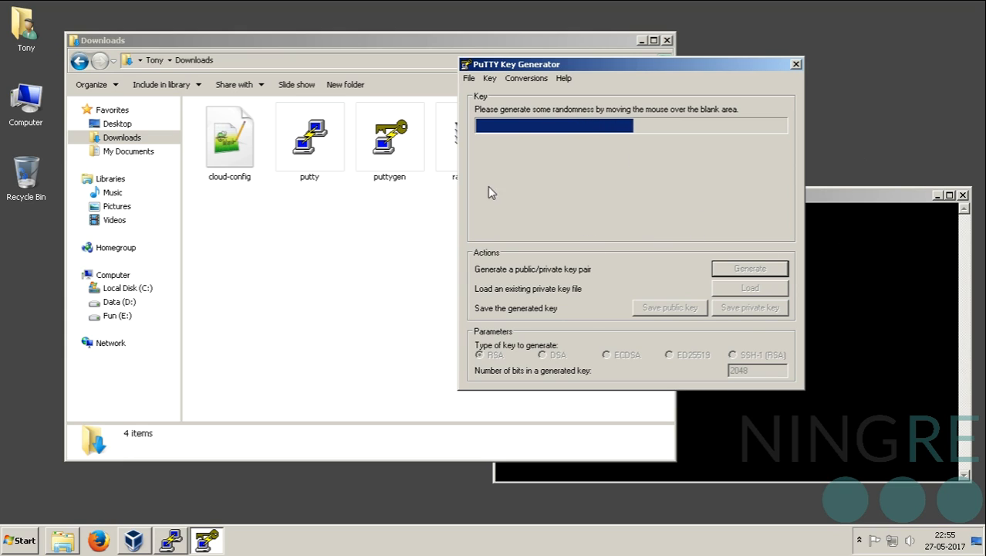
pyautogui.moveTo(913, 174)
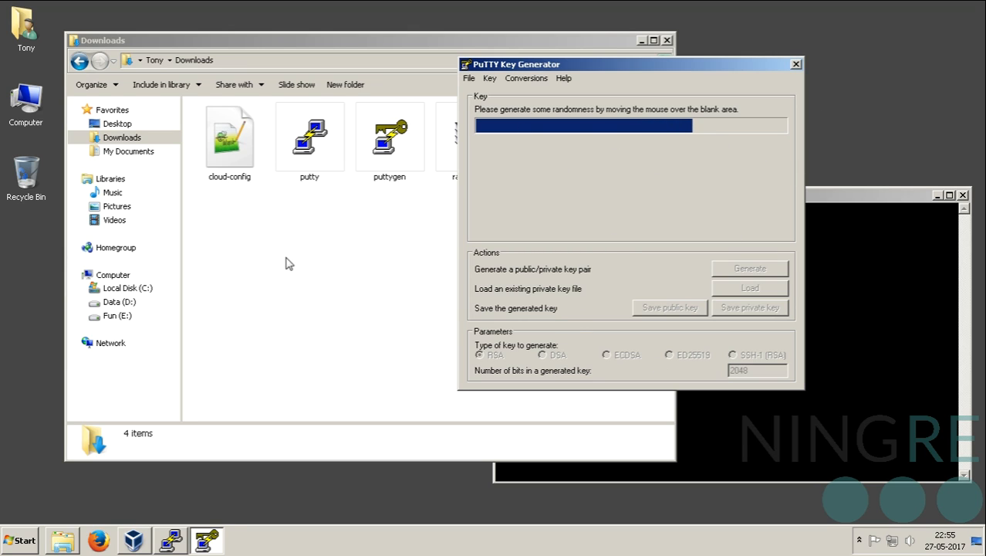
pyautogui.moveTo(519, 191)
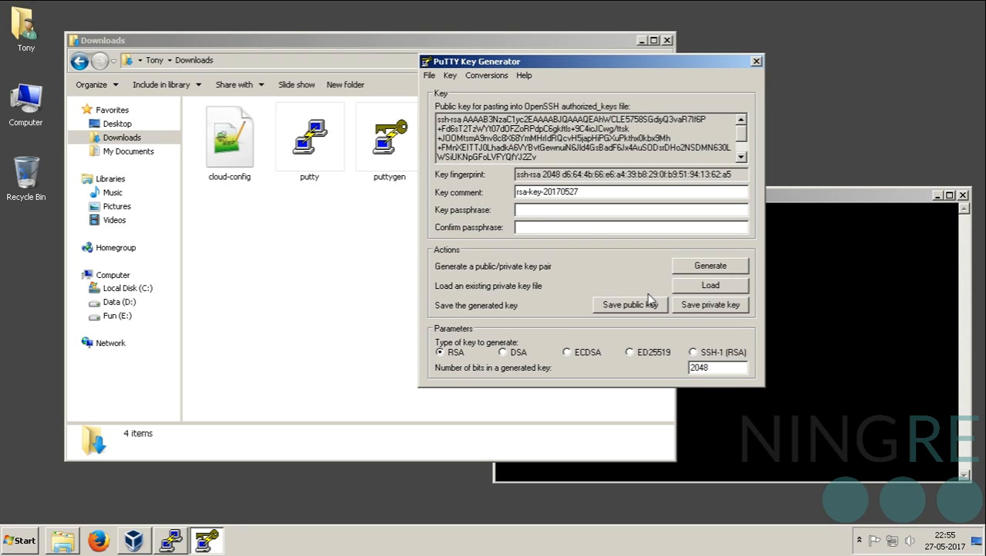
pyautogui.moveTo(650, 313)
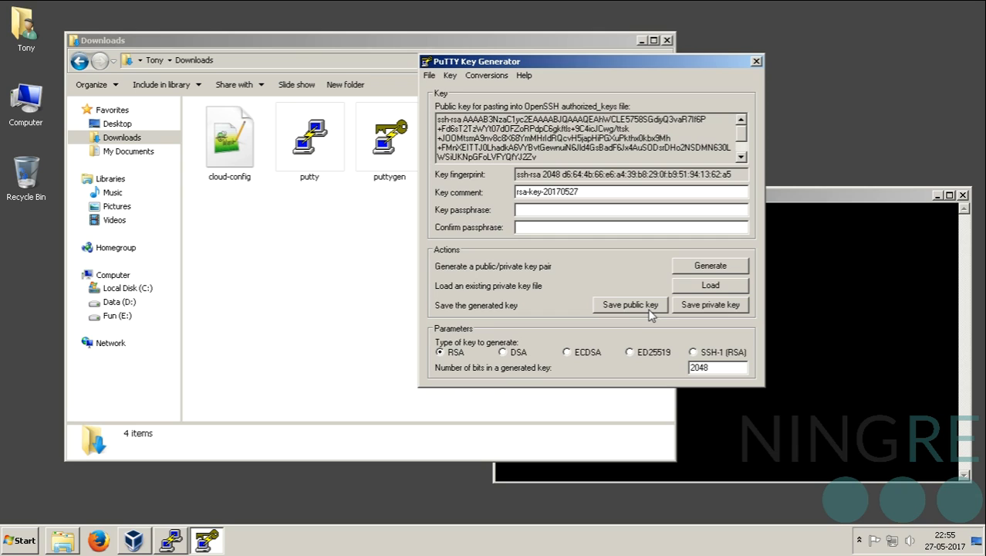
# Save the public key to Downloads as RSA-Public.
pyautogui.click(630, 304)
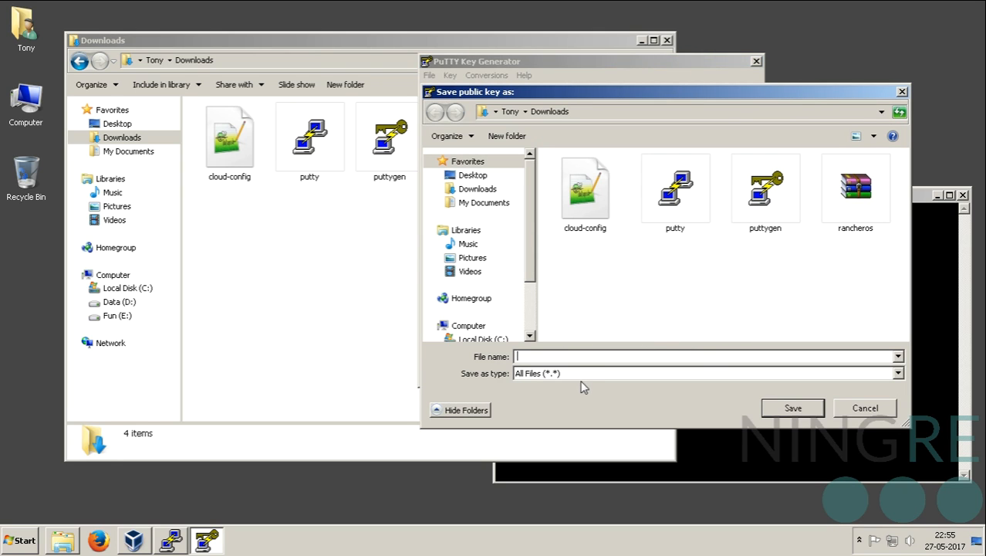
pyautogui.write('R')
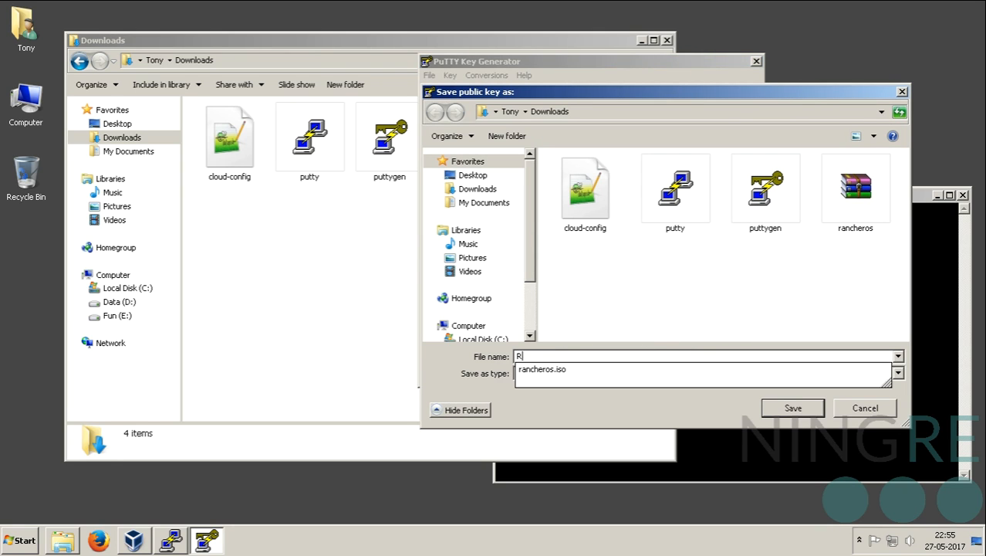
pyautogui.write('SA-Pu')
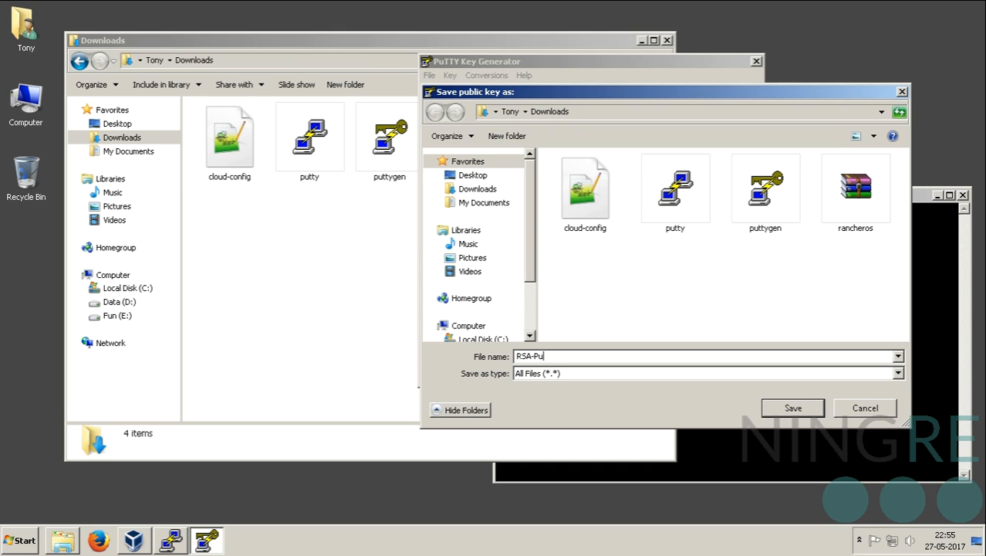
pyautogui.click(793, 407)
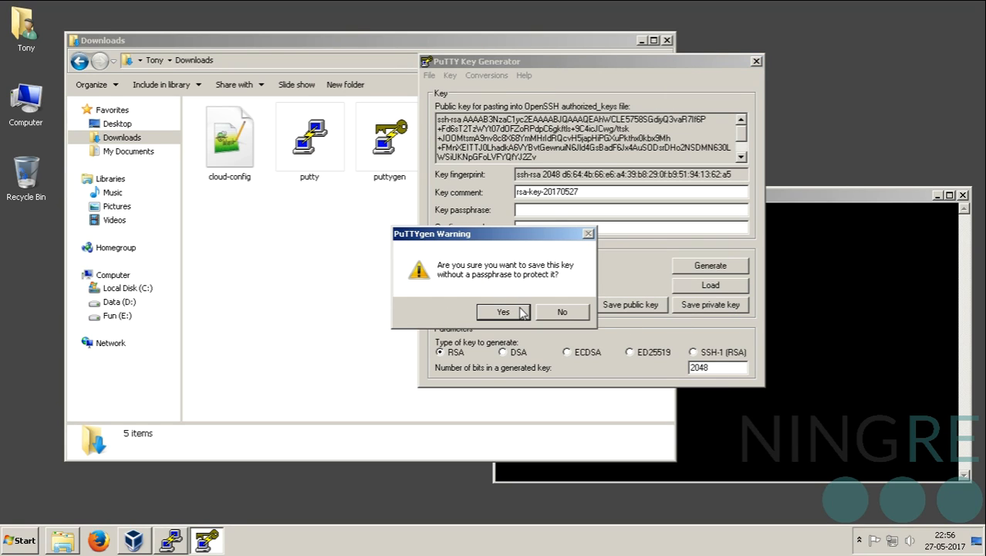
pyautogui.moveTo(519, 312)
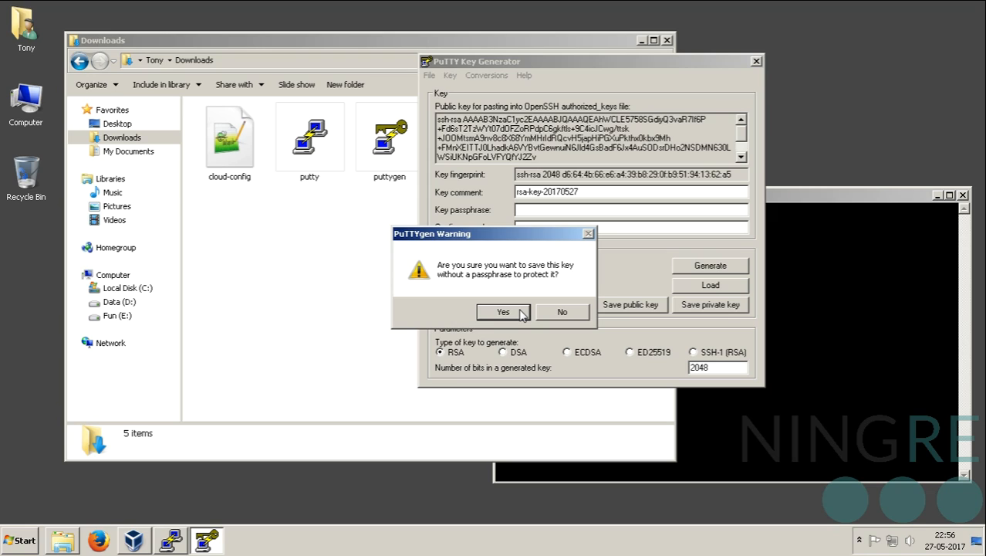
# Save the private key as RSA-PRIVATE.ppk without a passphrase.
pyautogui.click(503, 311)
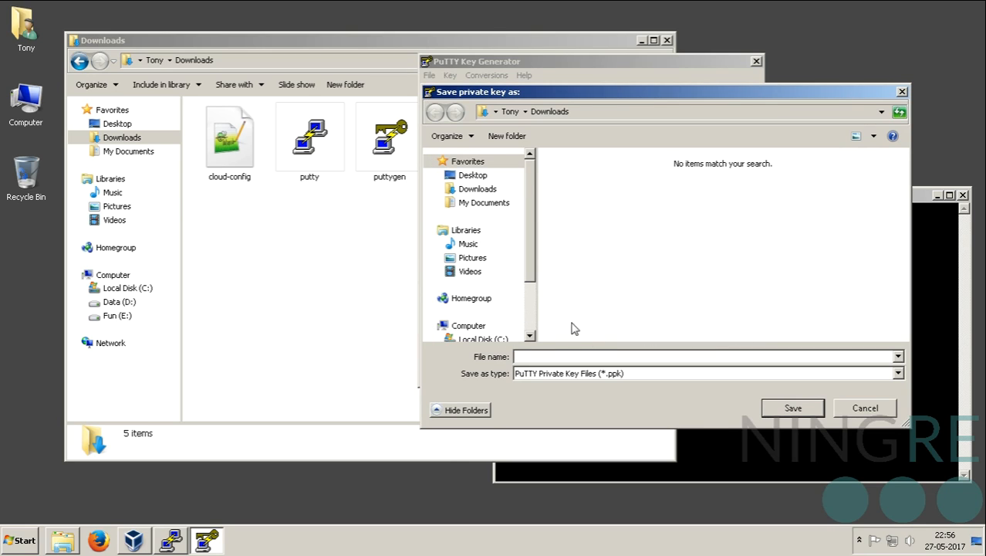
pyautogui.write('RSA-PR')
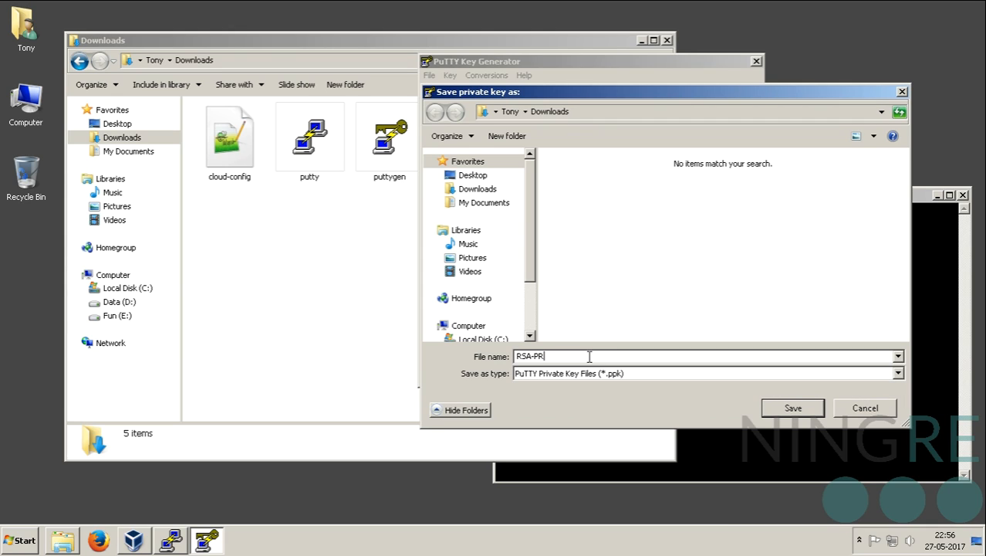
pyautogui.write('IVATE')
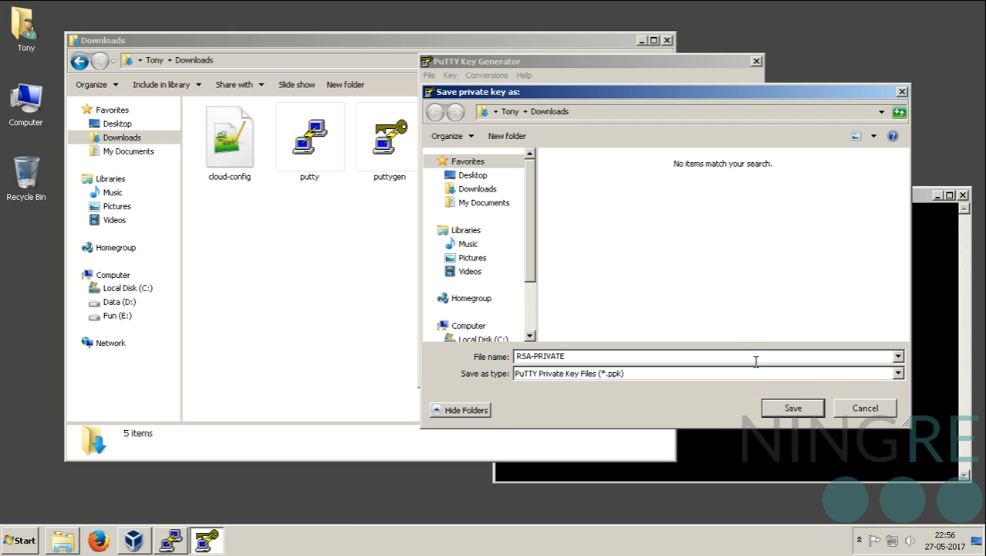
pyautogui.click(793, 407)
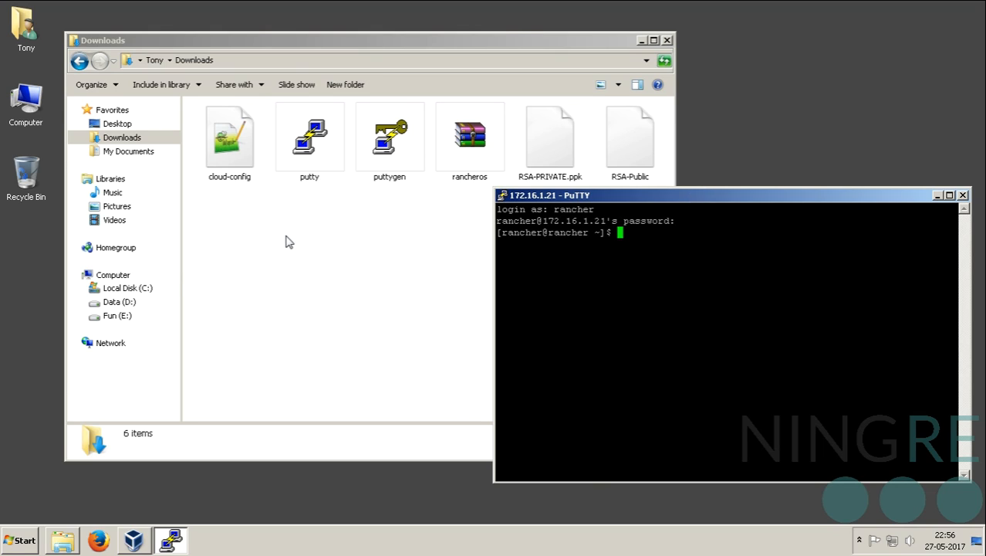
pyautogui.moveTo(326, 179)
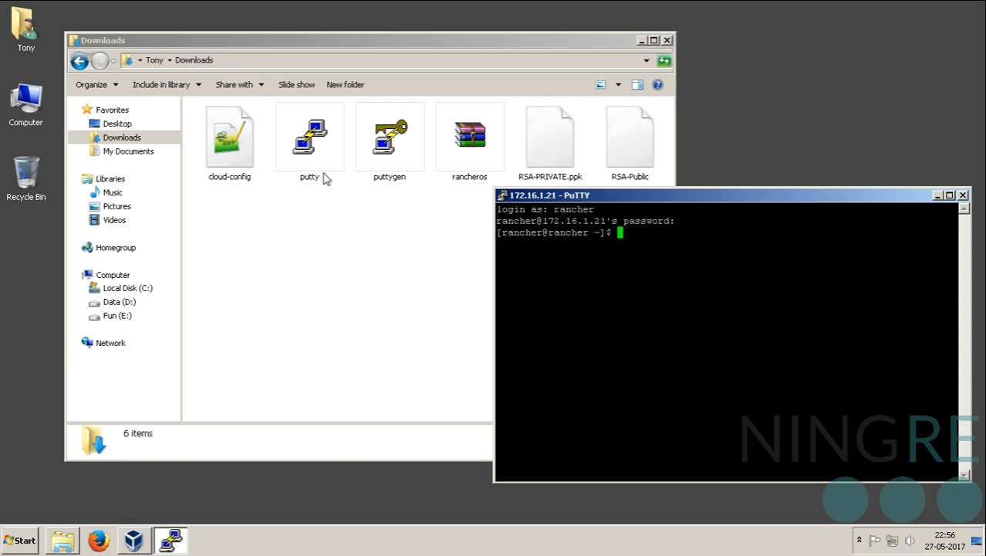
# Open the local cloud-config in the editor and create cloud-config.yml in vi over SSH.
pyautogui.click(229, 139)
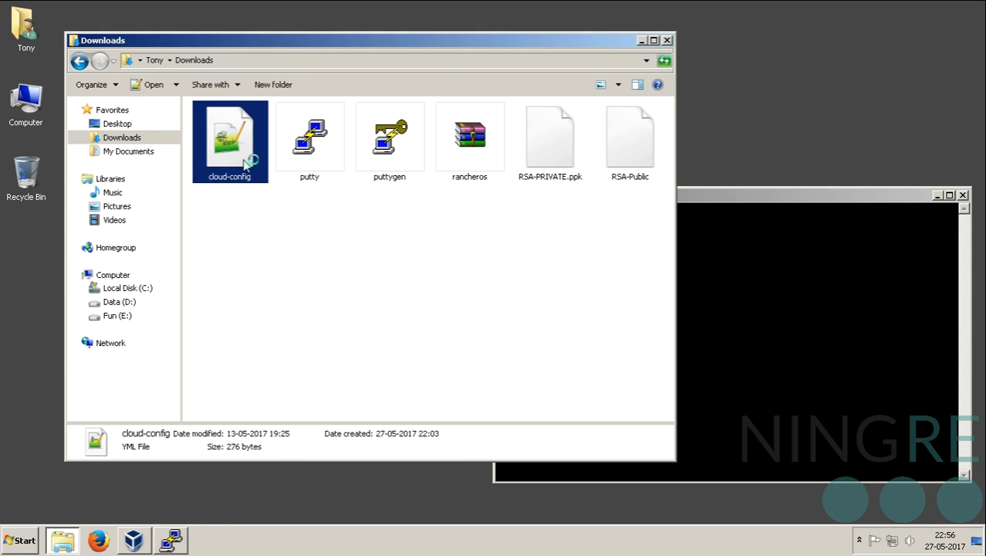
pyautogui.doubleClick(230, 138)
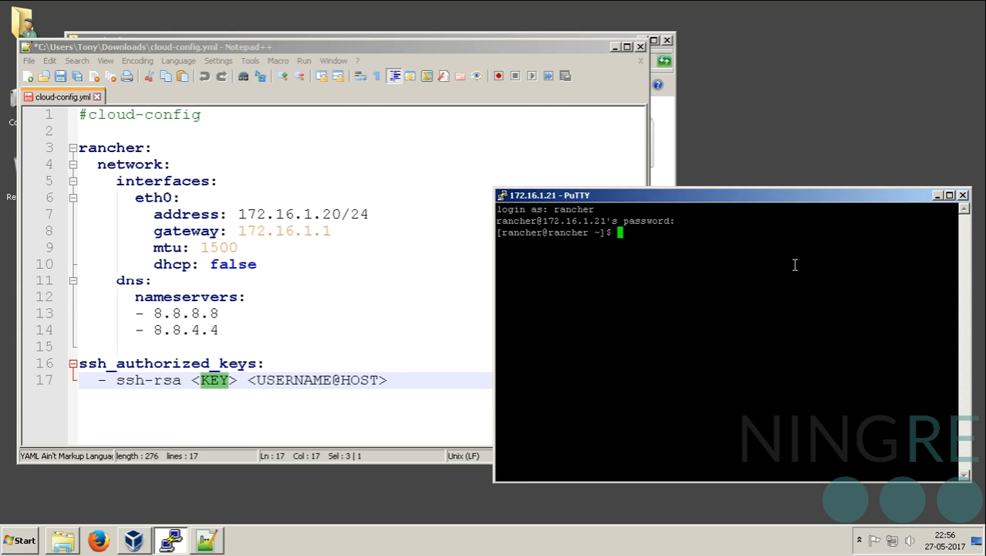
pyautogui.write('vi')
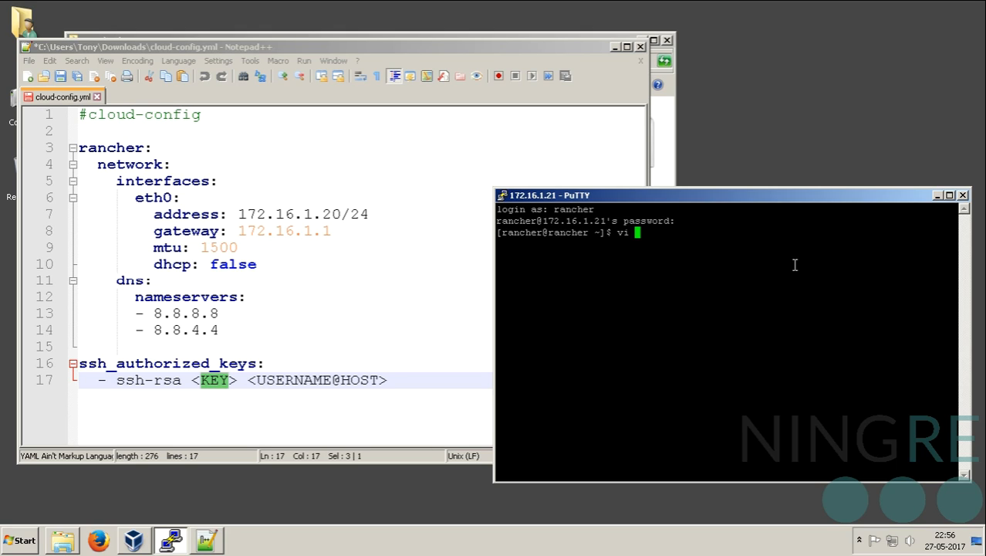
pyautogui.write('clou')
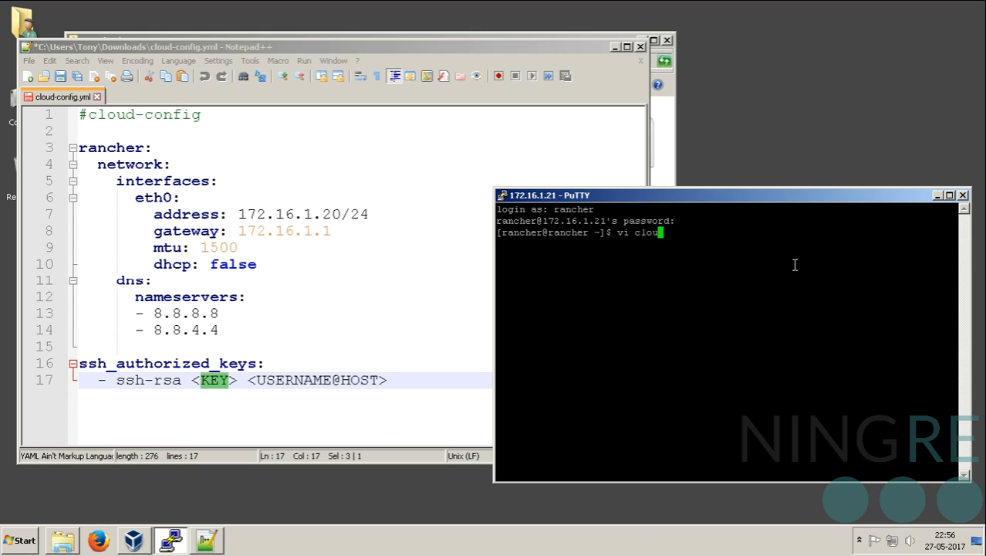
pyautogui.write('d-config.')
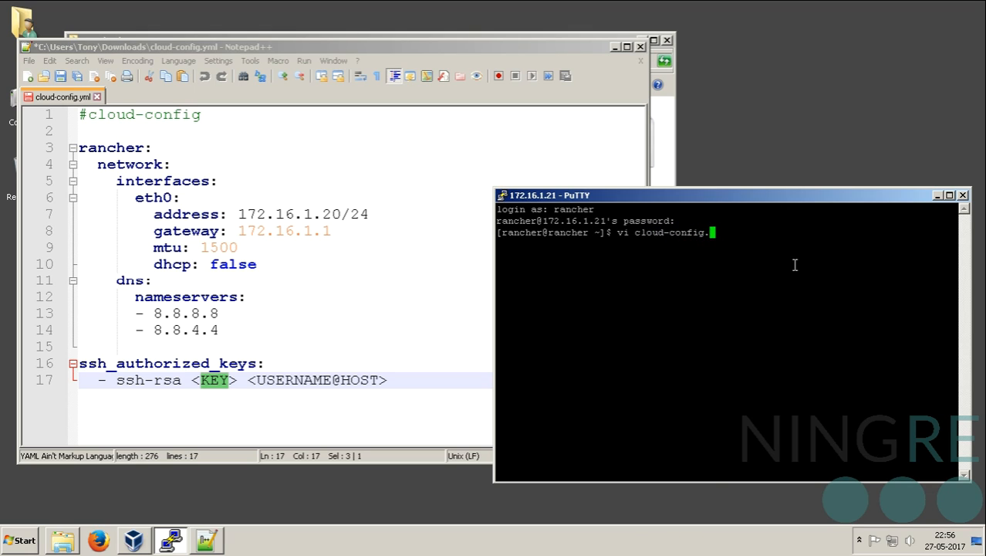
pyautogui.write('yml')
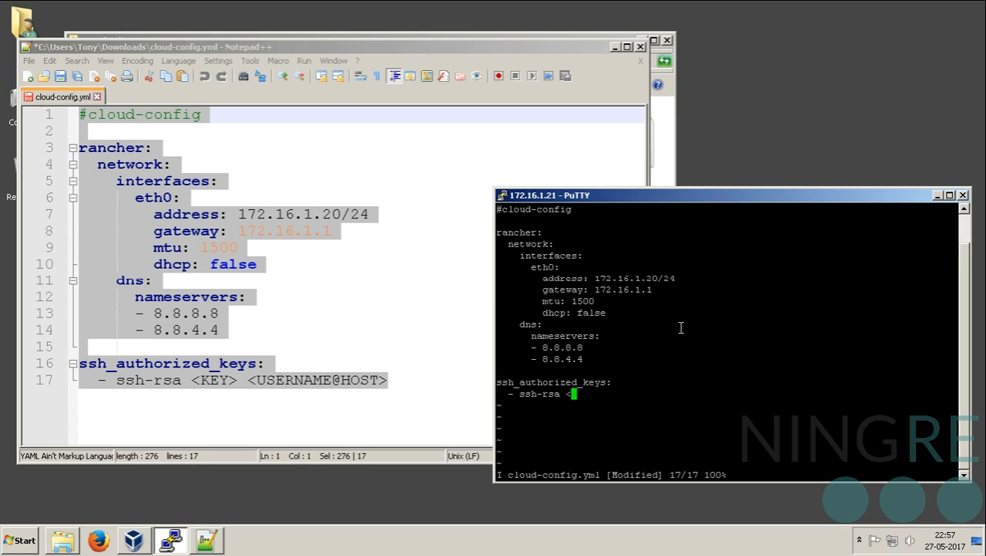
pyautogui.click(548, 194)
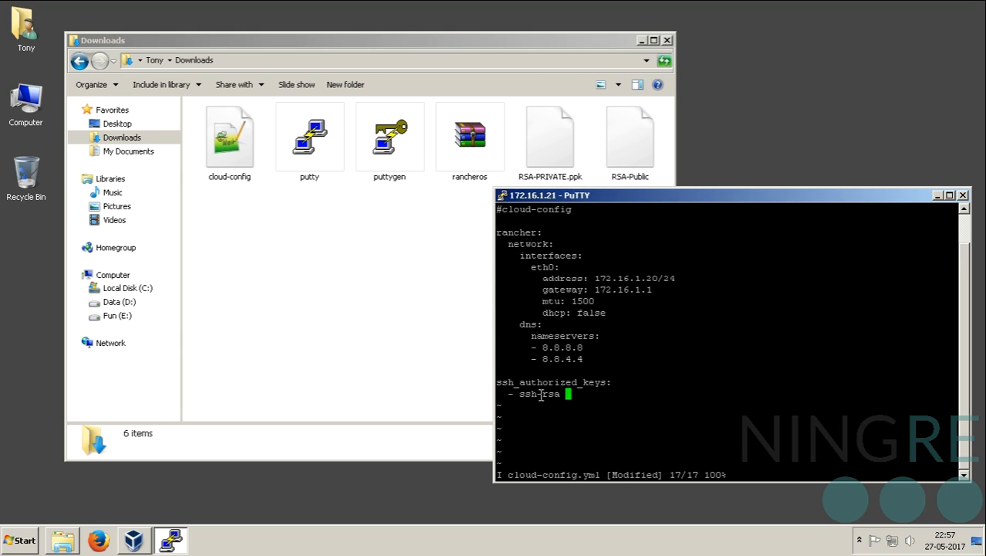
# Open RSA-Public in Notepad++ and strip it to the key body on one line.
pyautogui.doubleClick(540, 393)
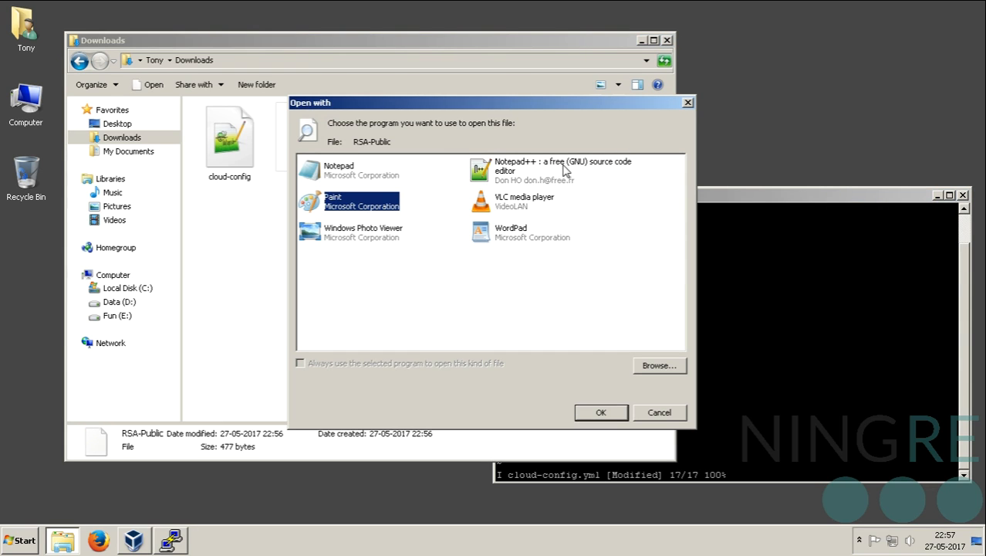
pyautogui.moveTo(522, 172)
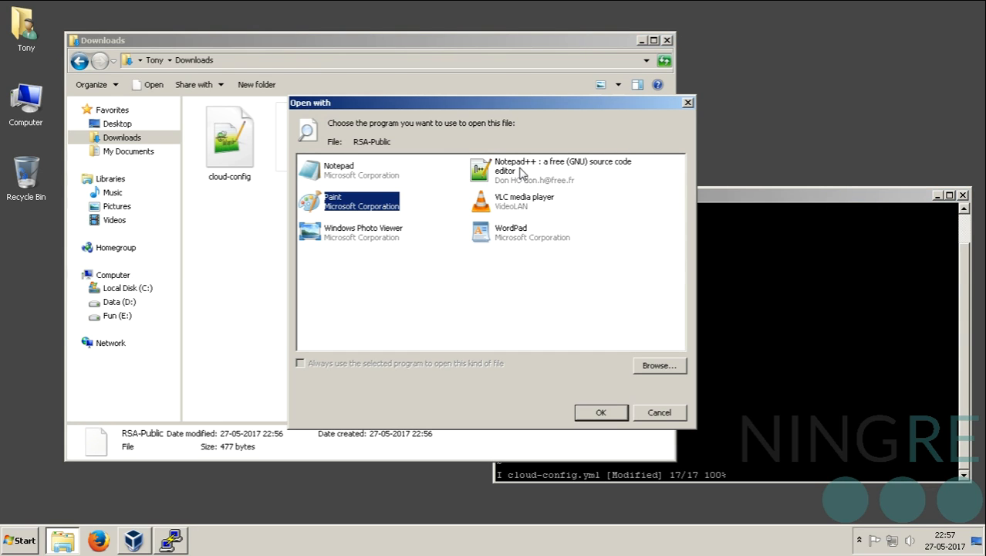
pyautogui.click(600, 411)
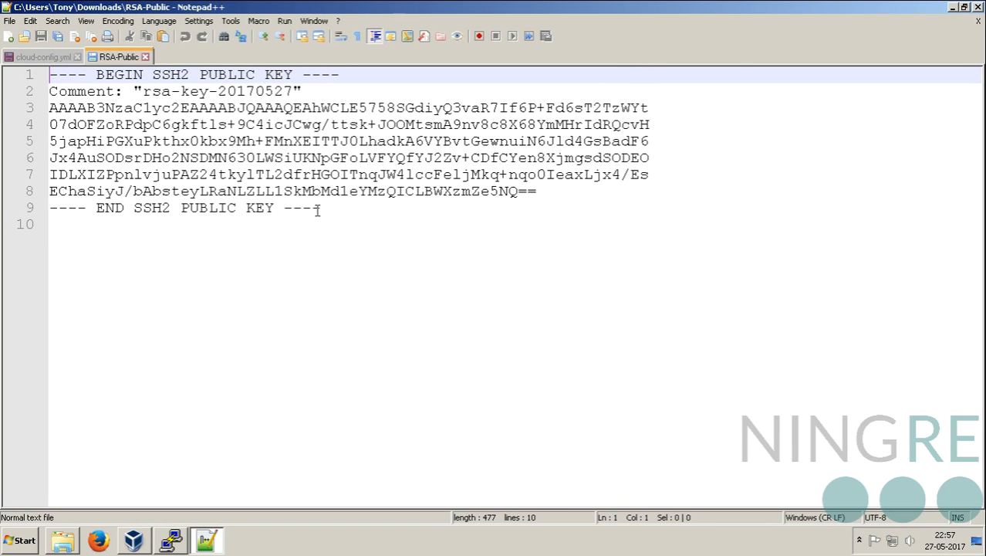
pyautogui.click(652, 107)
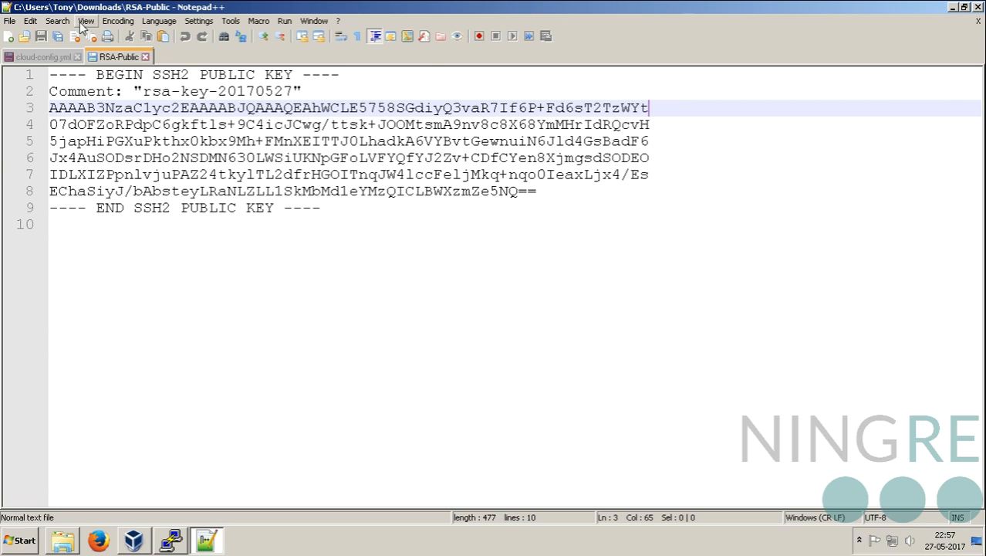
pyautogui.click(86, 21)
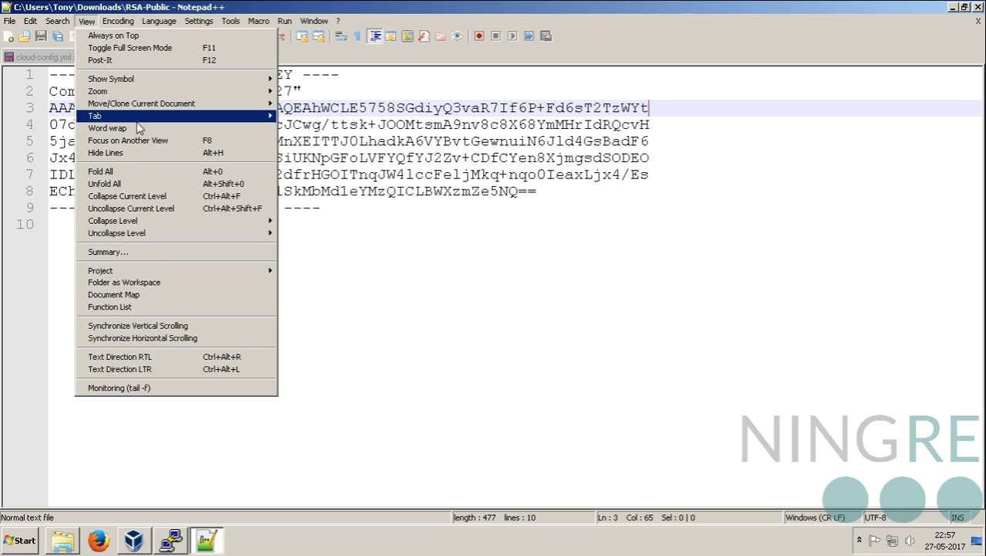
pyautogui.moveTo(98, 91)
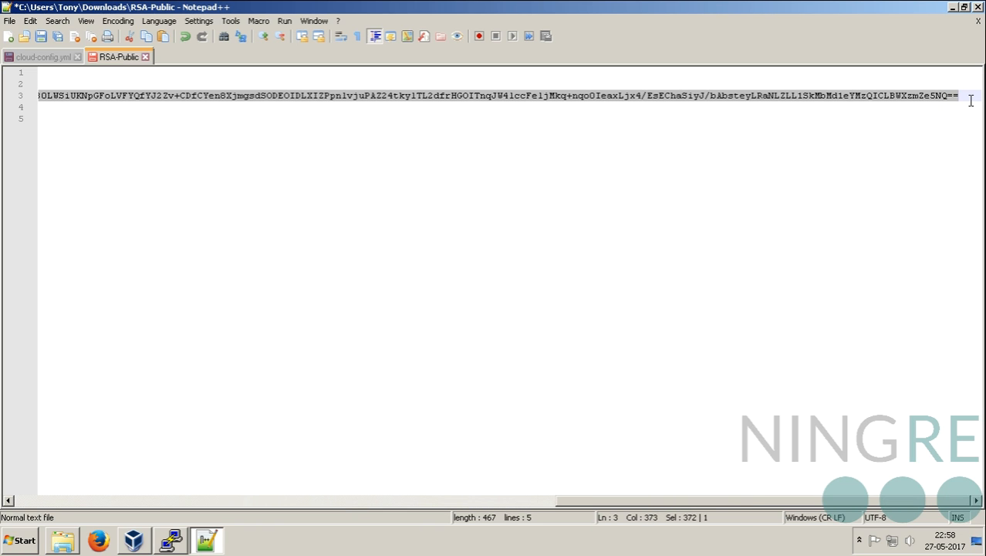
# Paste the public key after ssh-rsa in cloud-config.yml and save with :wq!
pyautogui.rightClick(971, 100)
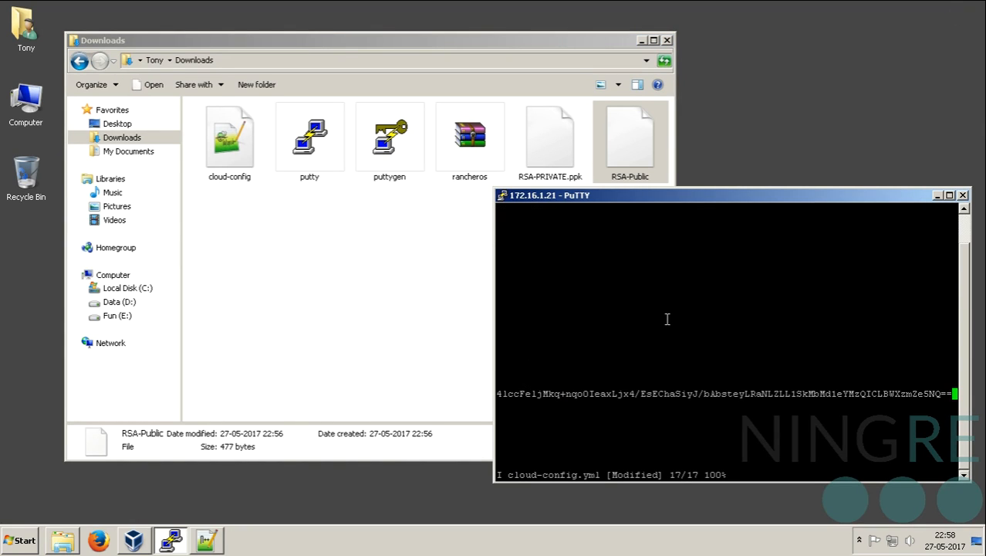
pyautogui.moveTo(613, 251)
pyautogui.write(':e')
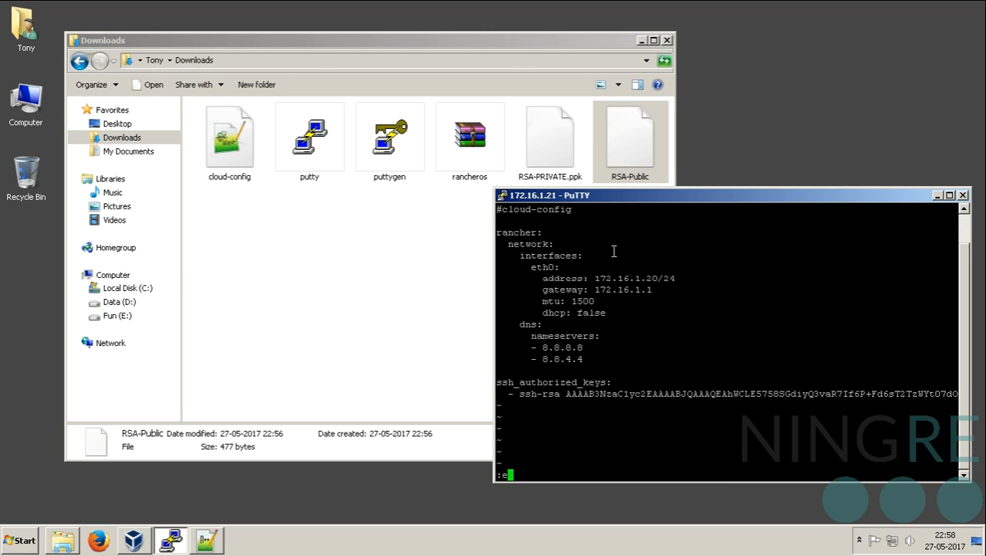
pyautogui.write('wq!')
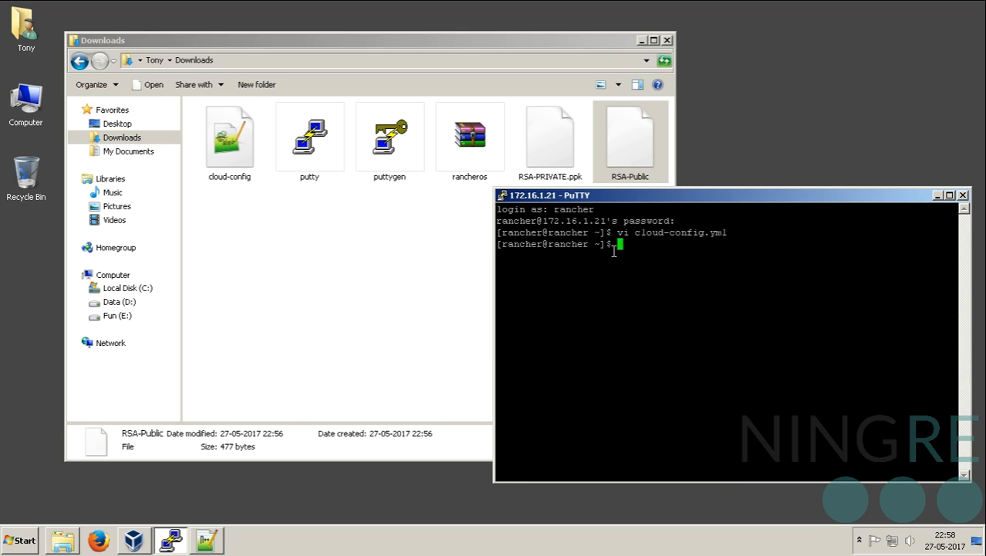
# Show cloud-config.yml with cat, list disks via sudo fdisk -l (8 GiB /dev/sda), then clear.
pyautogui.write('cat cloud-config.yml')
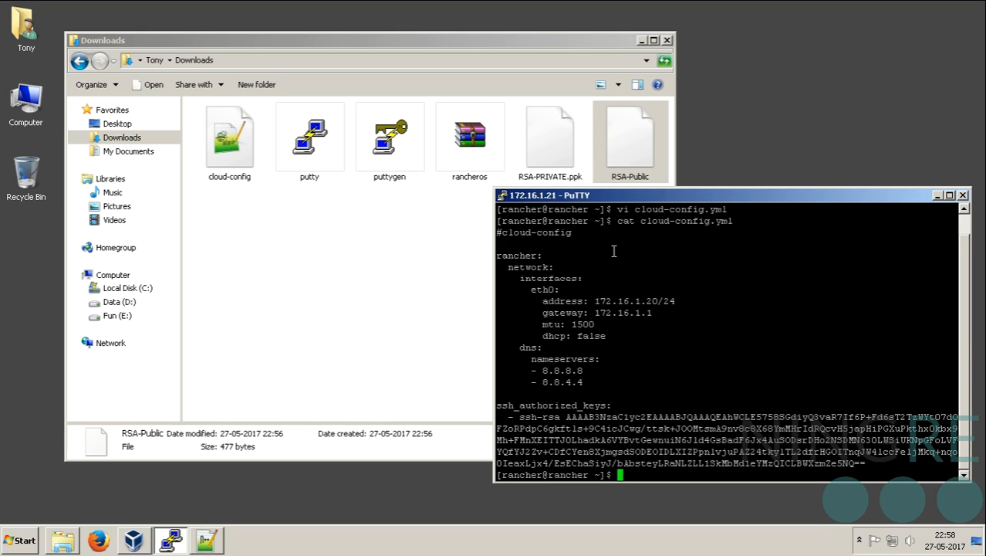
pyautogui.write('fdi')
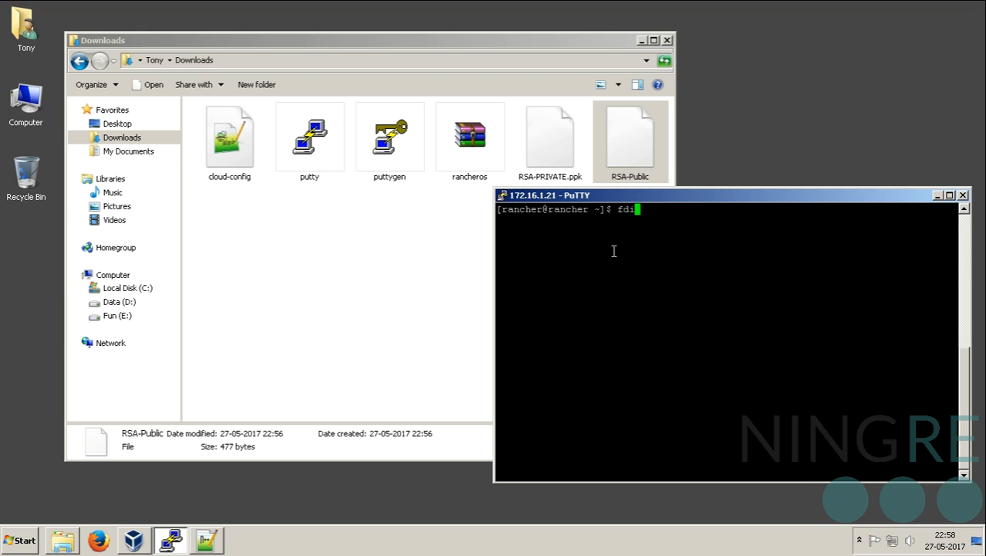
pyautogui.write('sk -l')
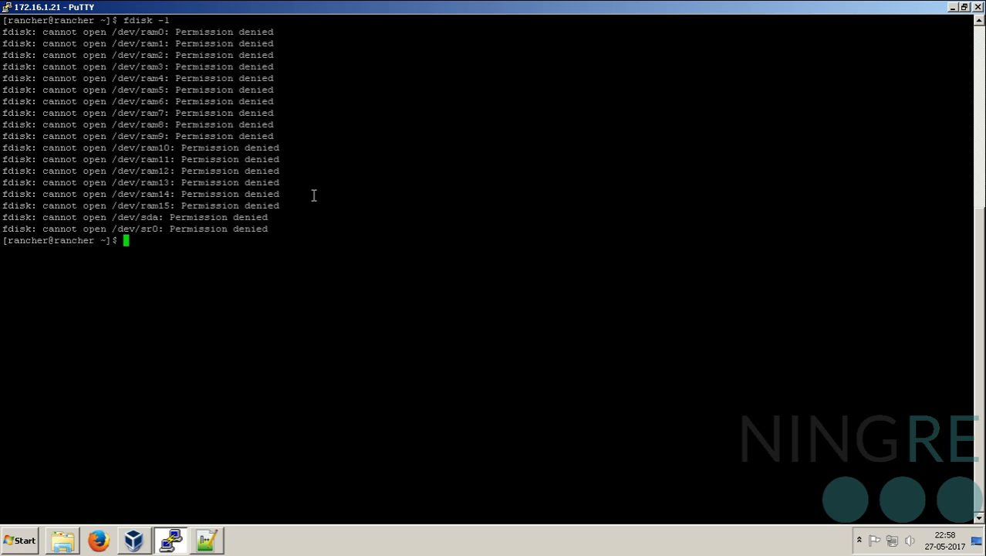
pyautogui.write('s')
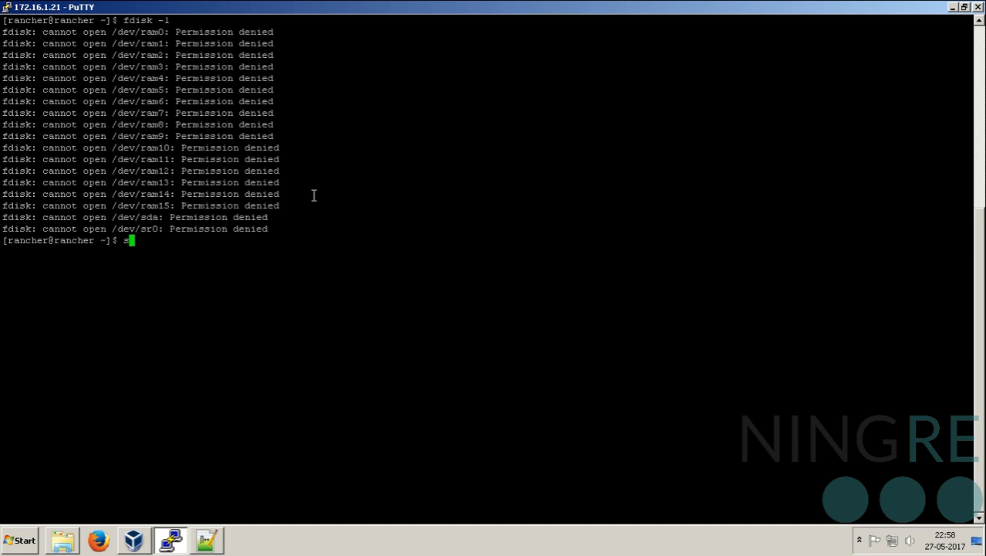
pyautogui.write('udo fdisk')
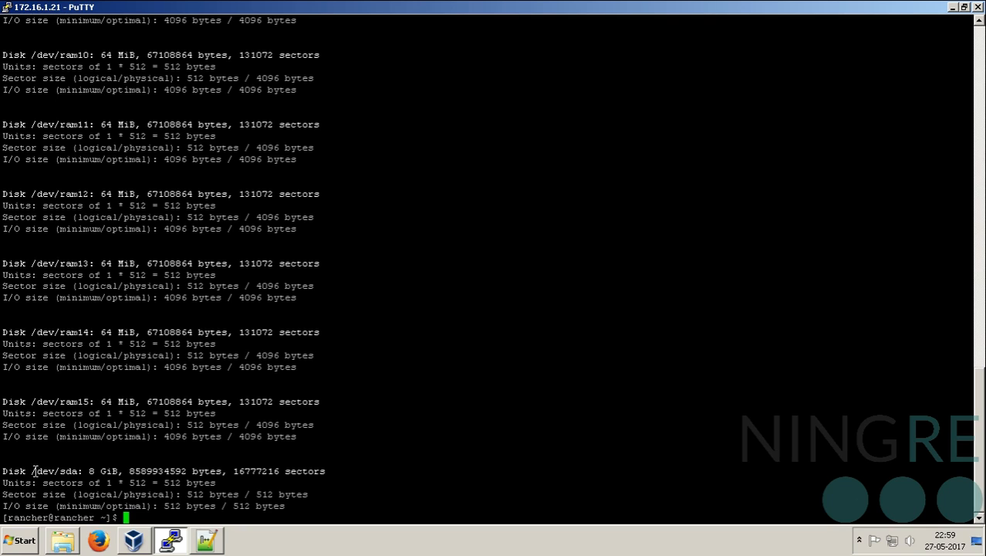
pyautogui.moveTo(180, 463)
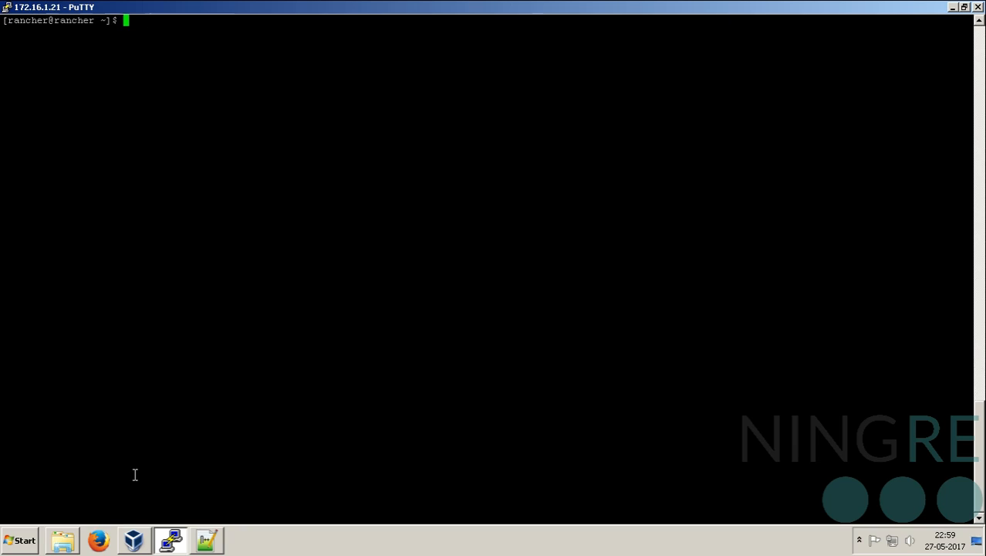
pyautogui.write('s')
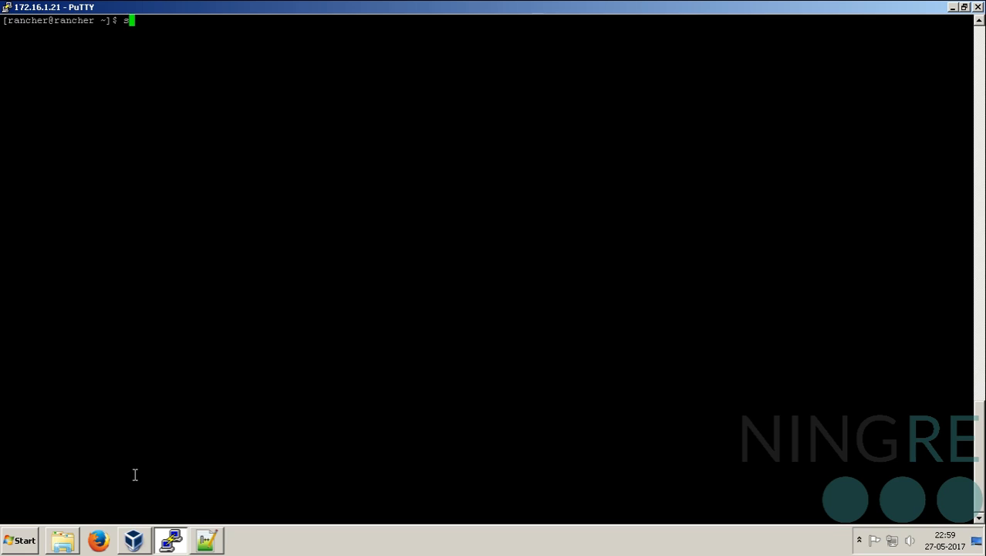
# Run sudo ros install -c cloud-config.yml -d /dev/sda.
pyautogui.write('udo')
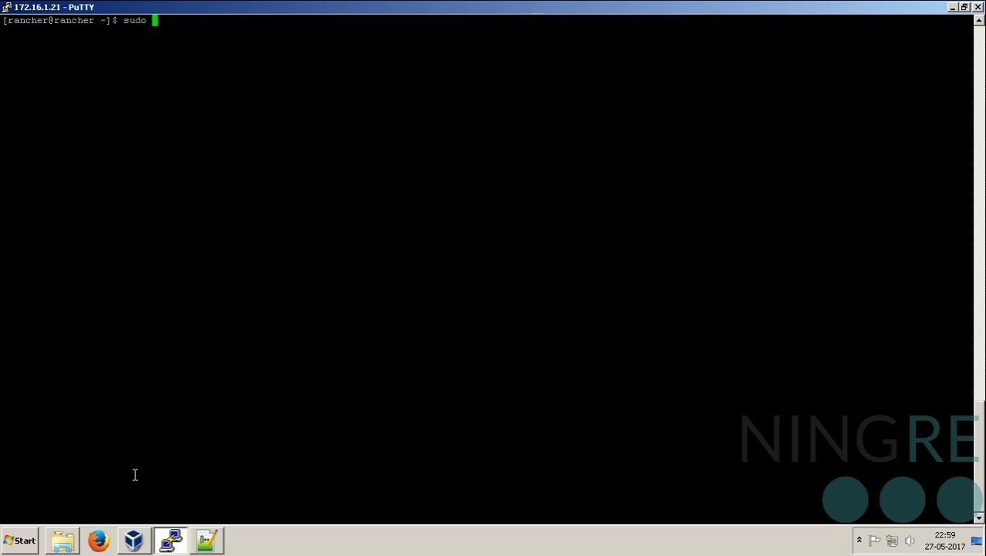
pyautogui.write('ros')
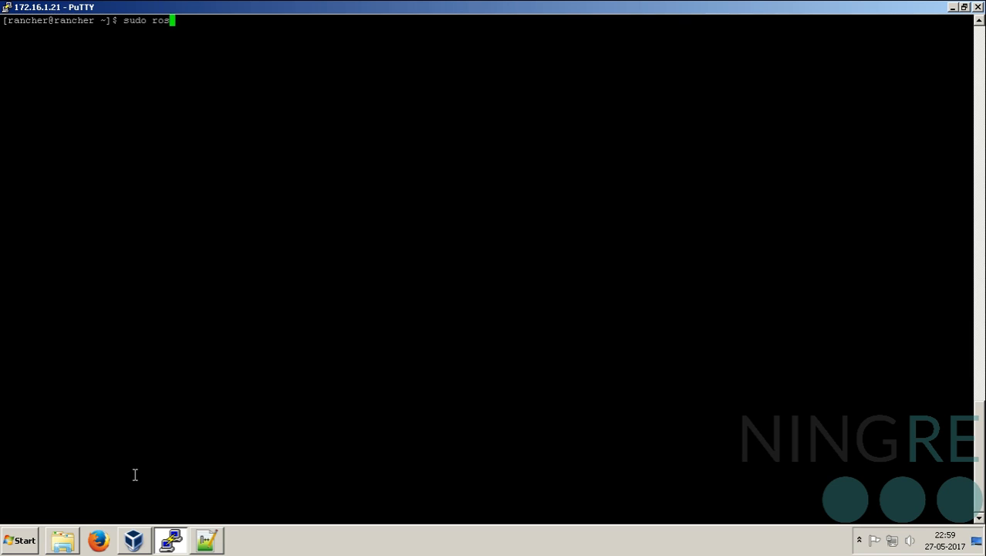
pyautogui.write('install O')
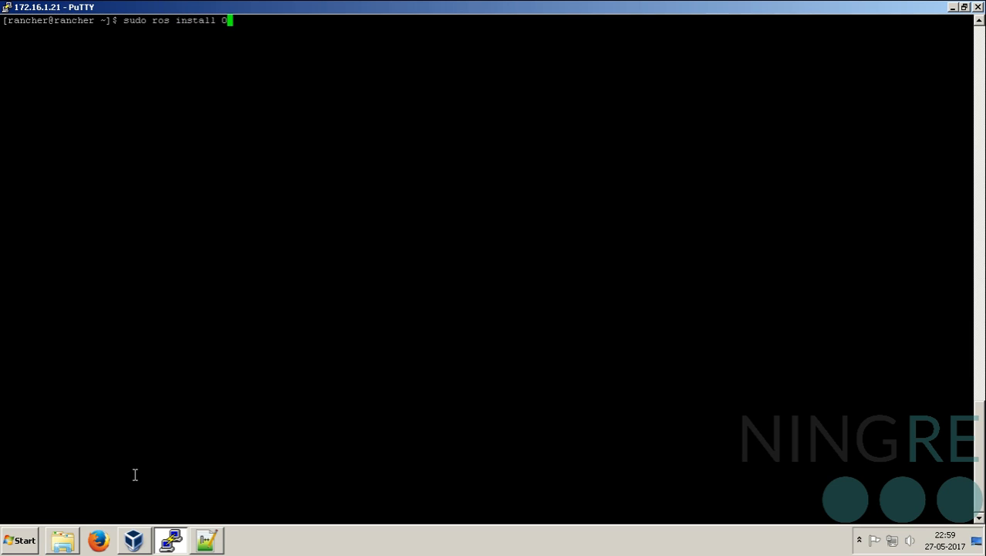
pyautogui.write('-c')
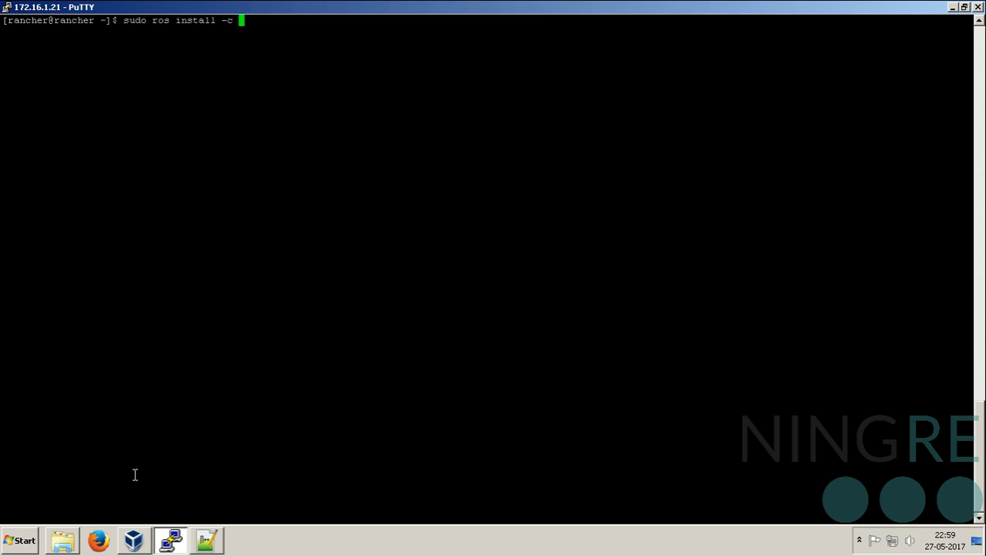
pyautogui.write('cloud-config.yml -d /de')
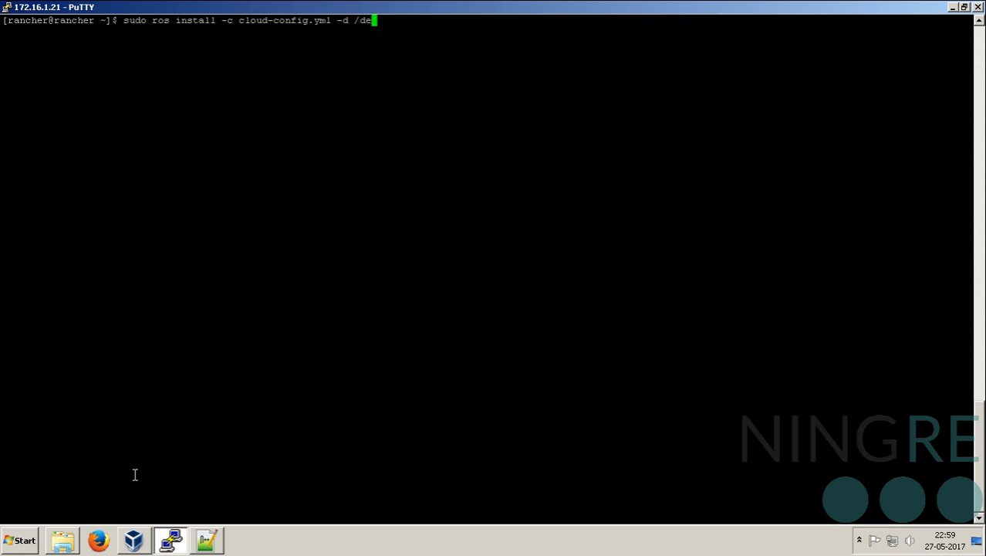
pyautogui.write('v/sda')
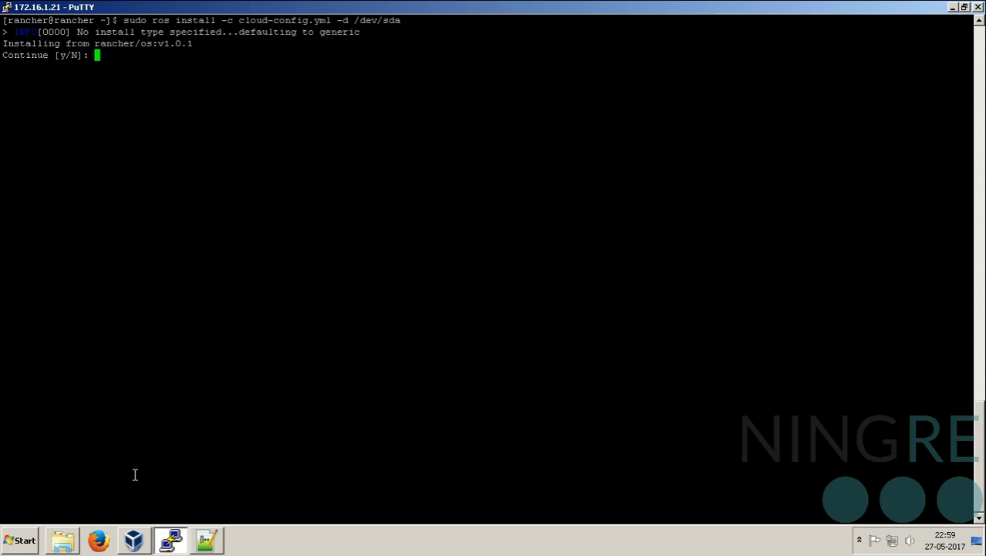
# Confirm the install with y, decline reboot with N, and run sudo poweroff.
pyautogui.write('y')
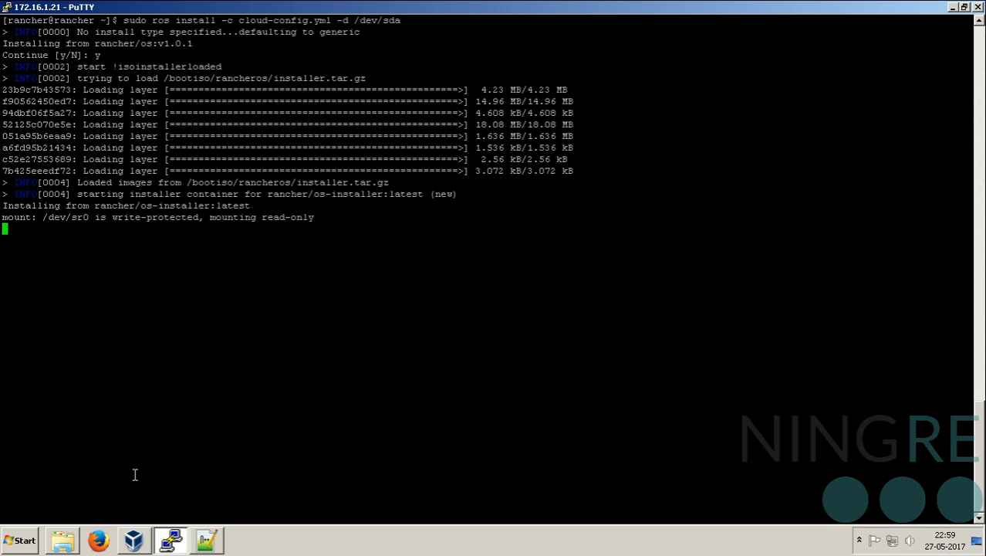
pyautogui.press('Return')
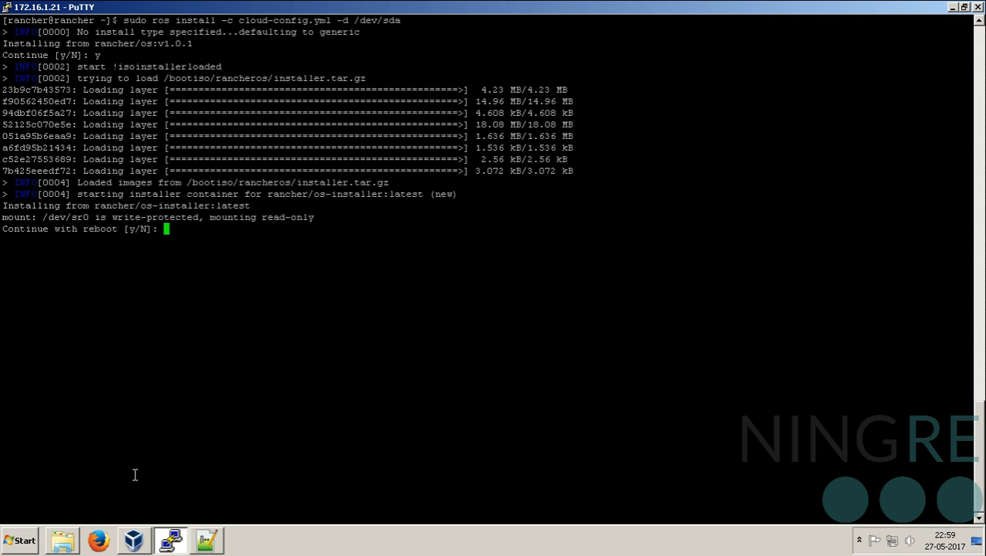
pyautogui.write('N')
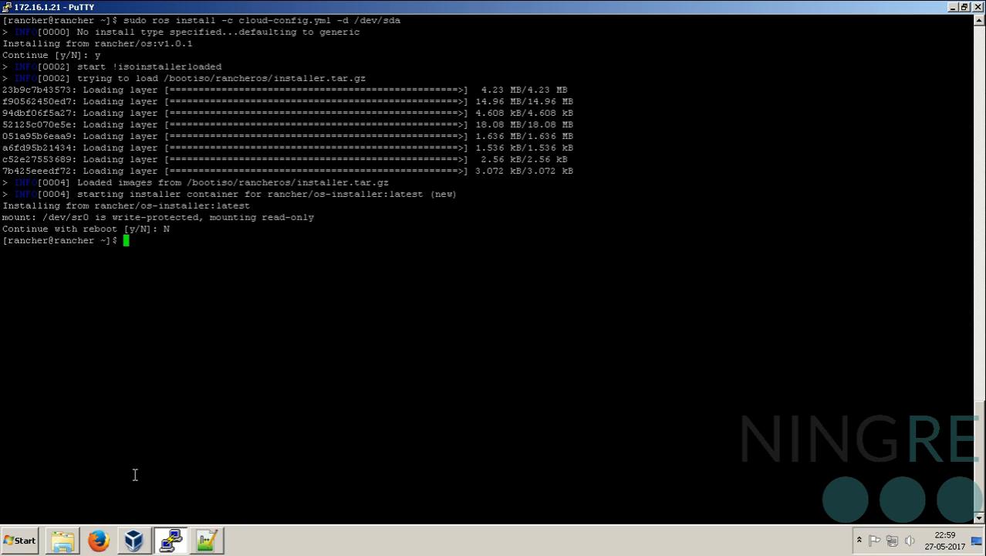
pyautogui.write('p')
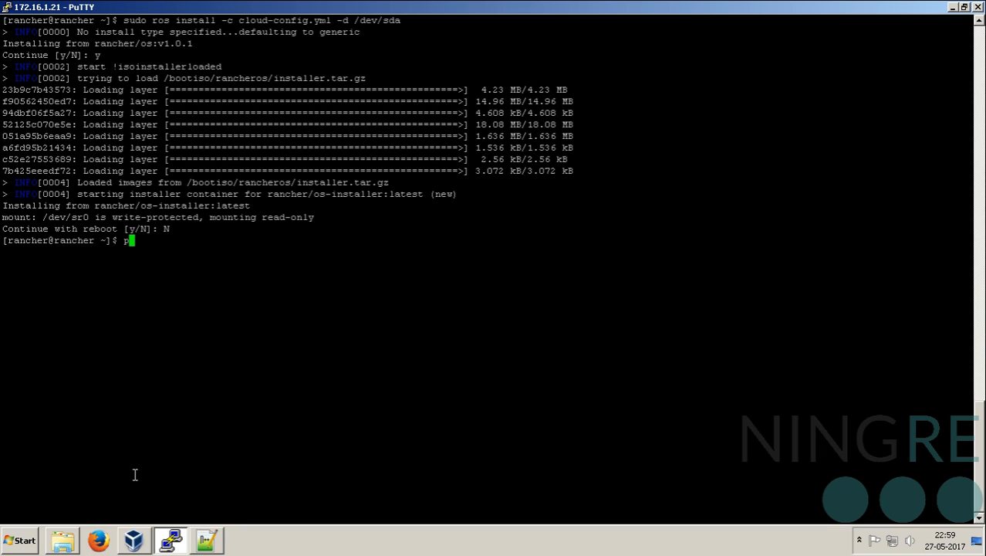
pyautogui.write('sudo')
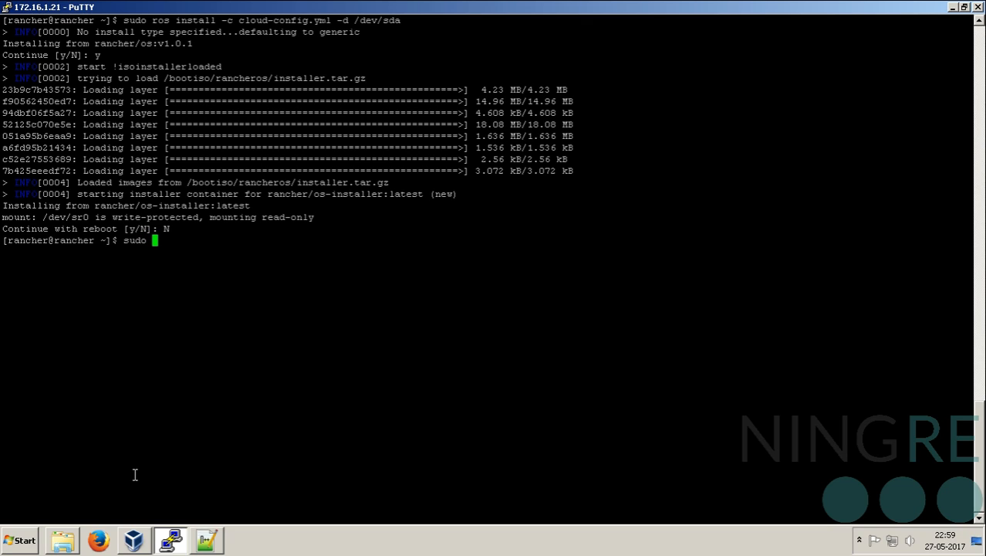
pyautogui.write('poweroff')
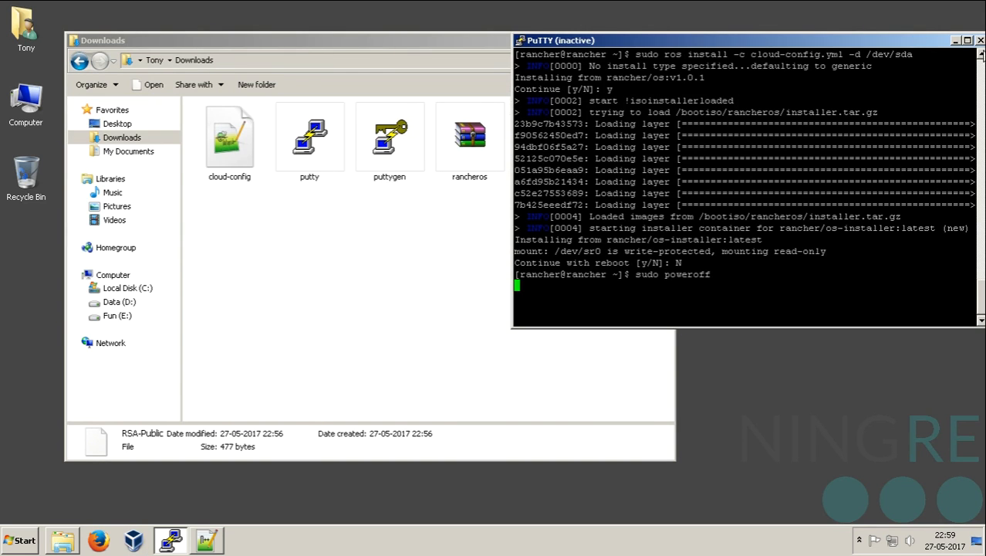
# Move Hard Disk to the top of the RancherOS VM's Motherboard boot order and save.
pyautogui.click(132, 539)
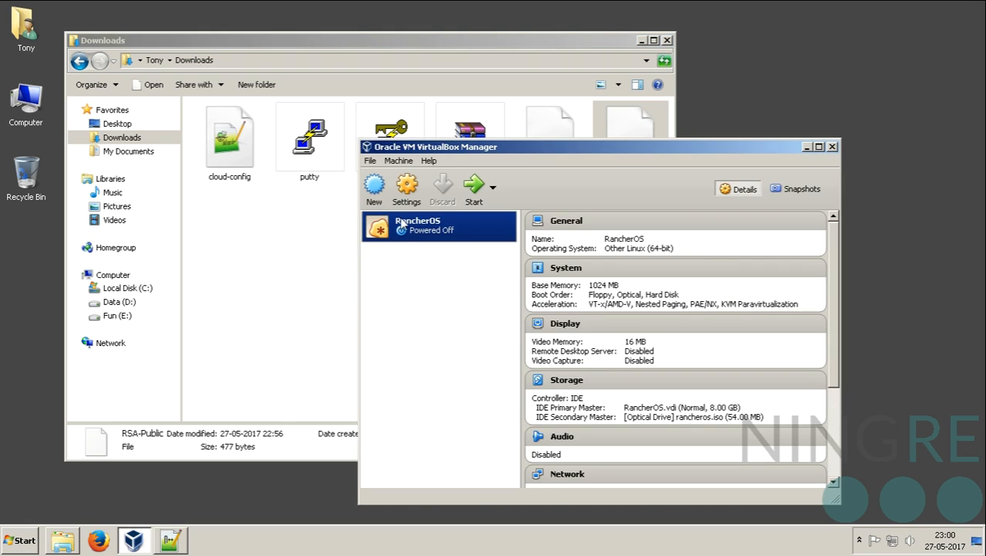
pyautogui.click(406, 189)
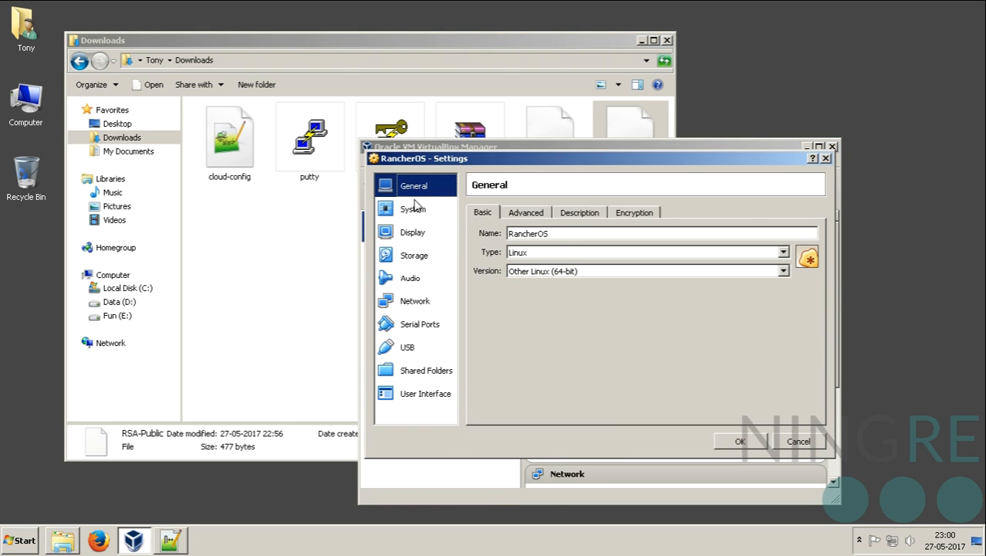
pyautogui.click(414, 255)
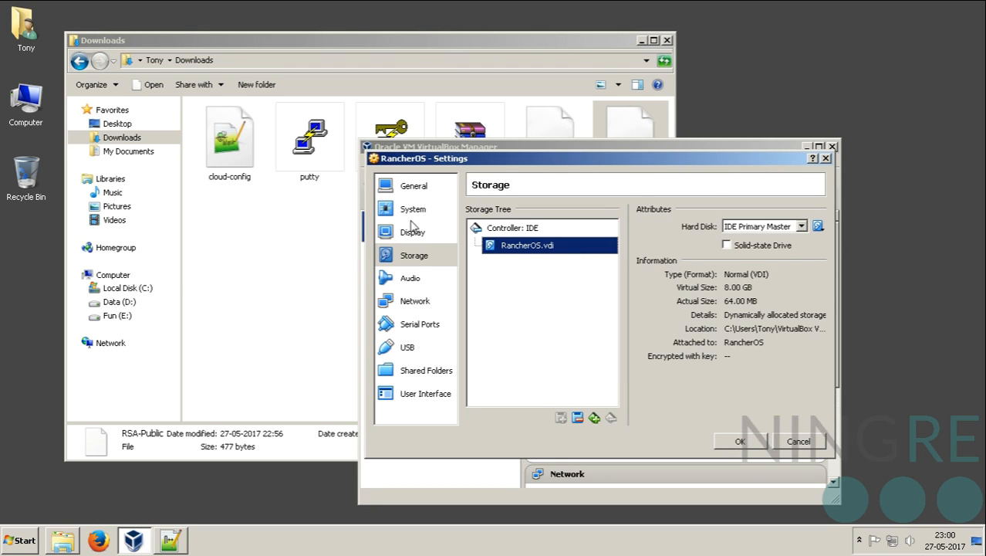
pyautogui.click(412, 209)
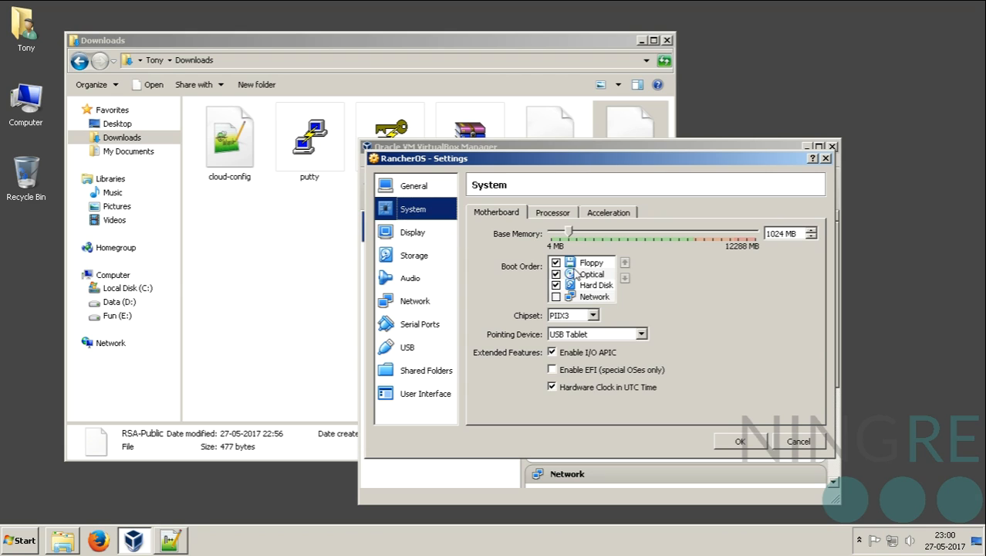
pyautogui.click(624, 262)
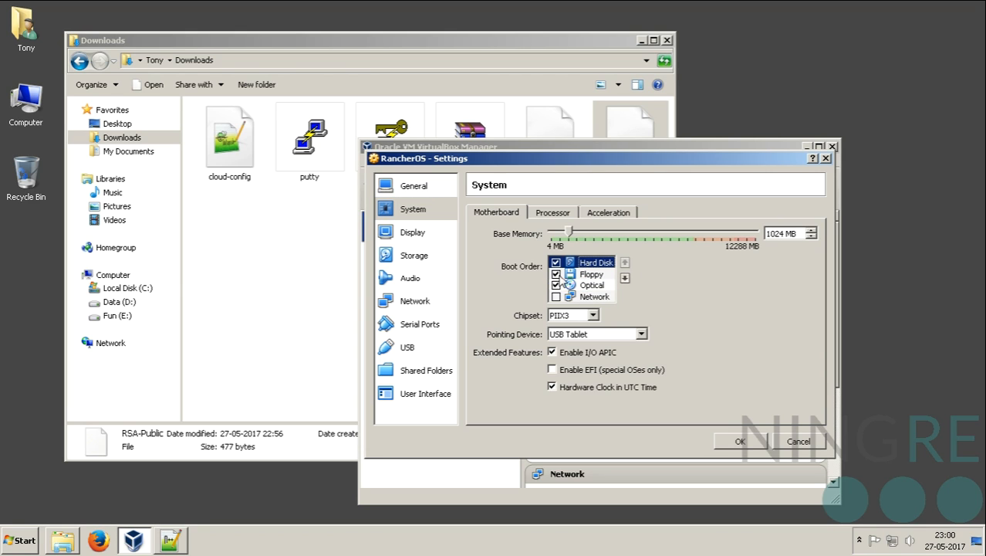
pyautogui.click(740, 441)
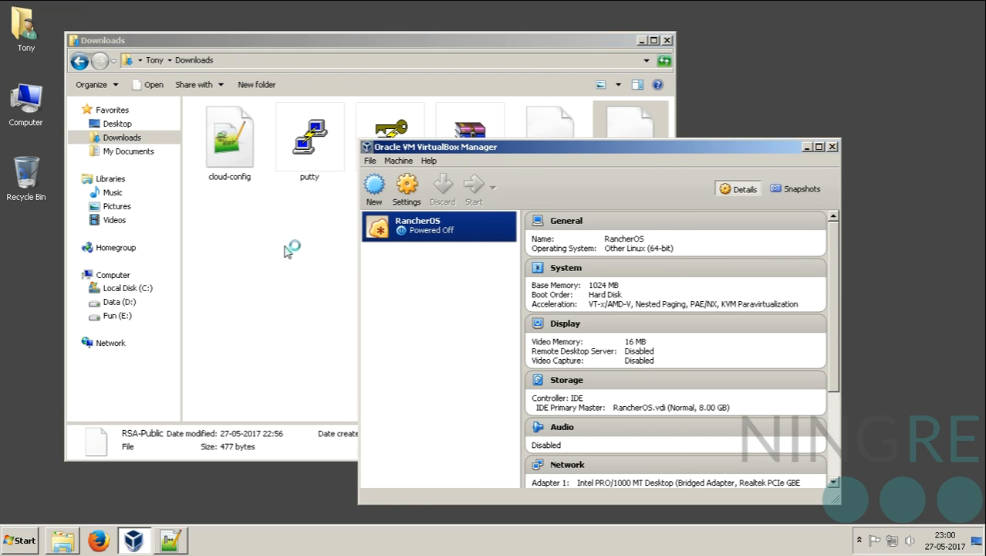
# Start the RancherOS VM and wait for the login prompt at 172.16.1.20.
pyautogui.click(473, 189)
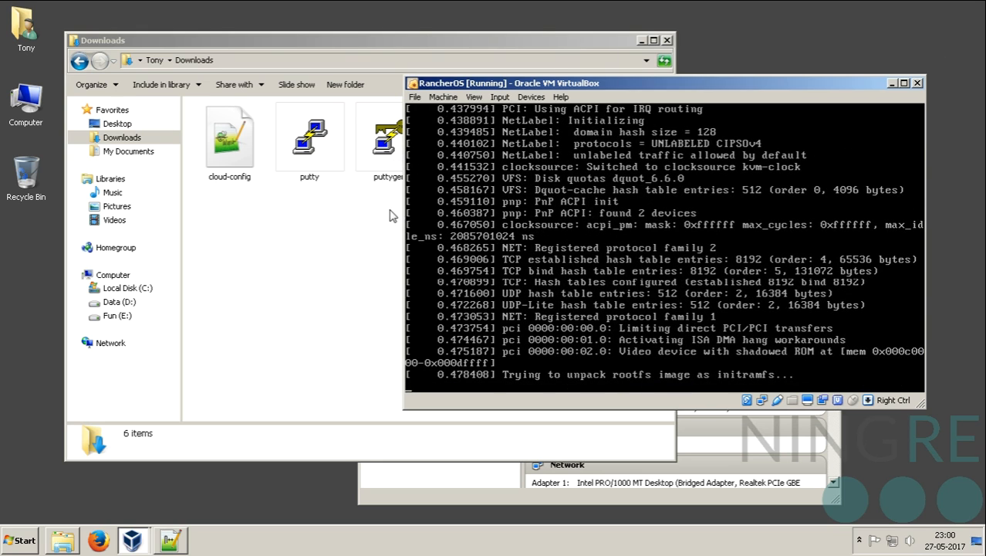
pyautogui.moveTo(455, 230)
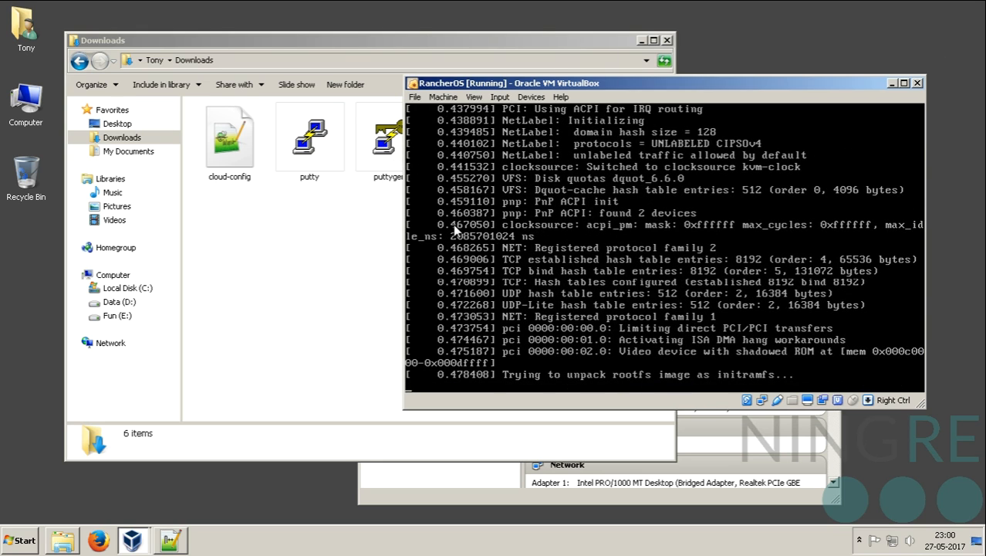
pyautogui.moveTo(421, 243)
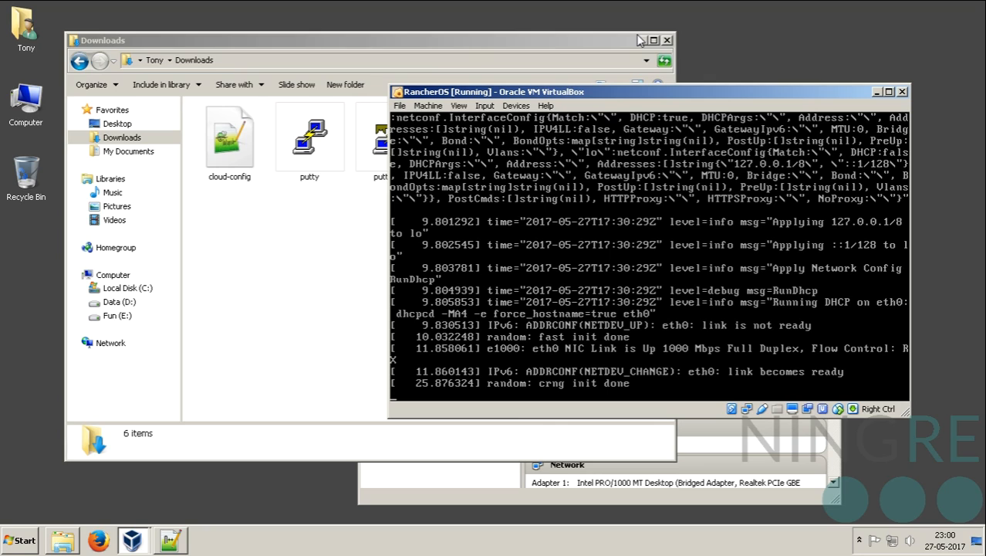
pyautogui.moveTo(498, 101)
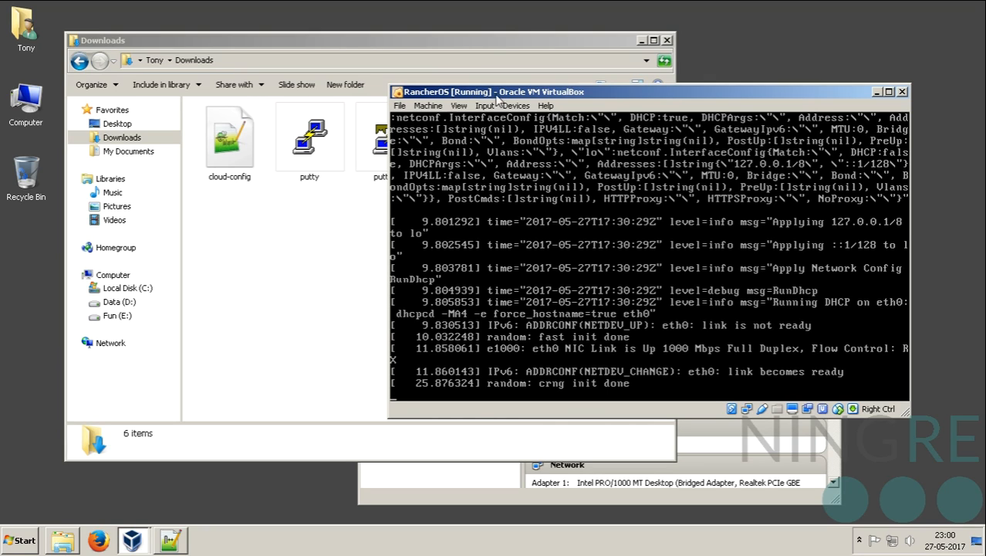
pyautogui.moveTo(367, 217)
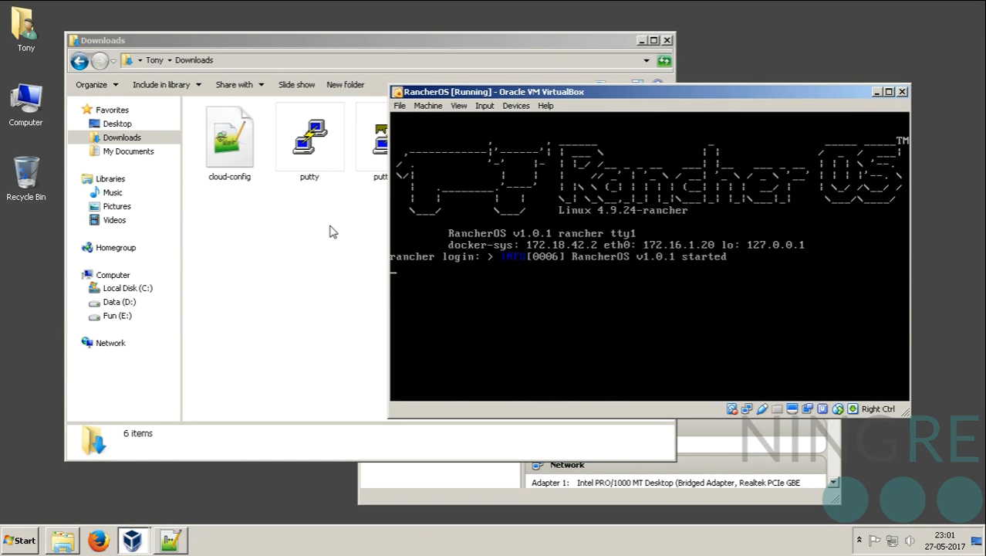
pyautogui.moveTo(377, 245)
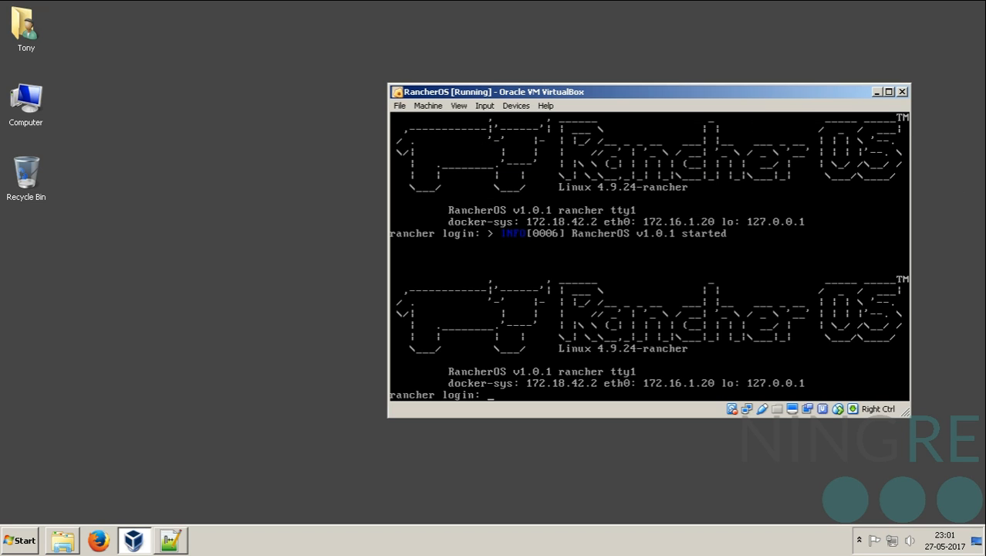
pyautogui.moveTo(716, 388)
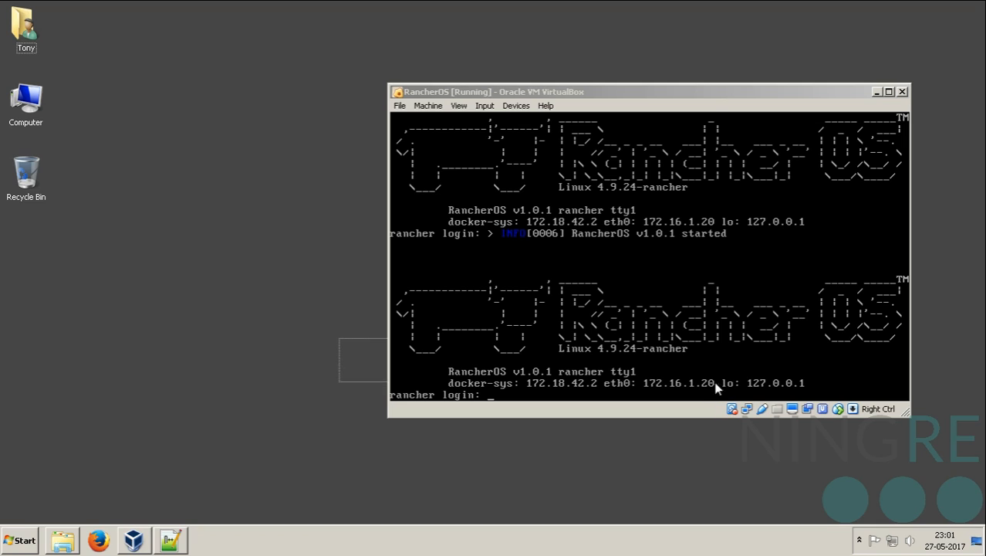
pyautogui.moveTo(712, 392)
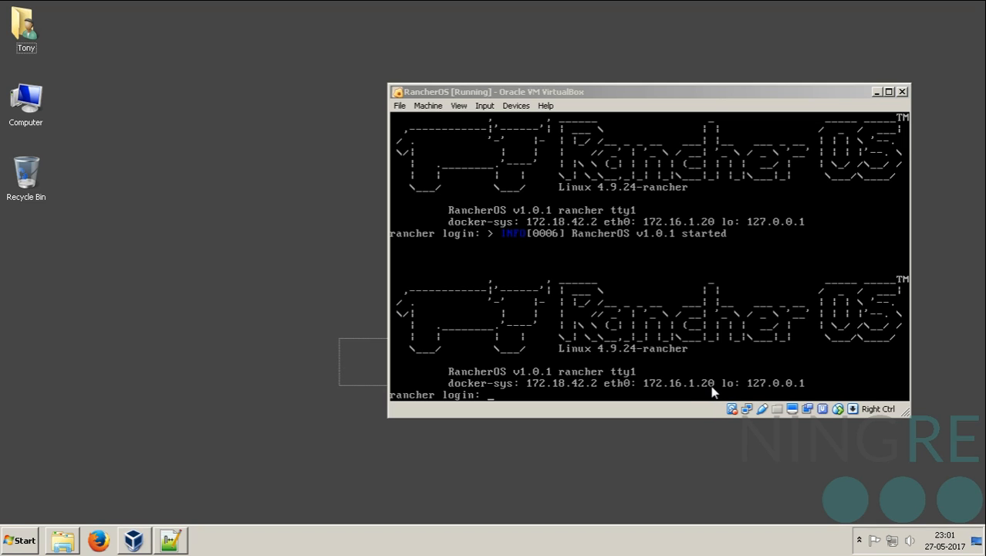
pyautogui.write('ra')
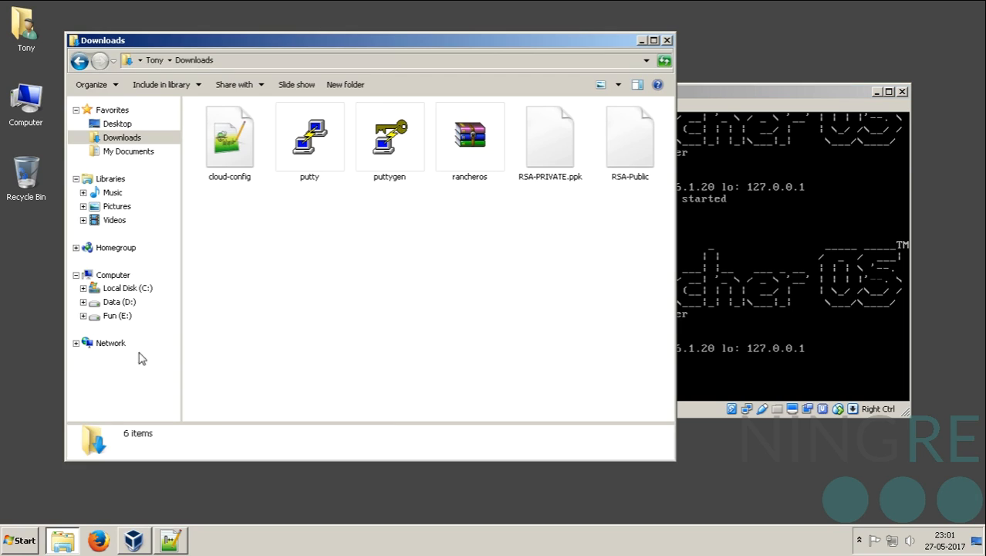
# Connect PuTTY to 172.16.1.20 with the RSA private key and accept the host key.
pyautogui.doubleClick(309, 137)
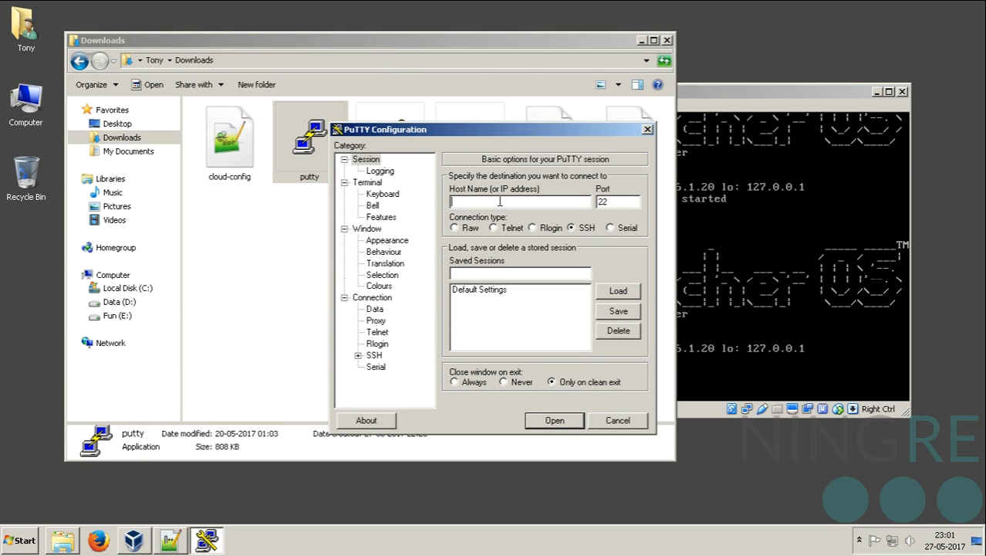
pyautogui.write('172.16.1')
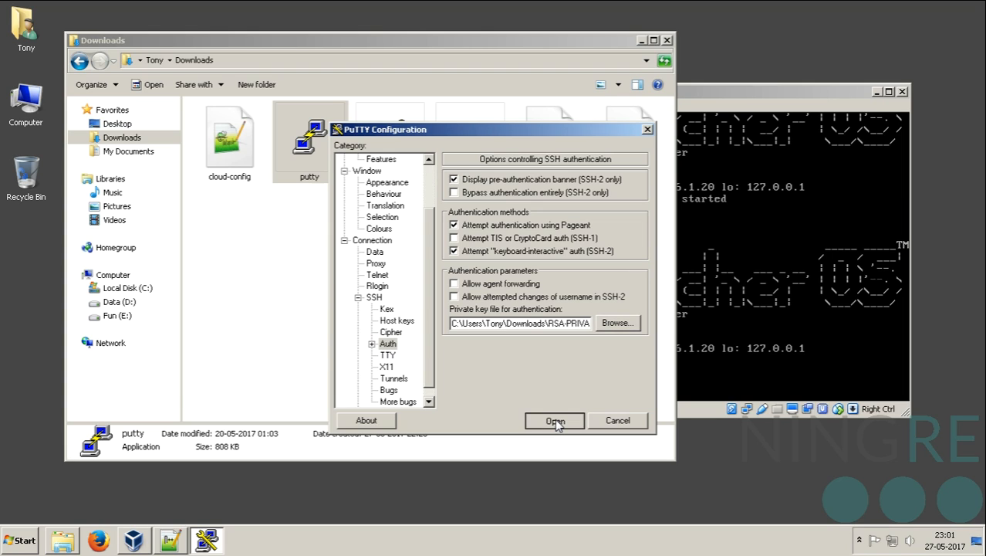
pyautogui.click(555, 420)
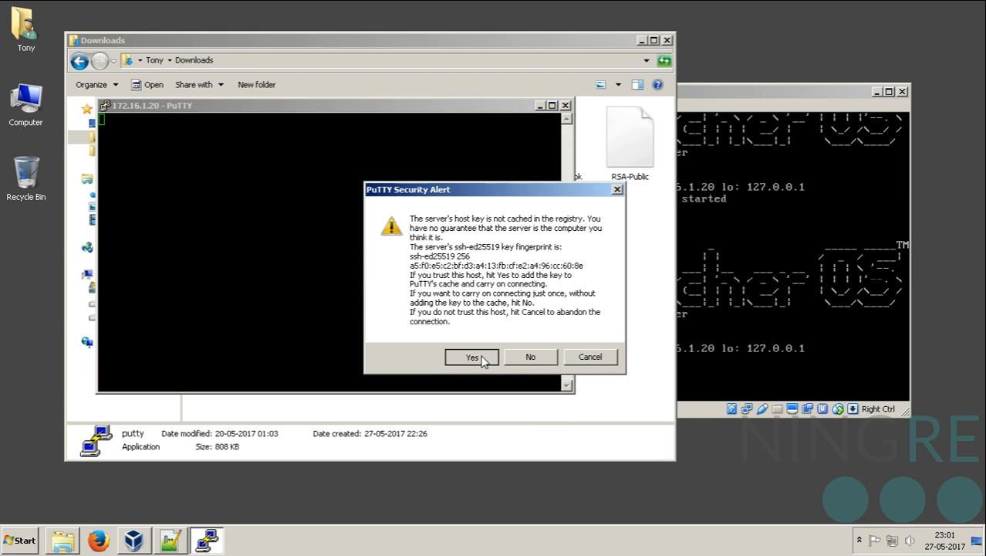
pyautogui.click(471, 357)
pyautogui.write('rancher')
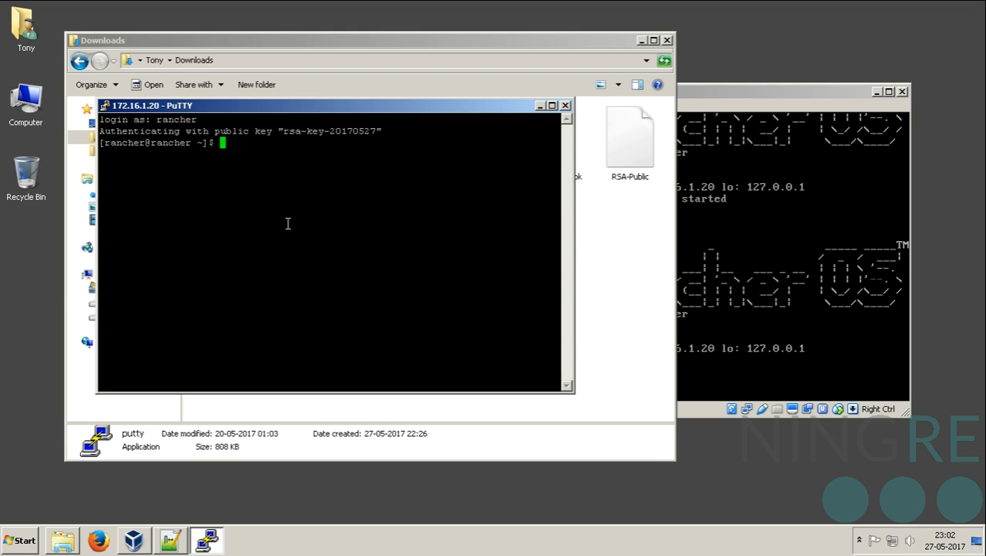
# Set a new rancher password with sudo passwd rancher.
pyautogui.write('s')
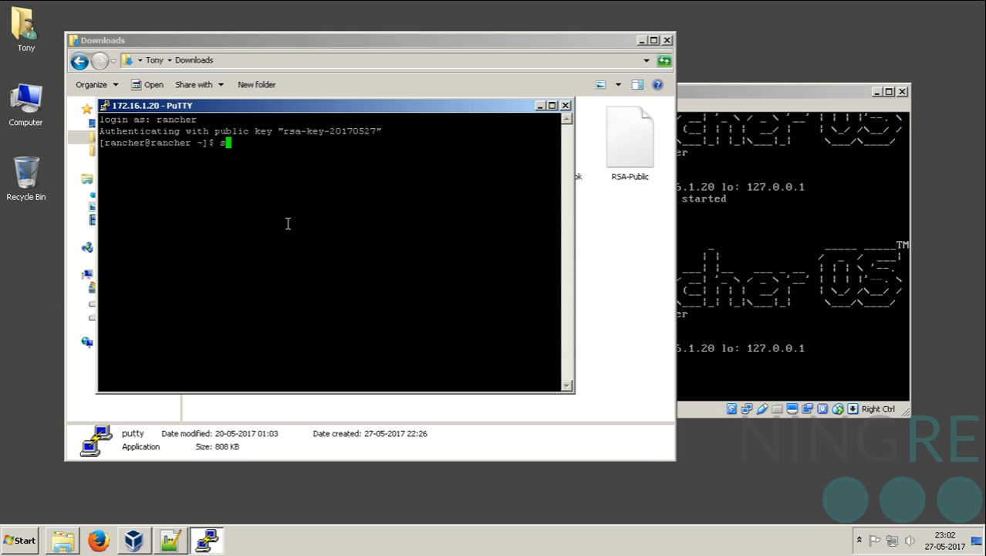
pyautogui.write('sudo')
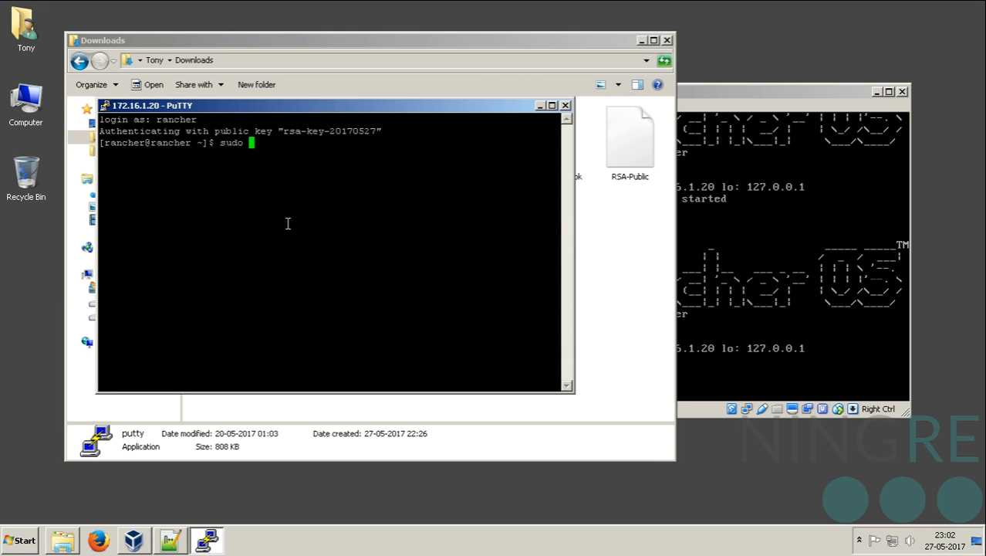
pyautogui.write('rancher')
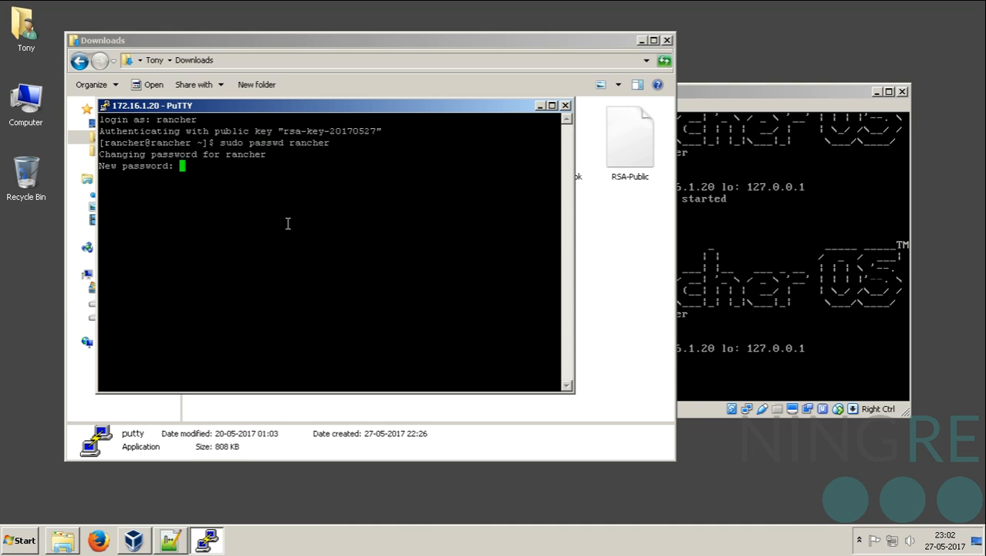
pyautogui.press('Return')
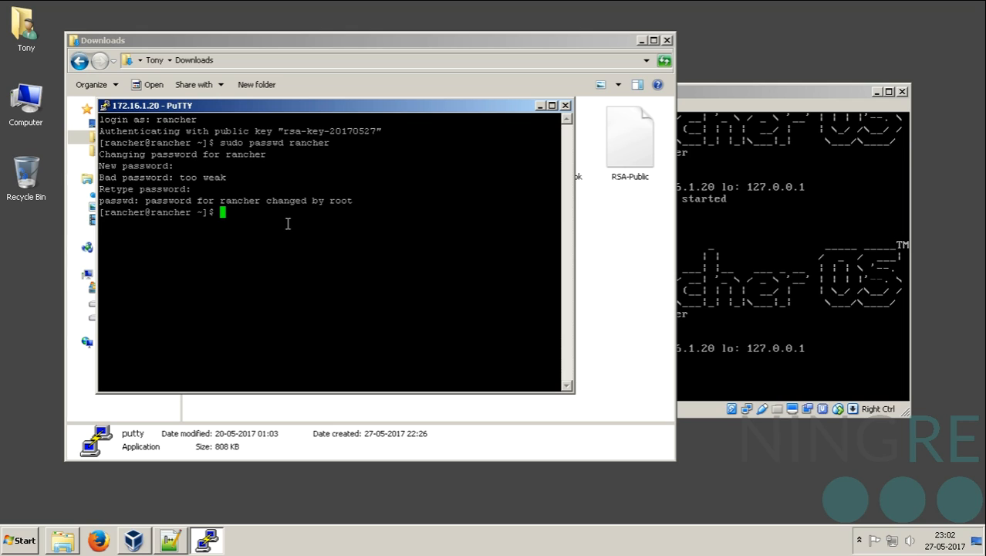
pyautogui.moveTo(698, 97)
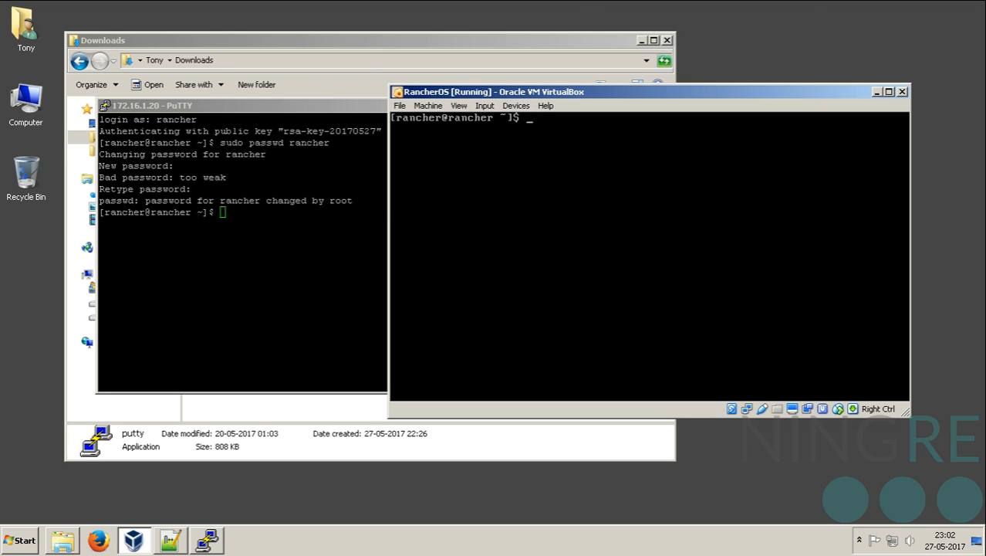
# Ping google.com from the RancherOS shell, stop it, and check the 0% packet loss result.
pyautogui.moveTo(494, 91); pyautogui.dragTo(517, 114)
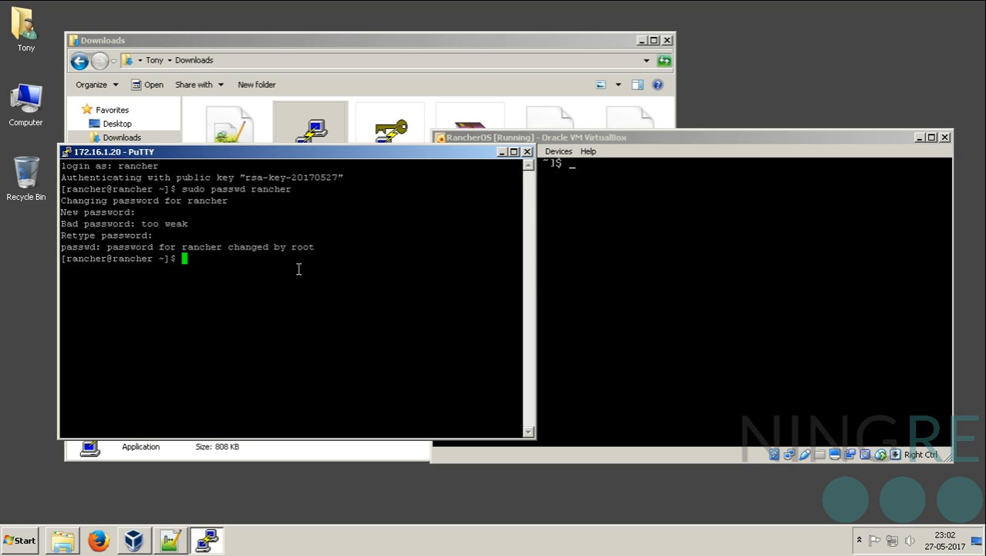
pyautogui.write('ping google')
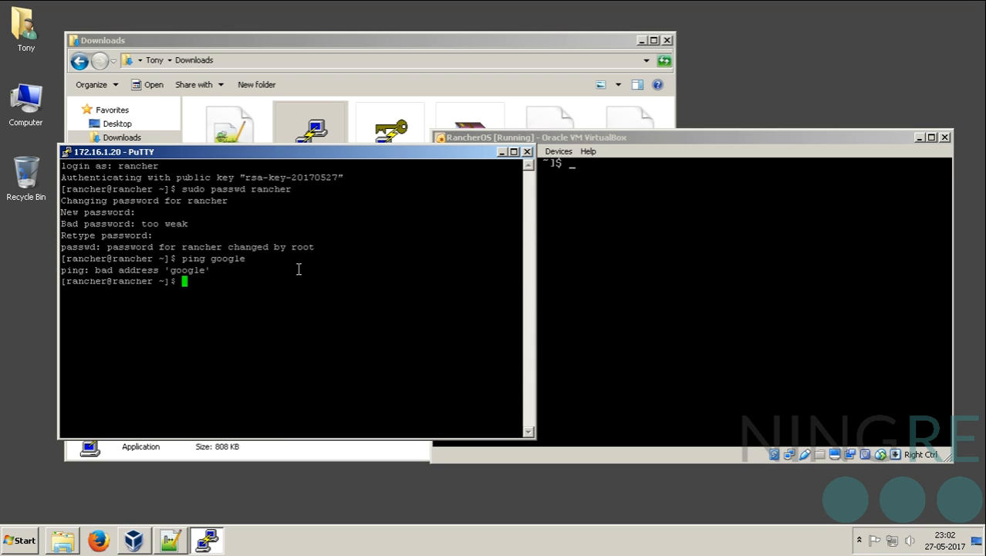
pyautogui.write('ping google.com')
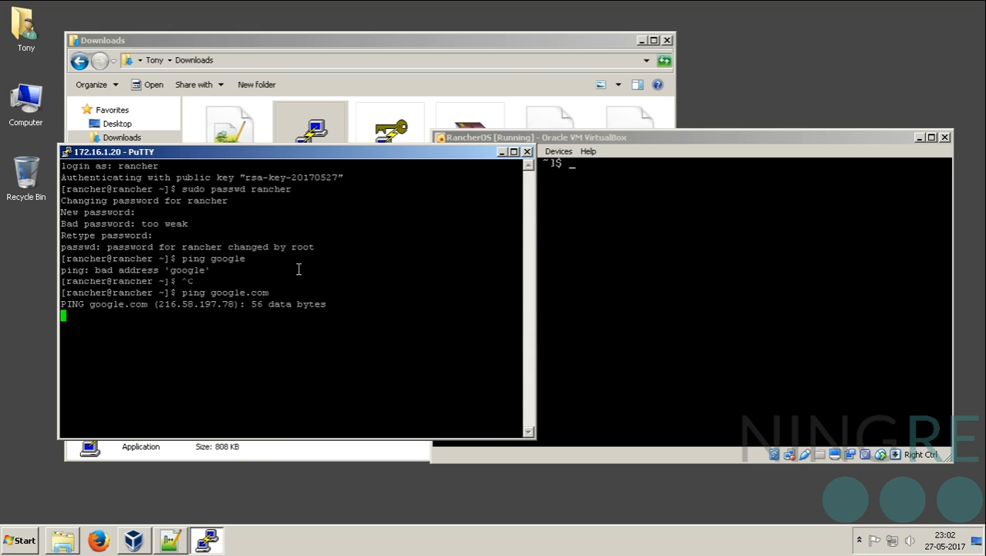
pyautogui.press('ctrl+c')
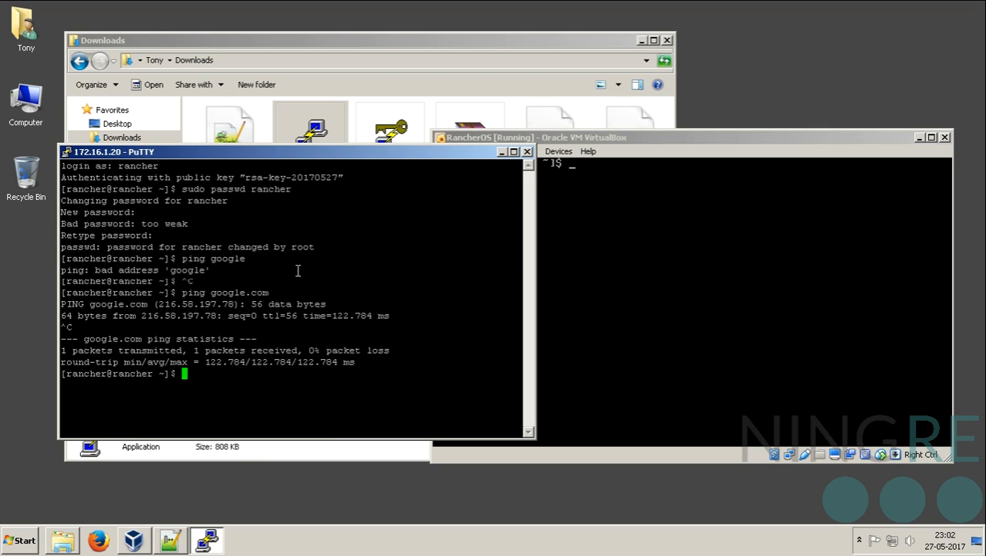
pyautogui.doubleClick(204, 338)
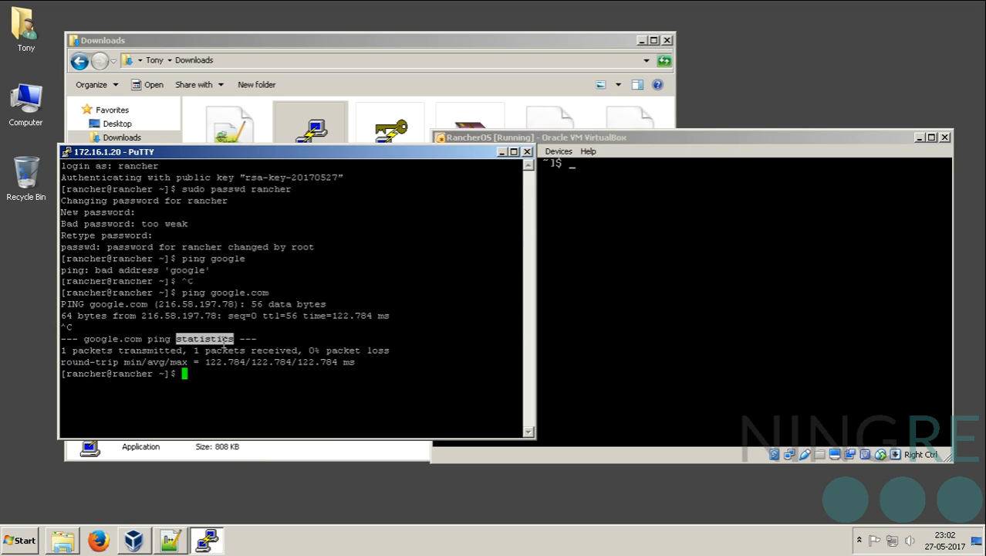
pyautogui.write('power')
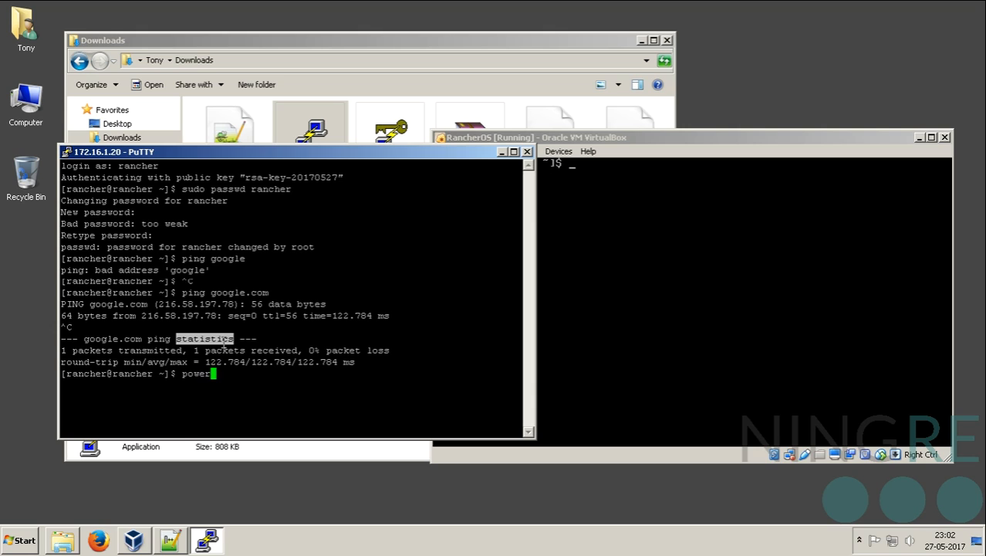